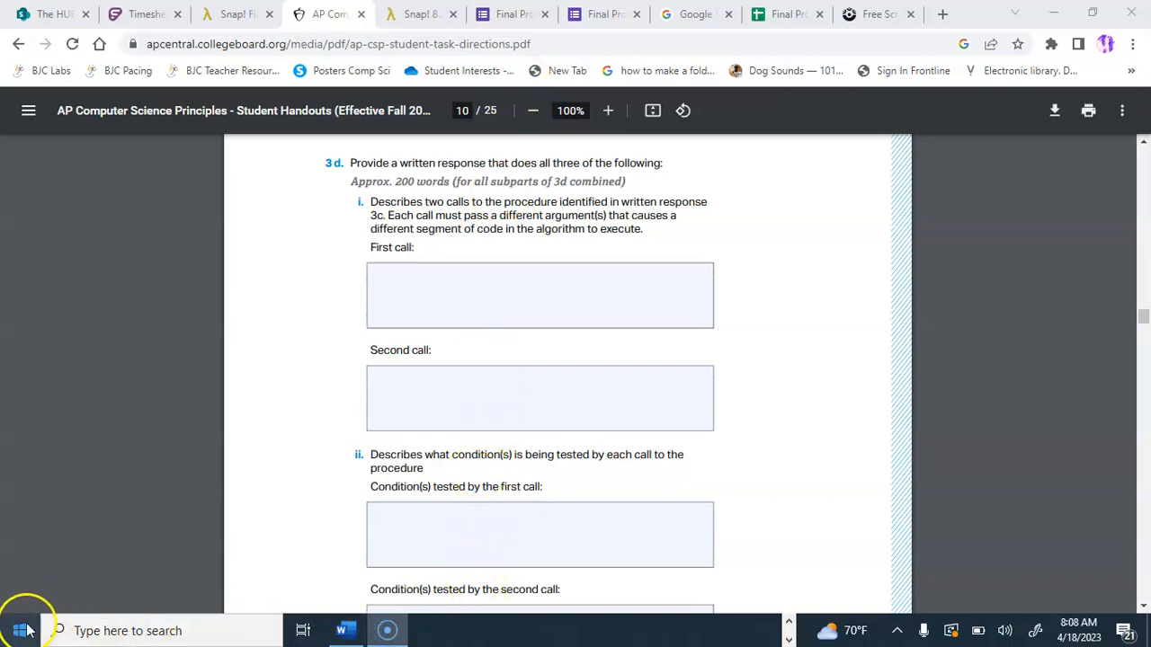
# Start the screen-capture utility and bring up the responses document alongside the spreadsheet.
pyautogui.click(17, 629)
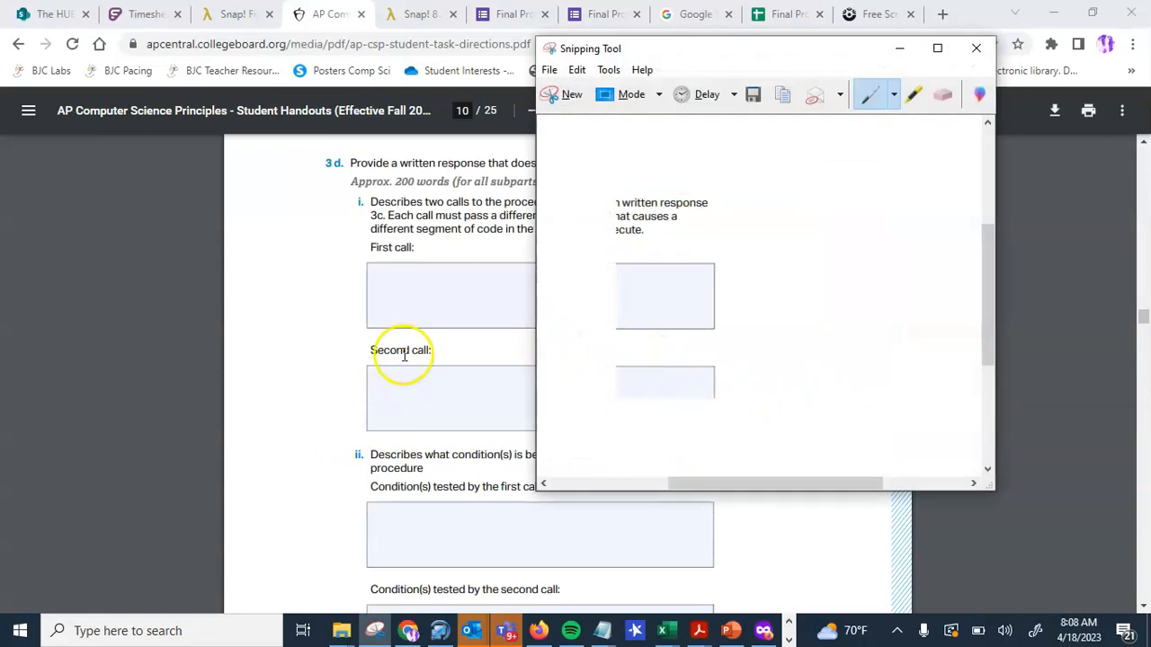
pyautogui.click(976, 47)
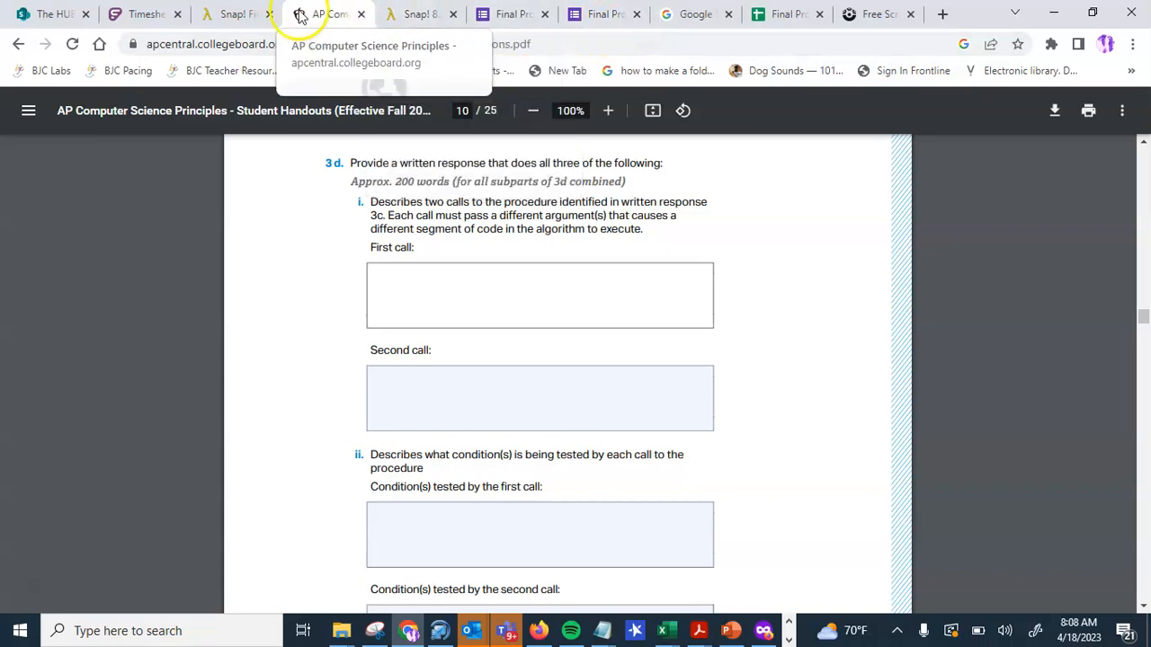
pyautogui.click(141, 14)
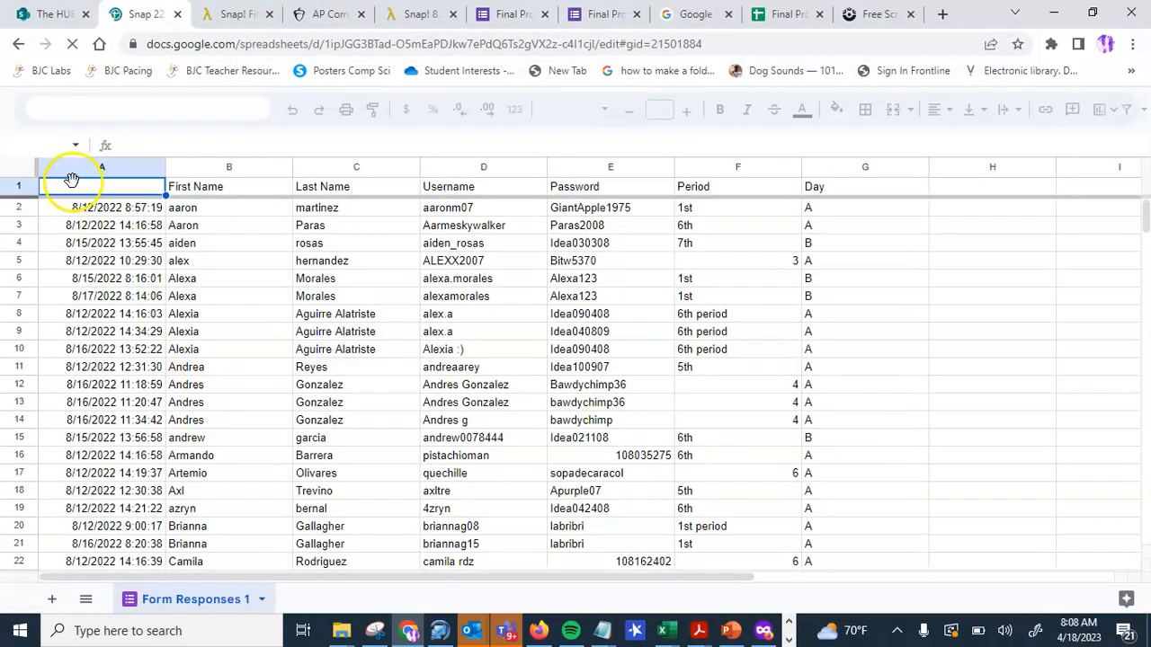
pyautogui.click(431, 43)
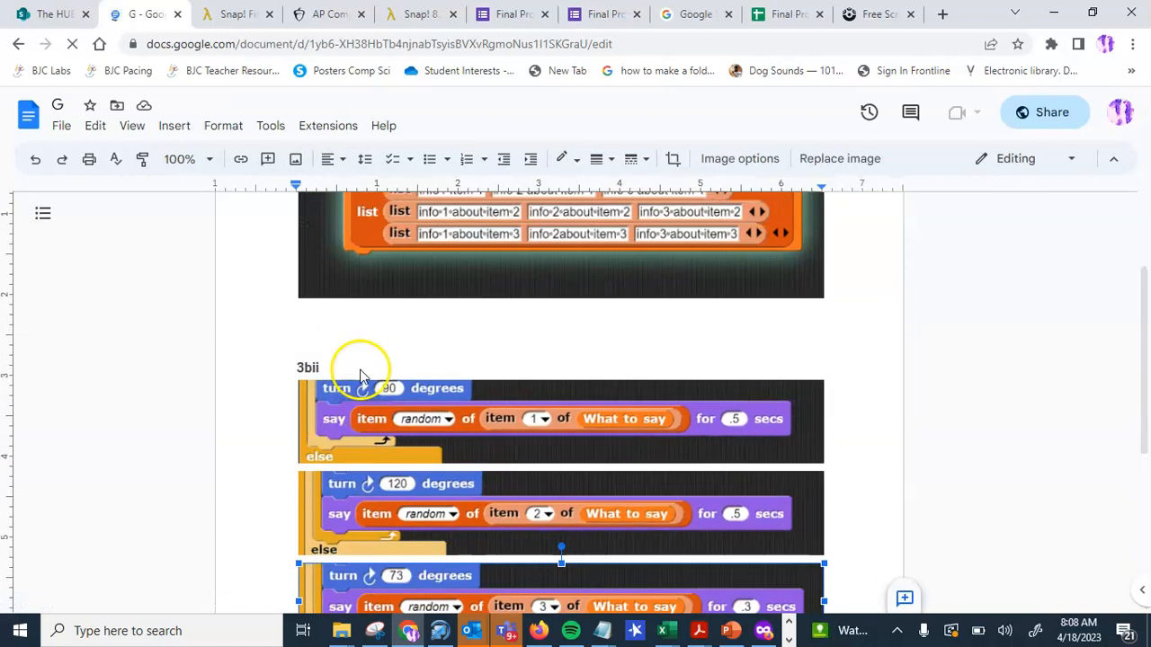
# Add a new '3D...' label on a fresh line below the last 3bii code screenshot.
pyautogui.scroll(-3)
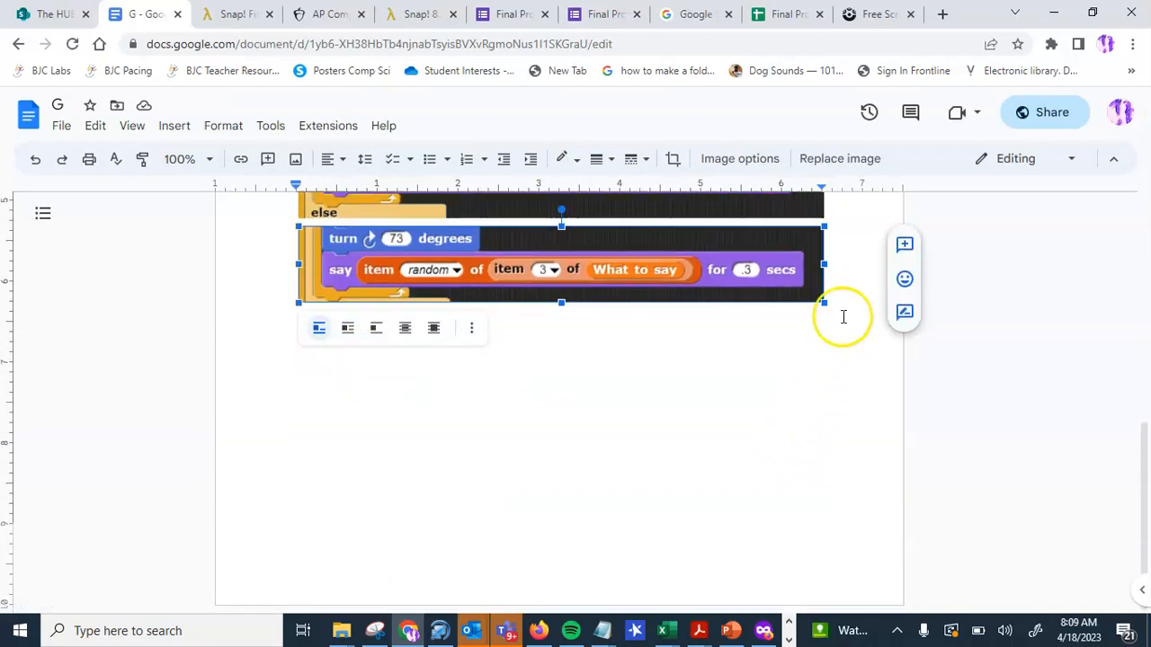
pyautogui.click(296, 446)
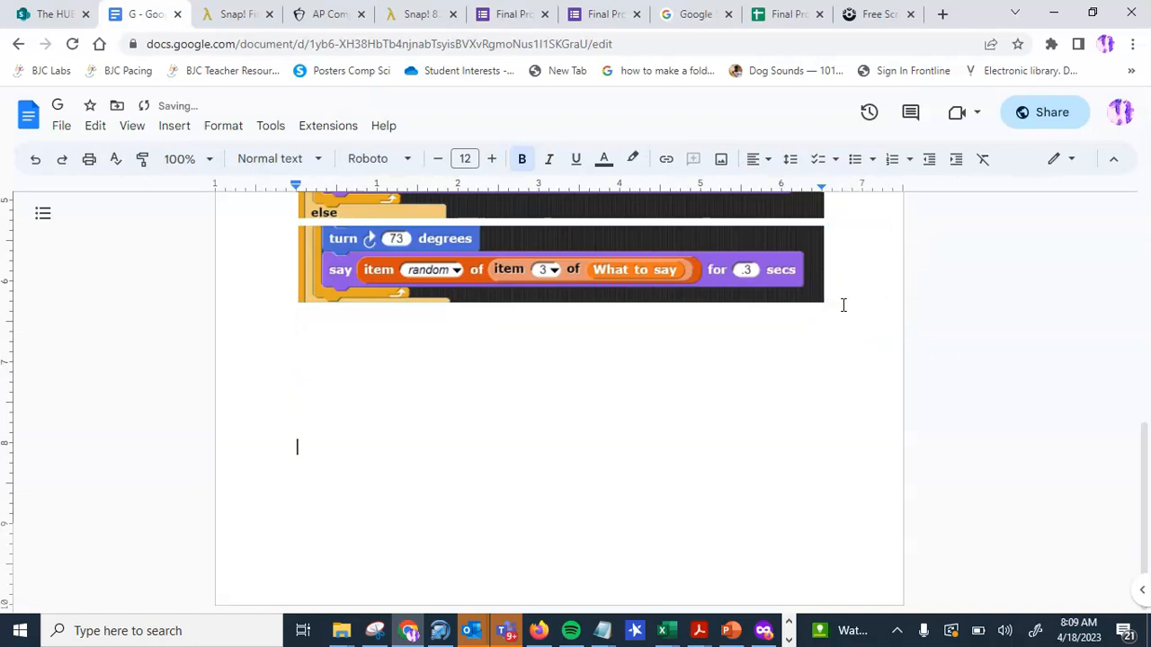
pyautogui.write('3DI')
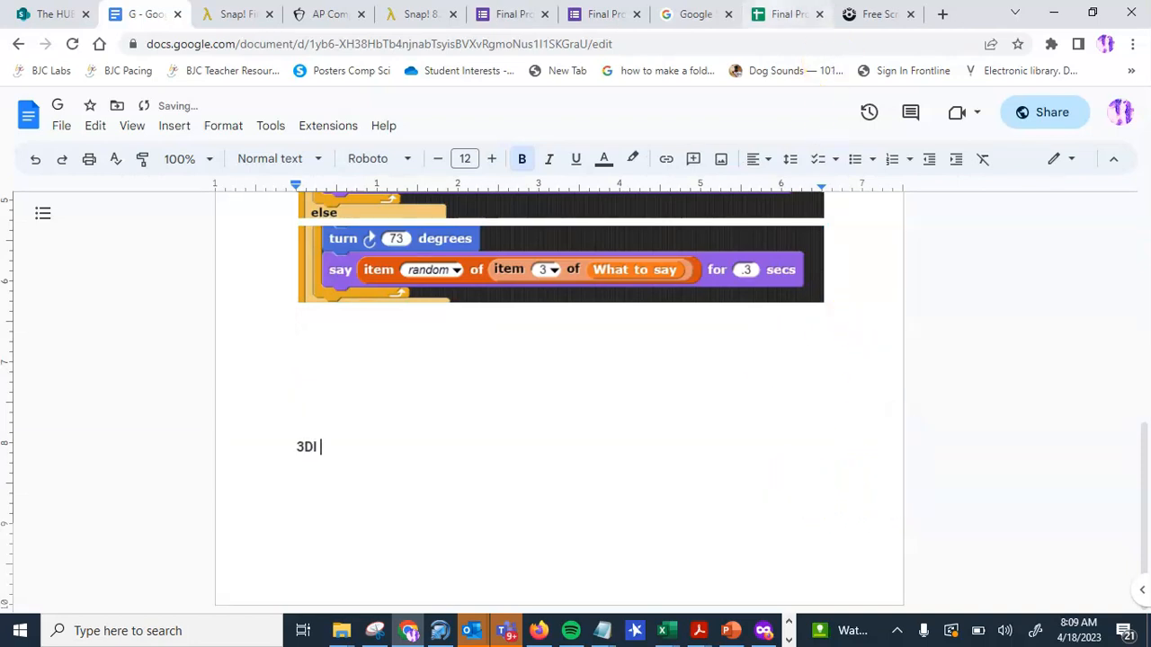
pyautogui.moveTo(694, 14)
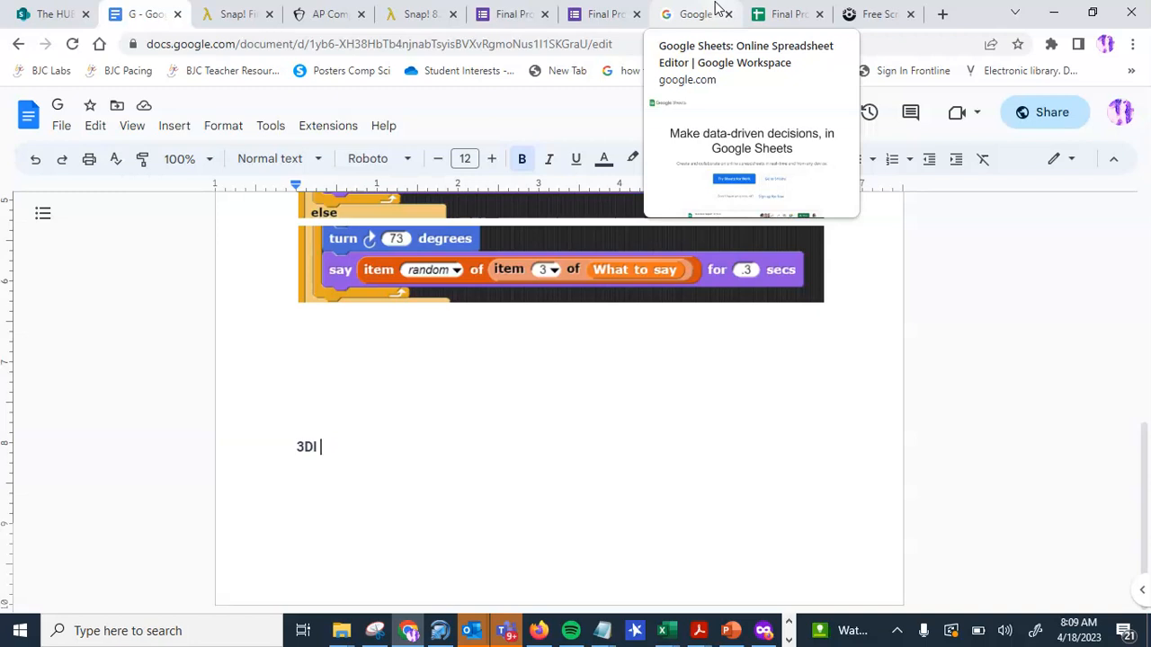
pyautogui.moveTo(986, 196)
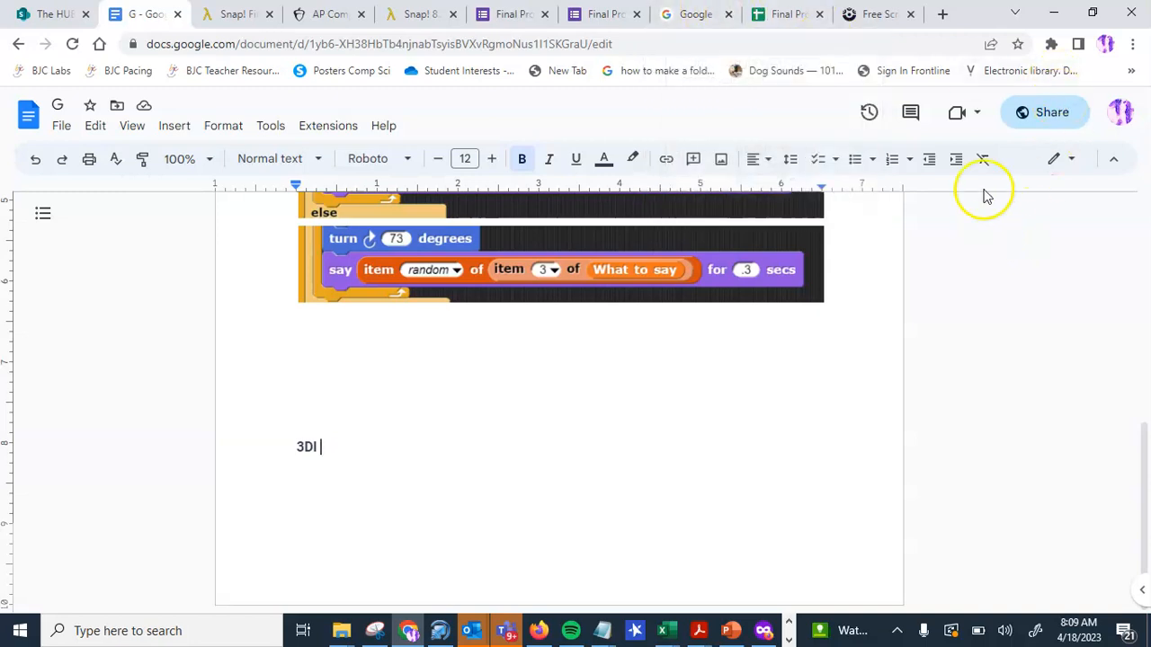
pyautogui.moveTo(602, 14)
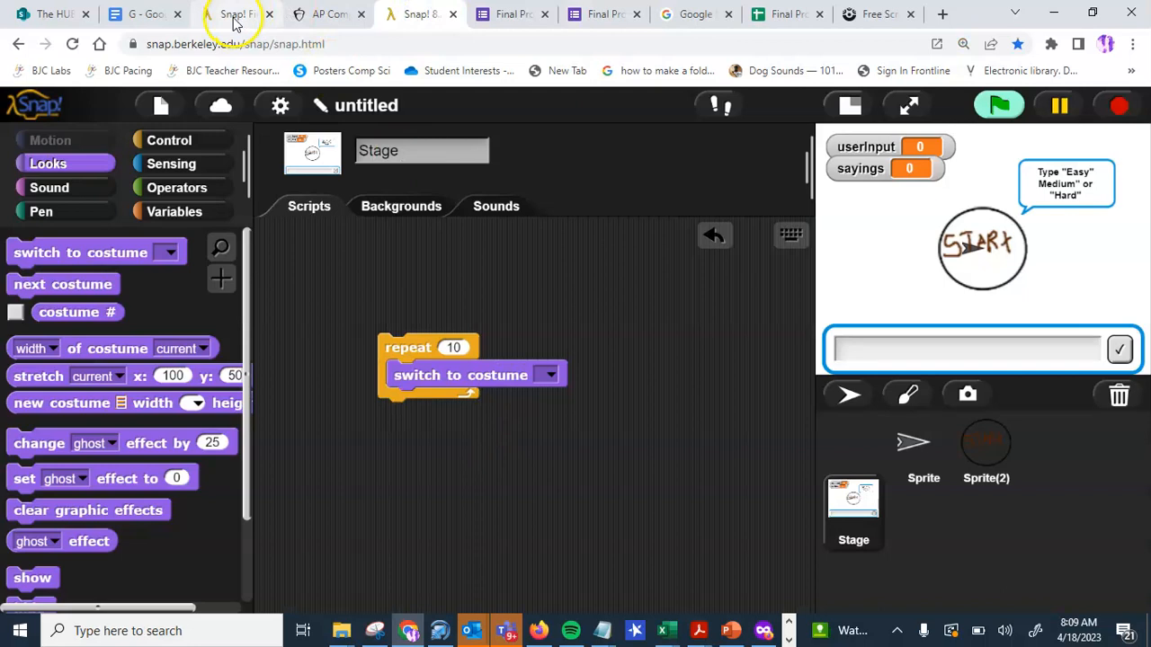
# Inspect the mSquare block's definition in the Final APCSP project and close it without changes.
pyautogui.click(236, 14)
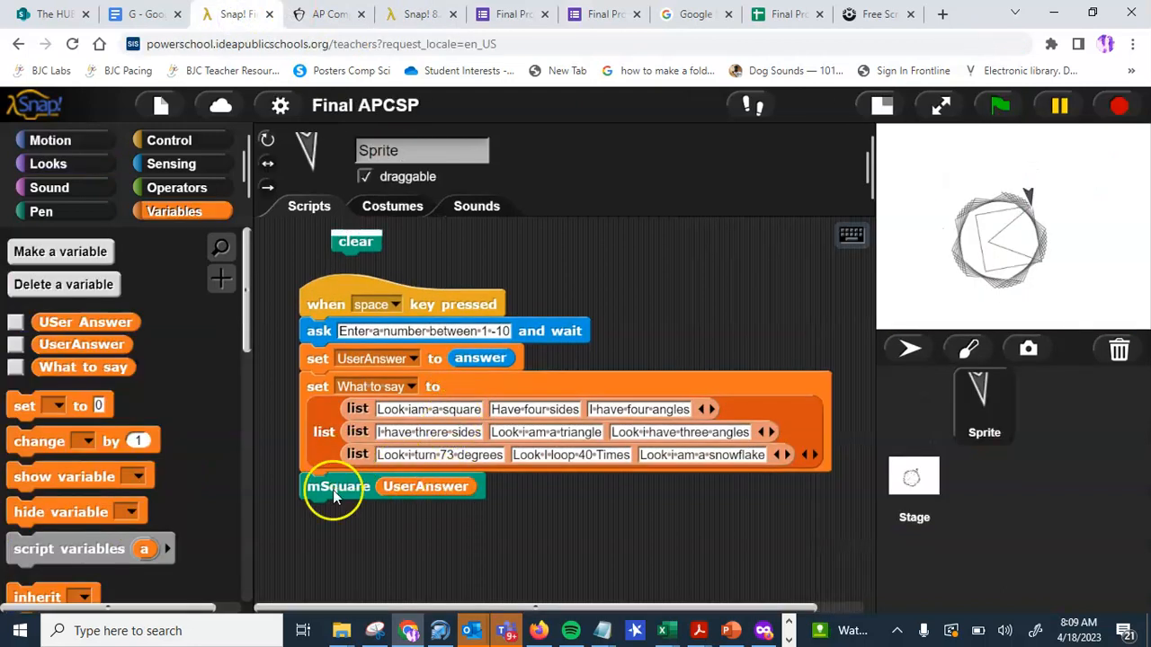
pyautogui.moveTo(363, 522)
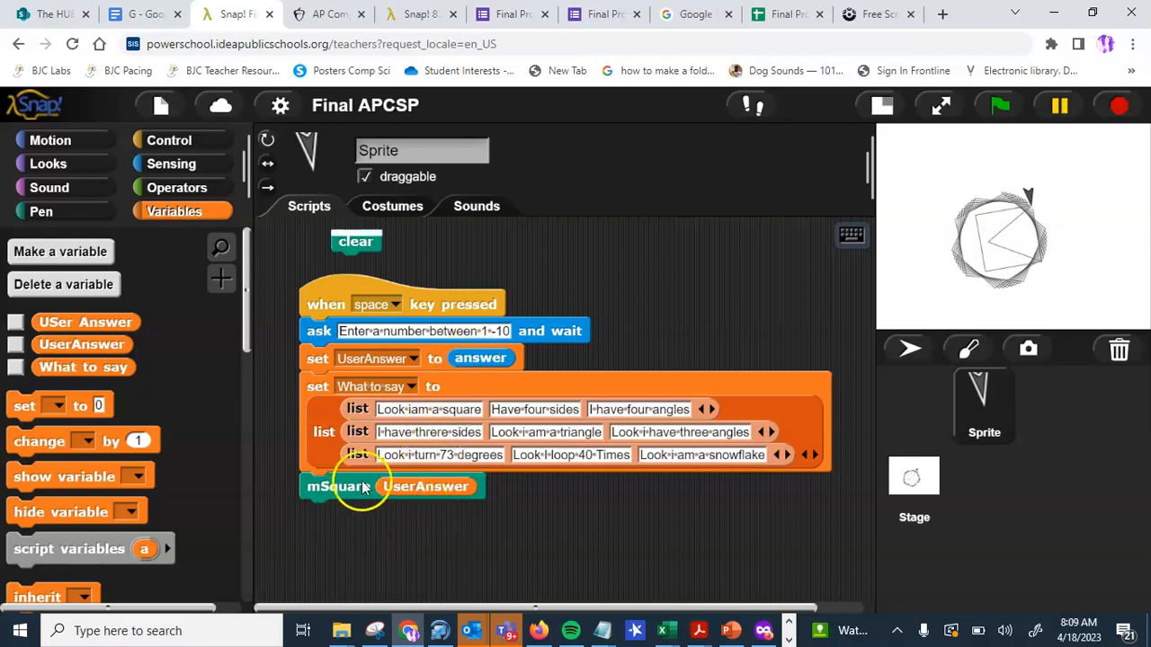
pyautogui.rightClick(338, 486)
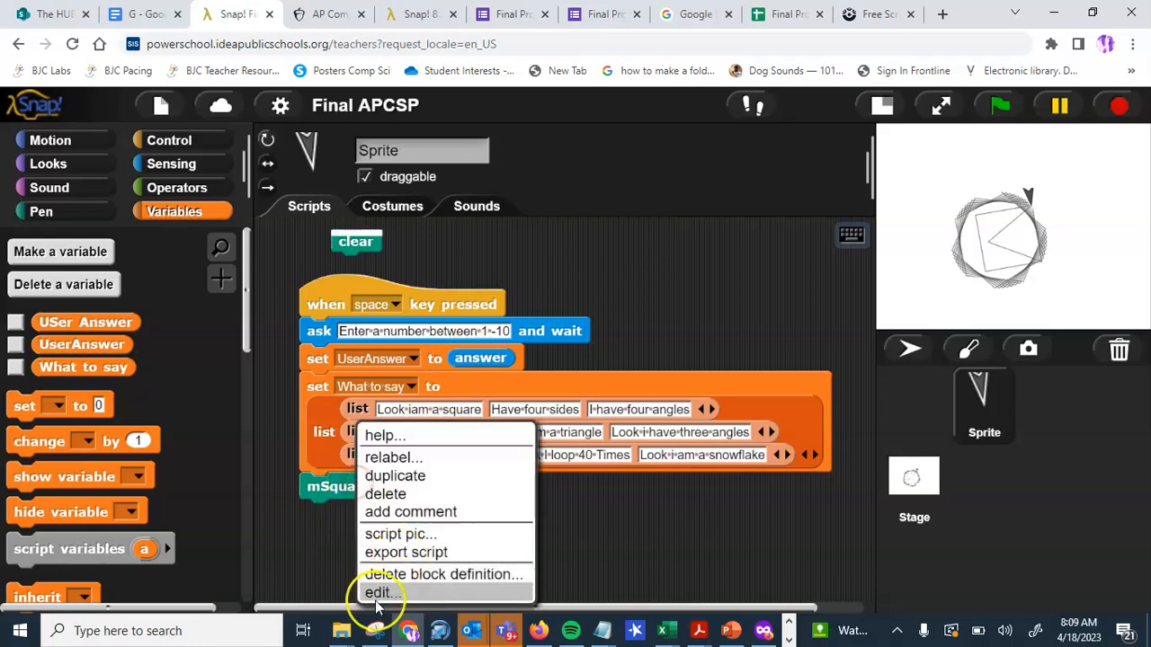
pyautogui.click(382, 593)
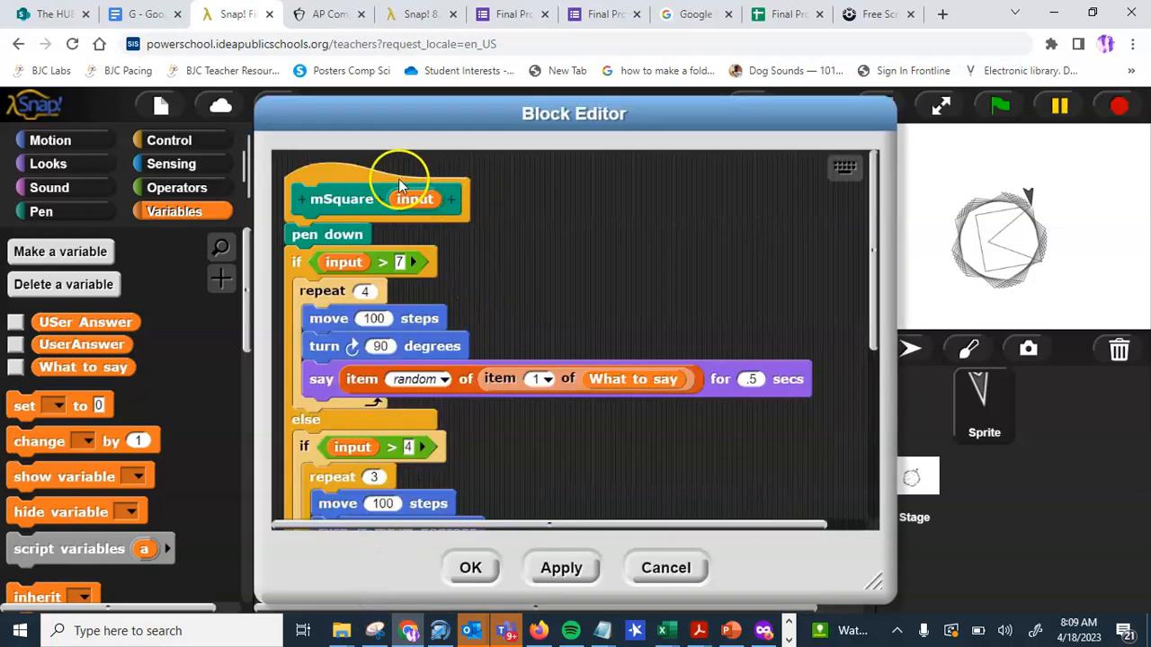
pyautogui.moveTo(360, 259)
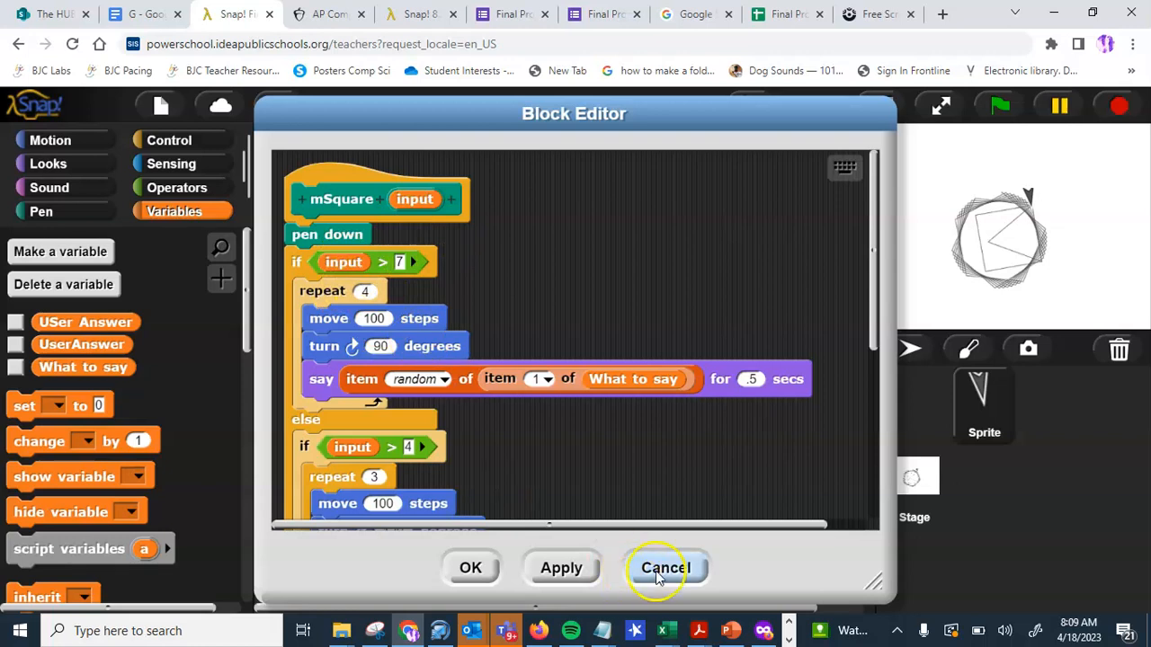
pyautogui.click(664, 568)
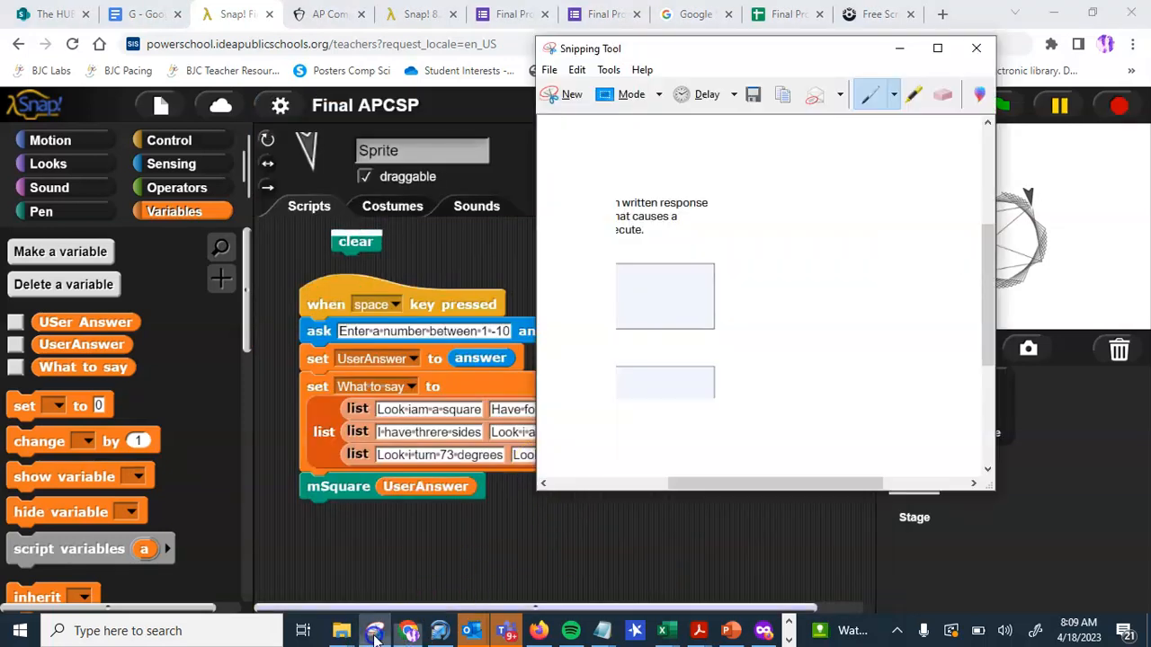
pyautogui.click(976, 47)
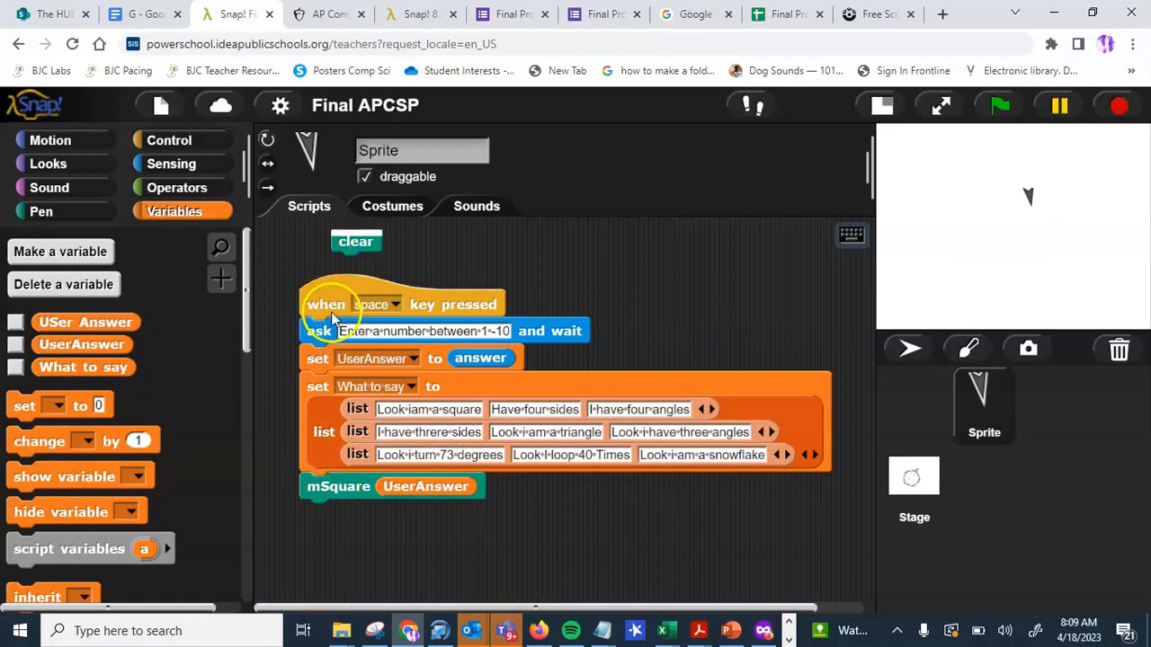
# Run the main 'when space key pressed' script and answer its prompt with 6.
pyautogui.click(1000, 105)
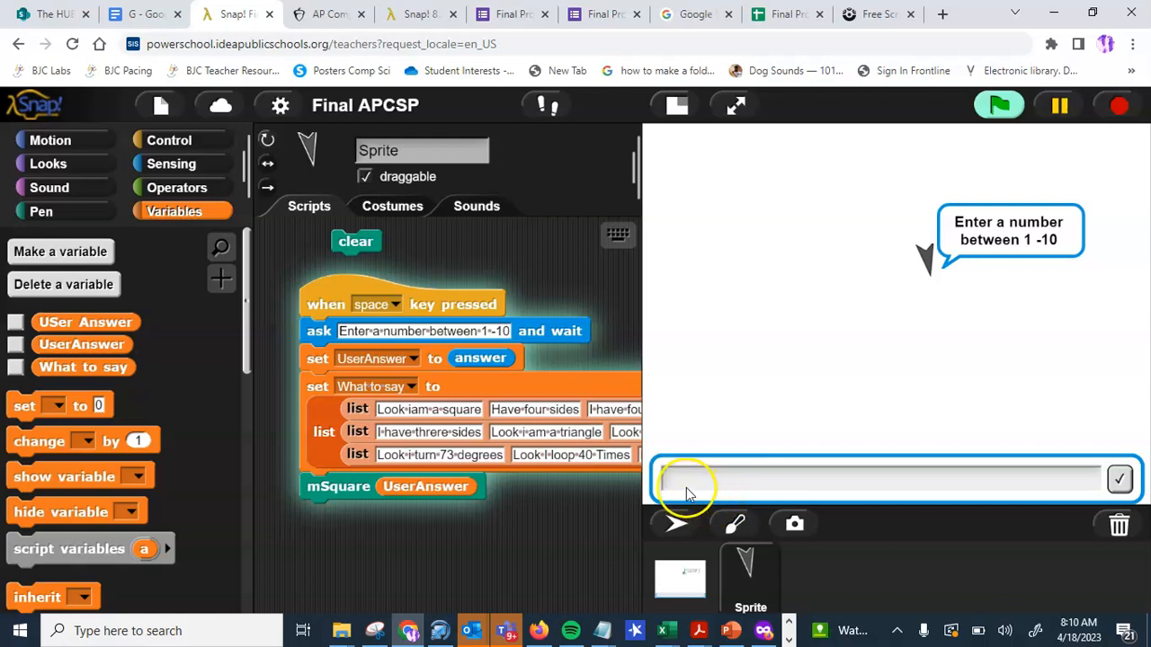
pyautogui.write('6')
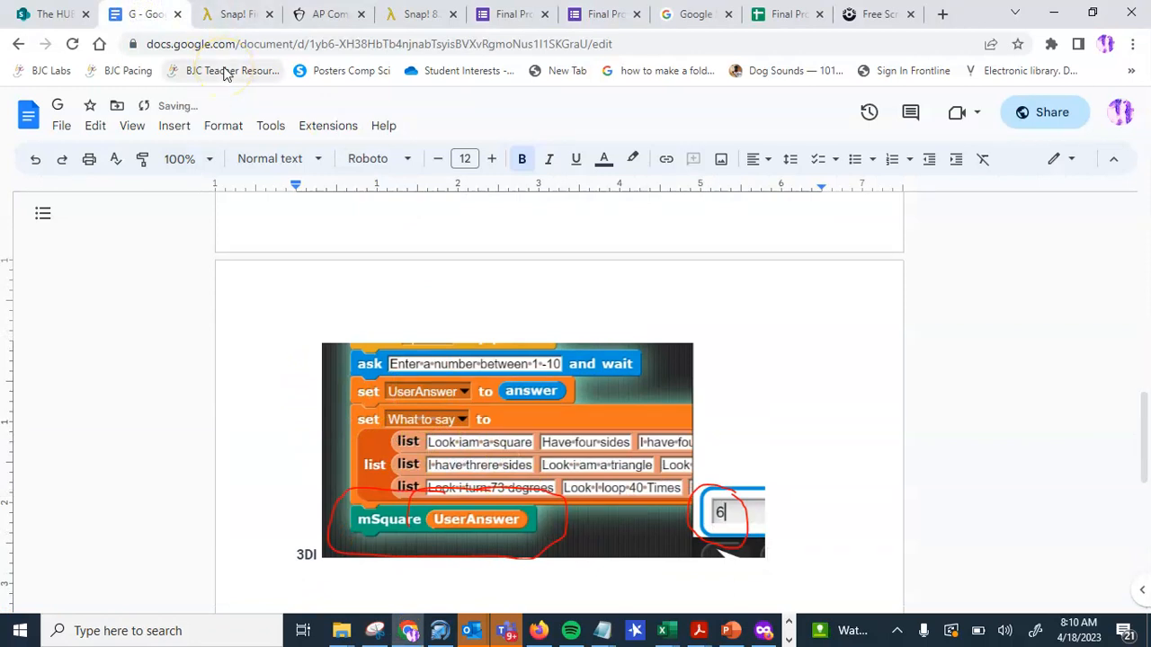
# Scroll down the Doc before returning to the waiting Snap! prompt.
pyautogui.scroll(-3)
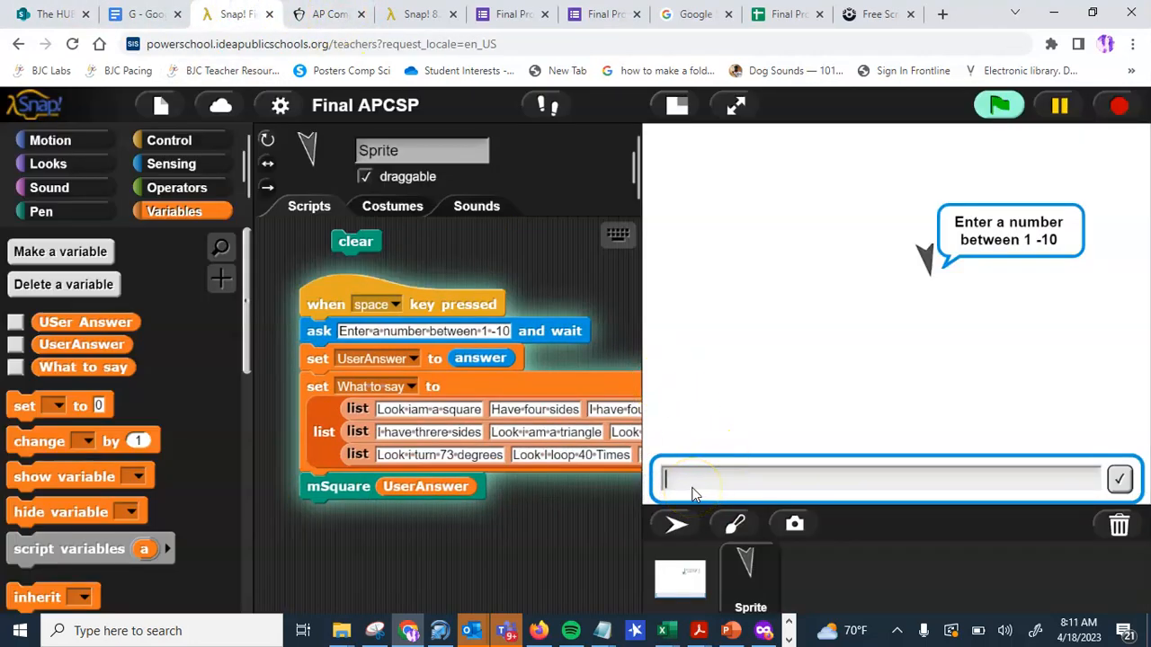
# Answer the prompt with 9 and take a new snip of the running program.
pyautogui.write('9')
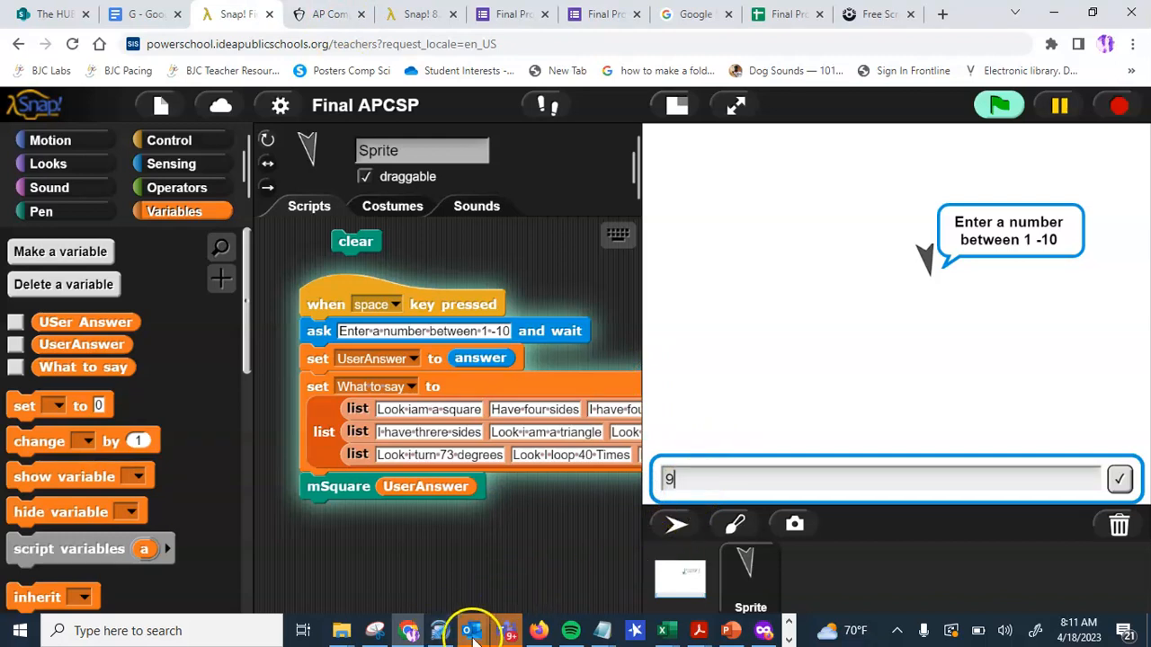
pyautogui.click(471, 629)
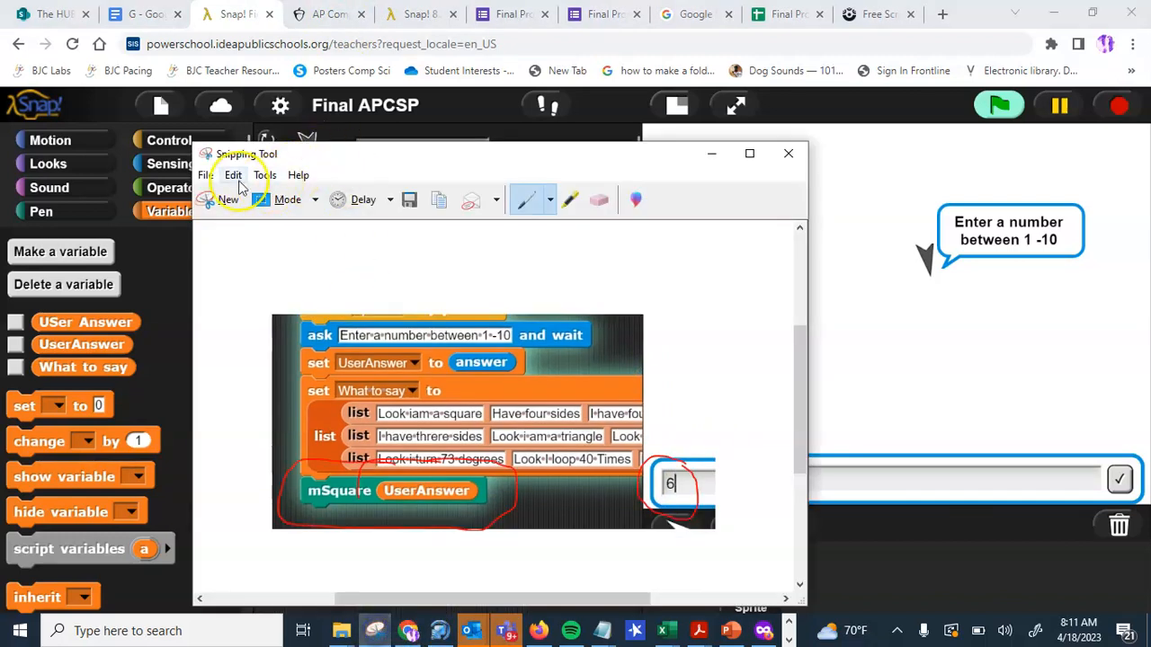
pyautogui.click(788, 152)
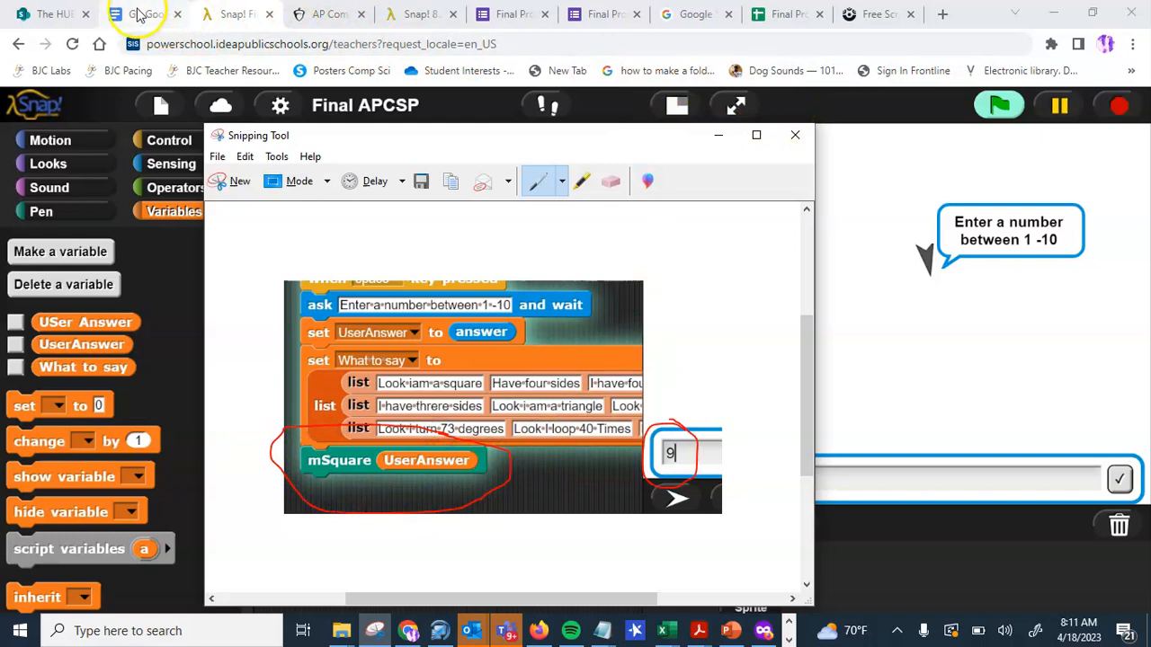
# Place the second-call screenshot in the Doc and label it '3di' on a line above it.
pyautogui.click(140, 15)
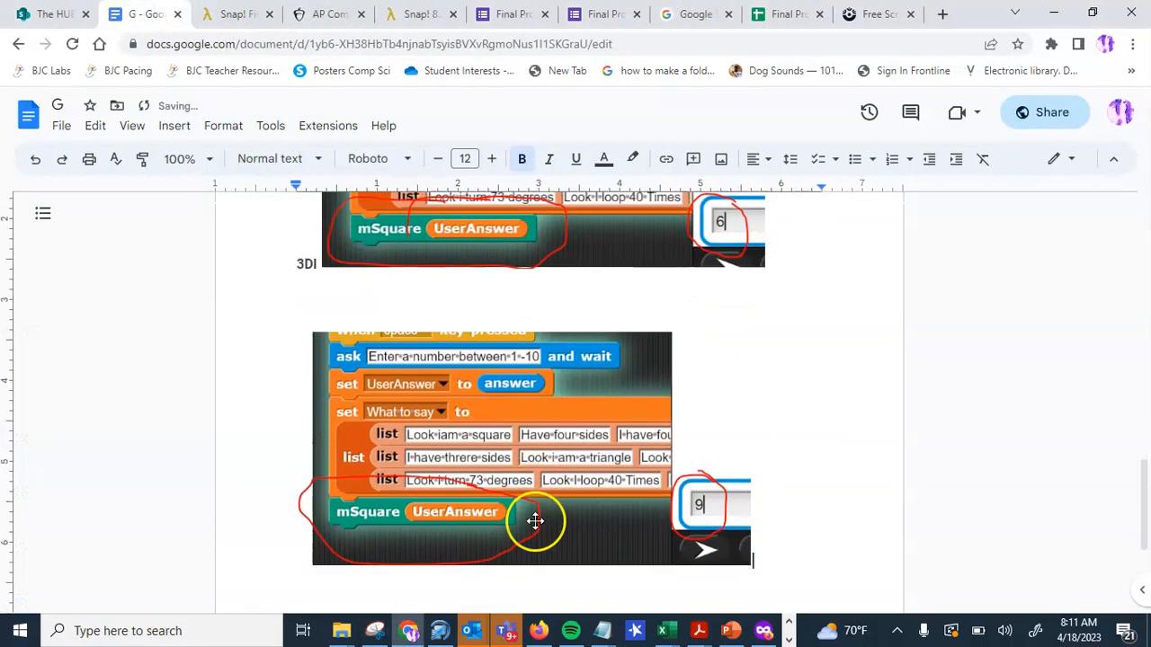
pyautogui.scroll(-3)
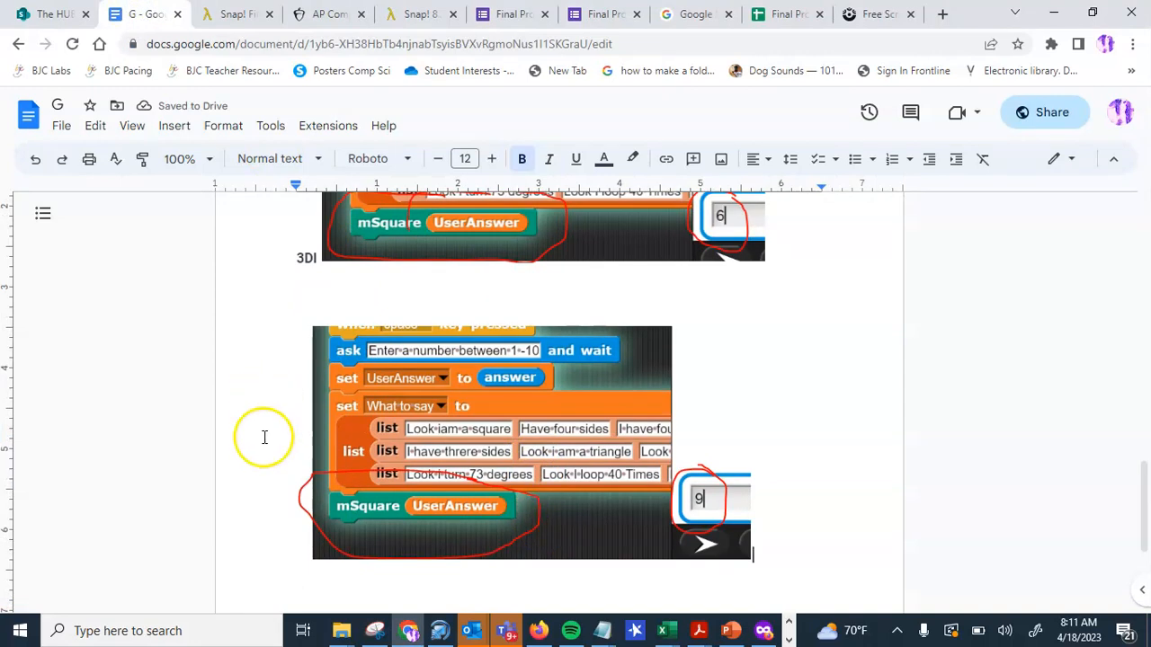
pyautogui.click(525, 440)
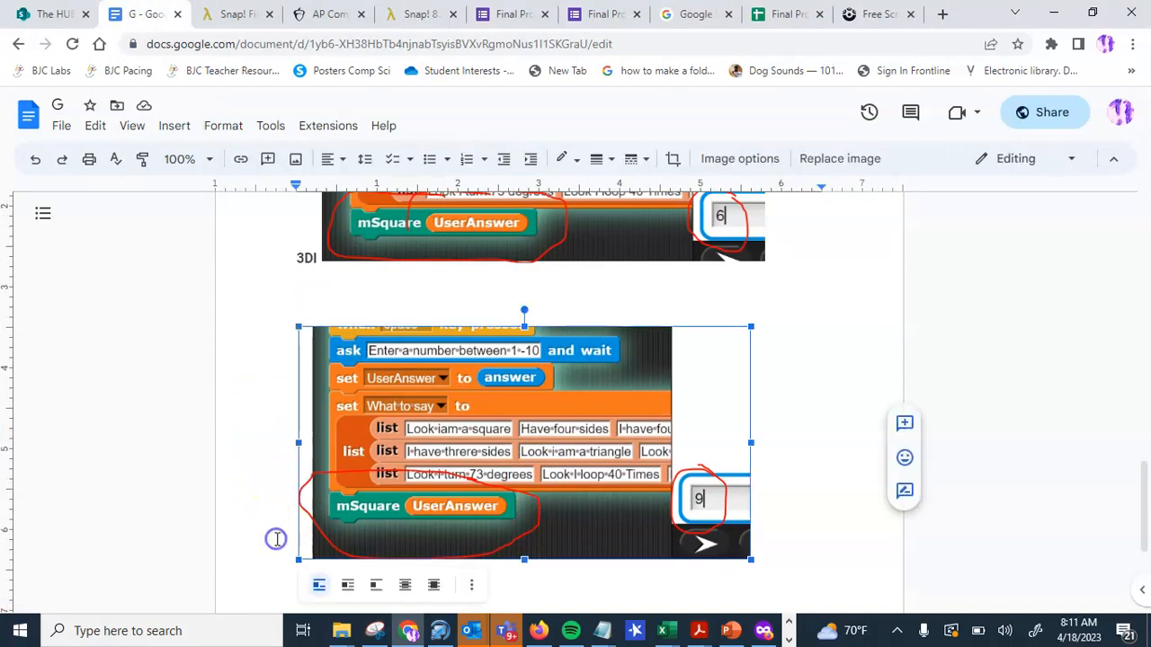
pyautogui.click(635, 295)
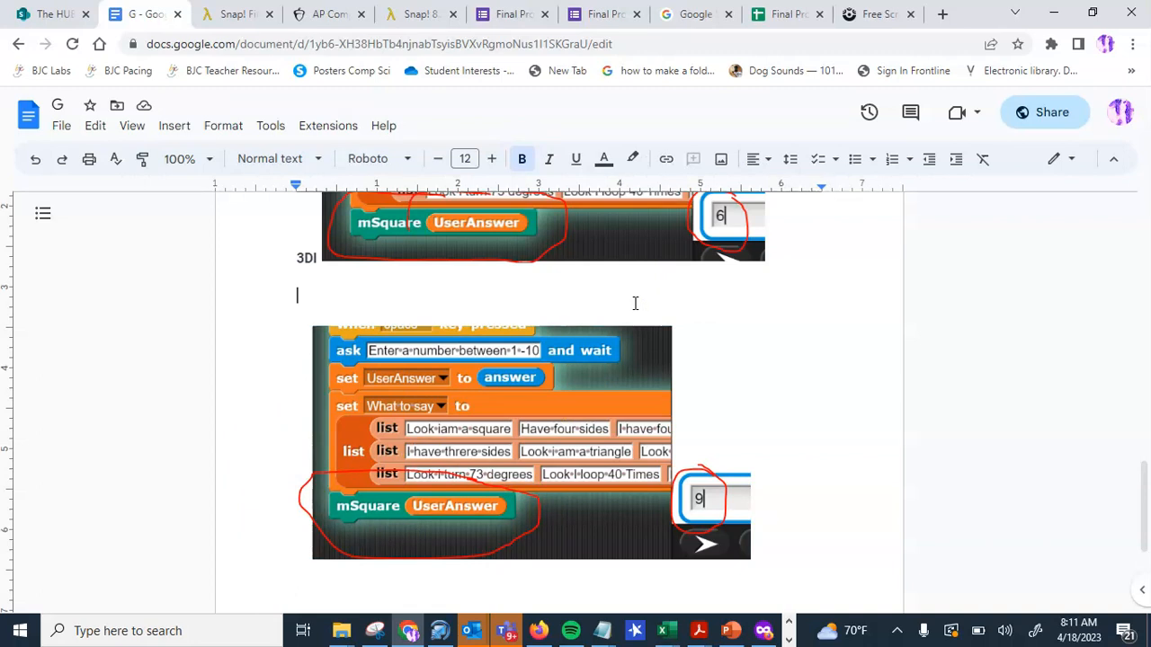
pyautogui.write('3di')
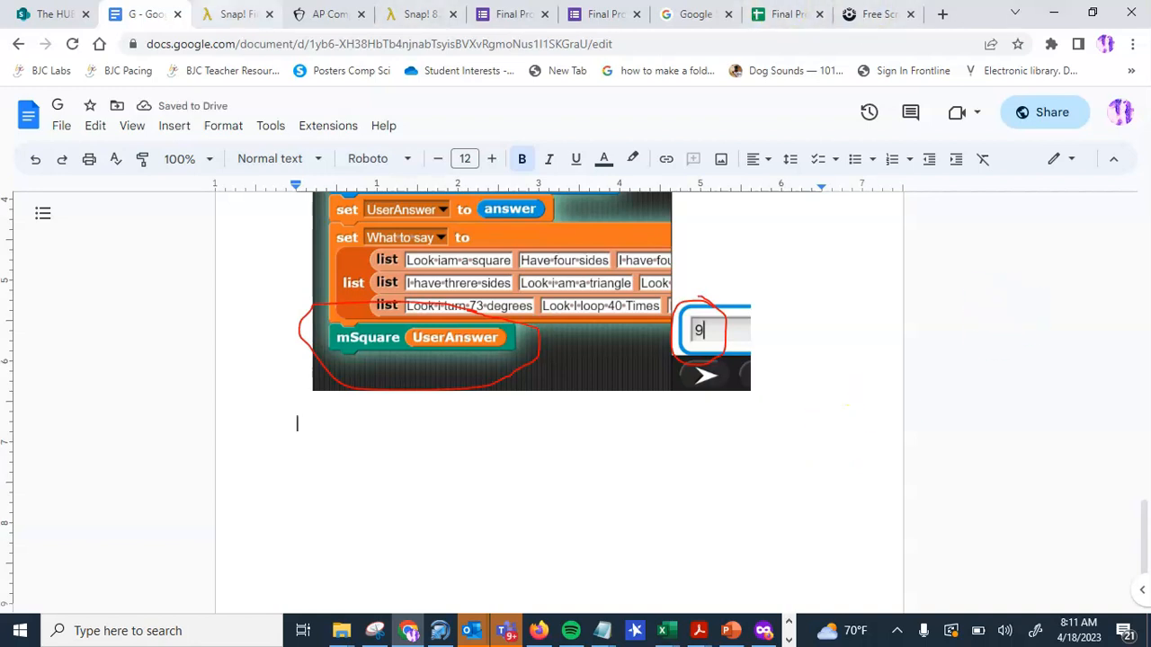
# Check prompt 3d in the AP directions and add a '3dii' heading below the second screenshot.
pyautogui.click(327, 15)
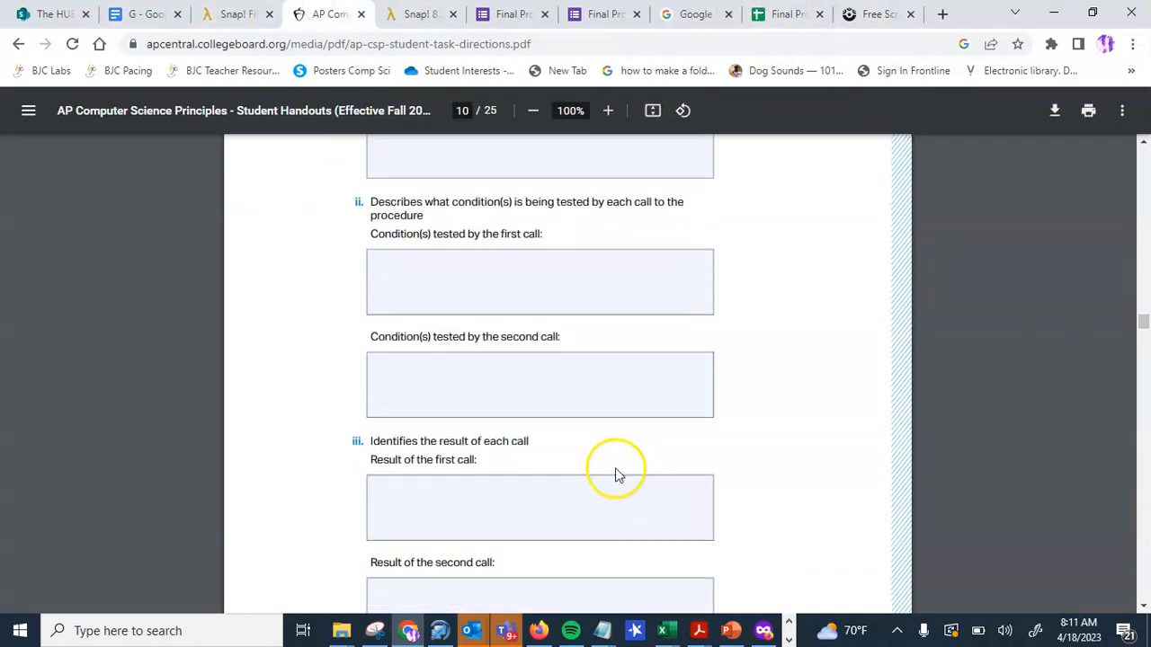
pyautogui.scroll(3)
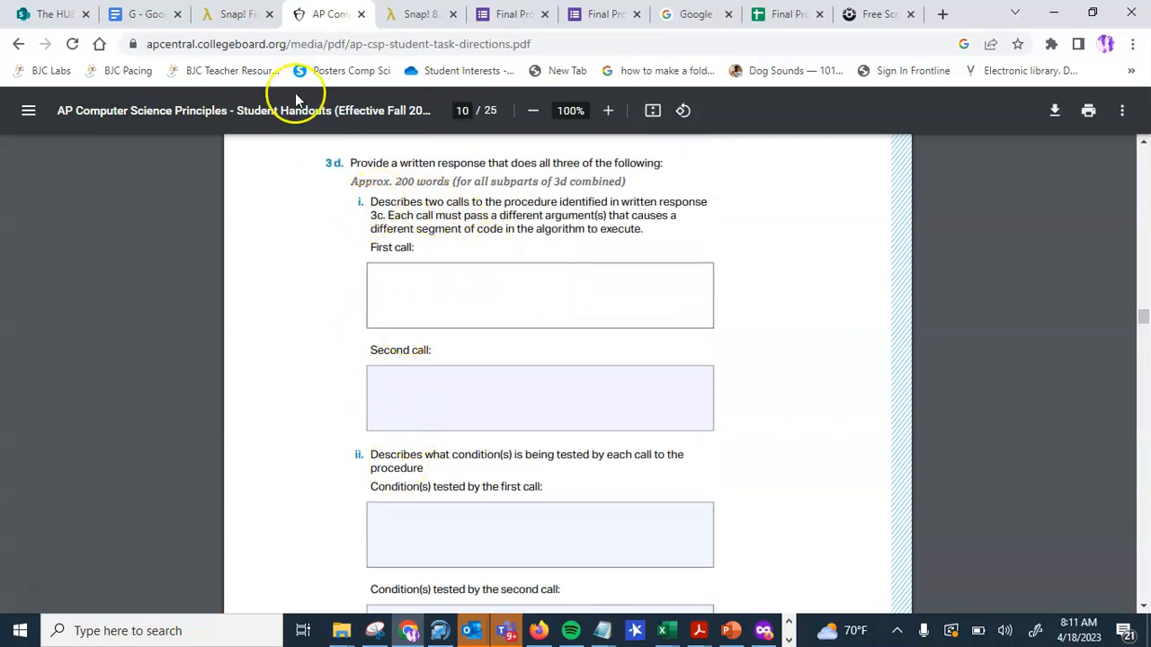
pyautogui.click(144, 15)
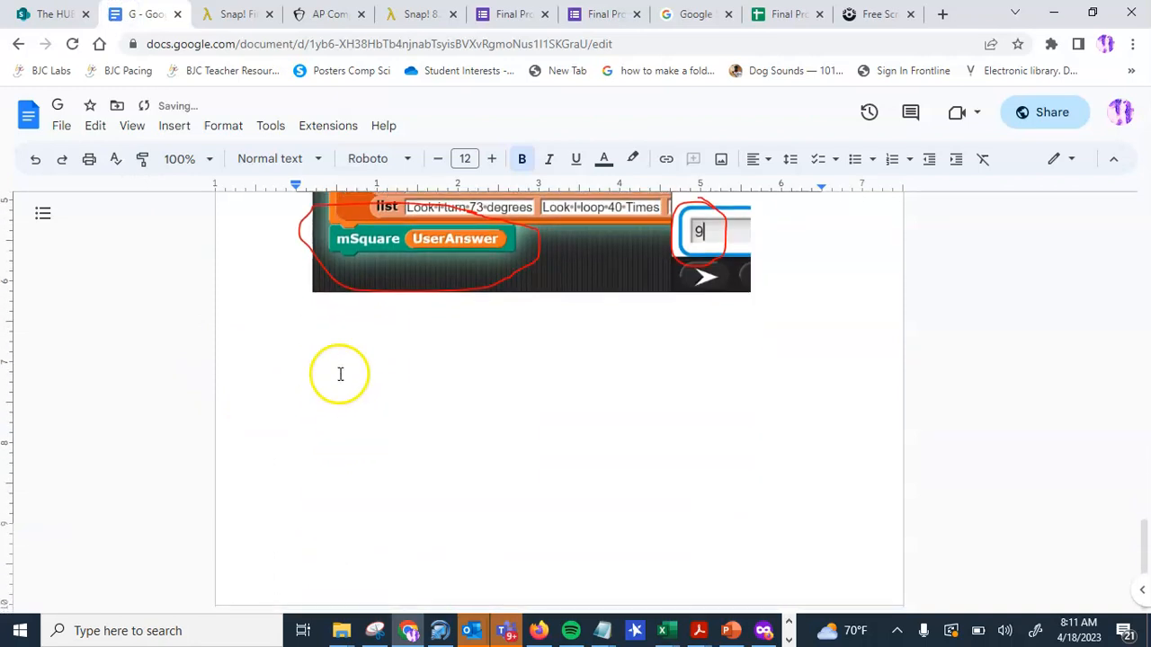
pyautogui.write('3dii')
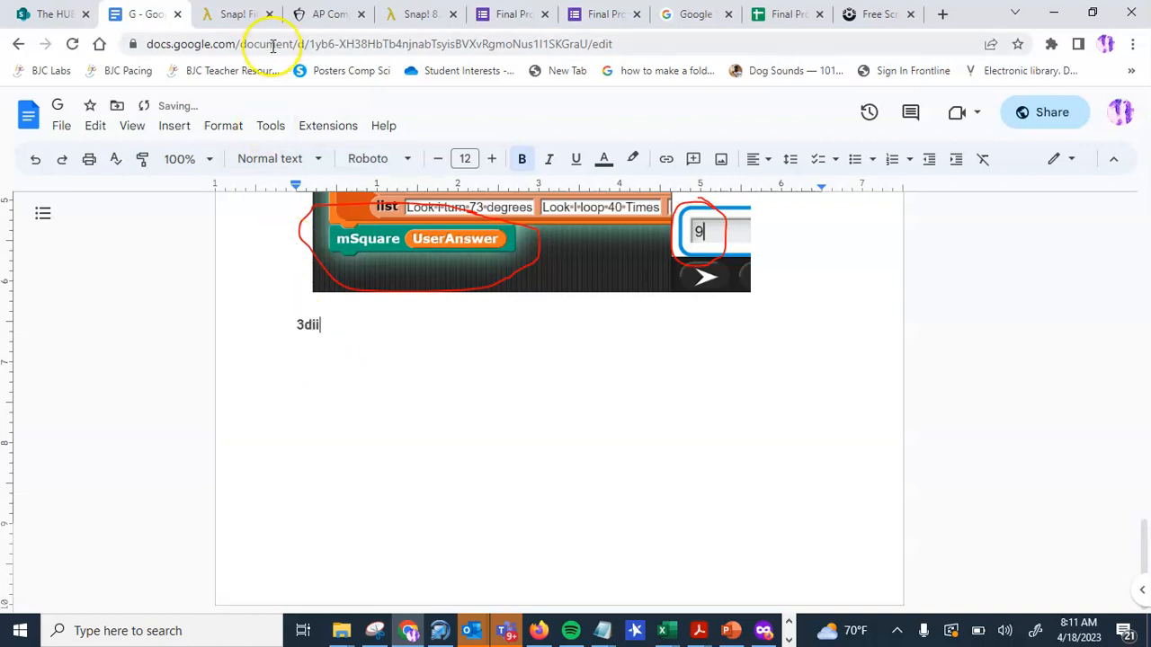
pyautogui.click(327, 14)
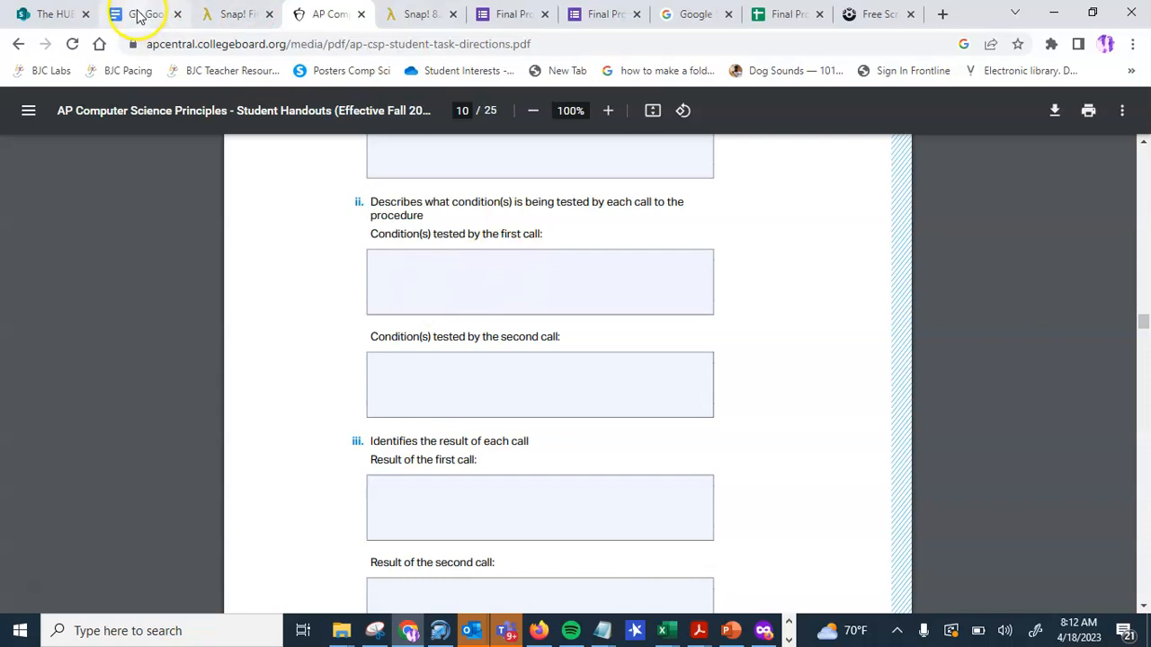
# Write that the procedure tested in the first call is the user input, in this case a 6.
pyautogui.click(134, 15)
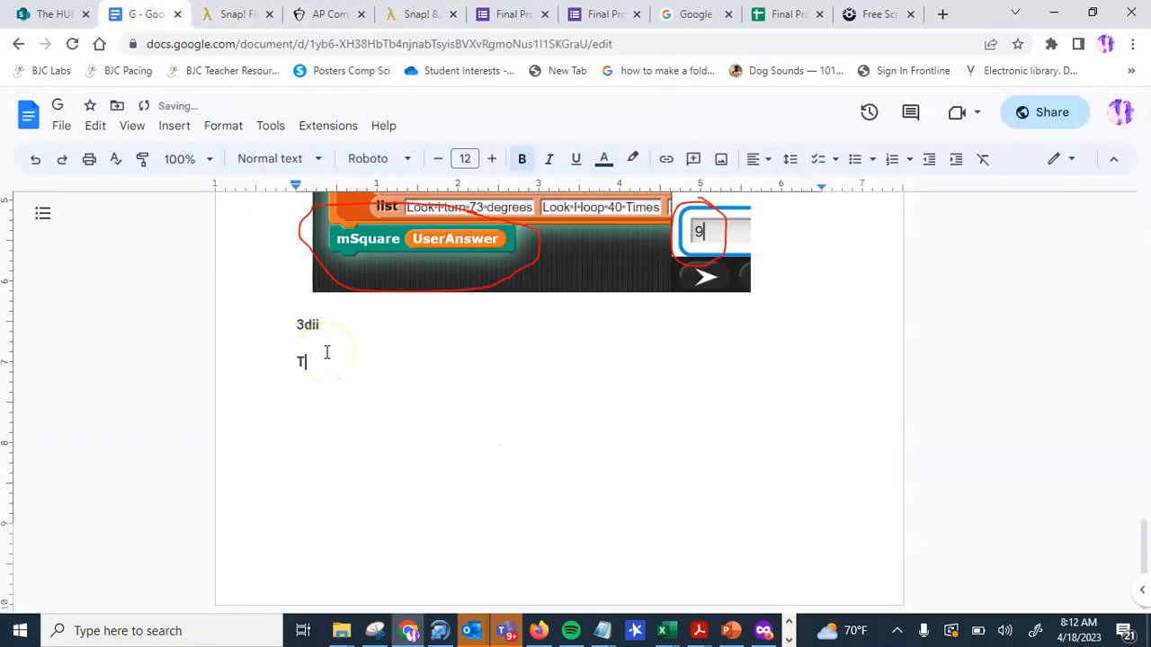
pyautogui.write('he procedure te')
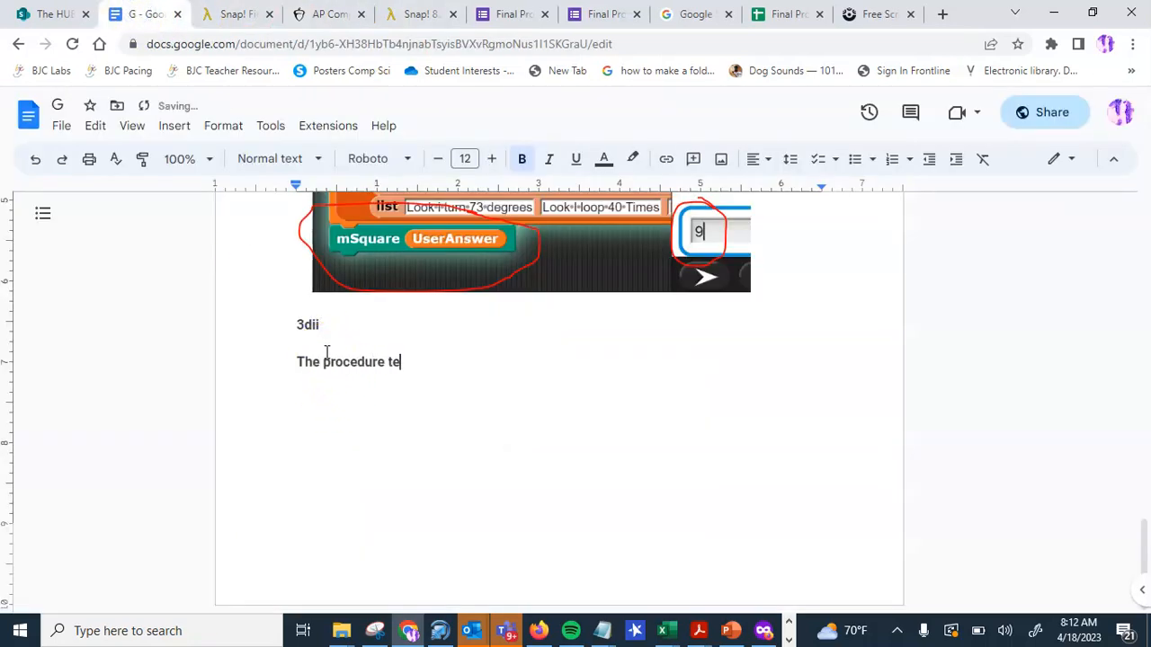
pyautogui.write('sted in the fir')
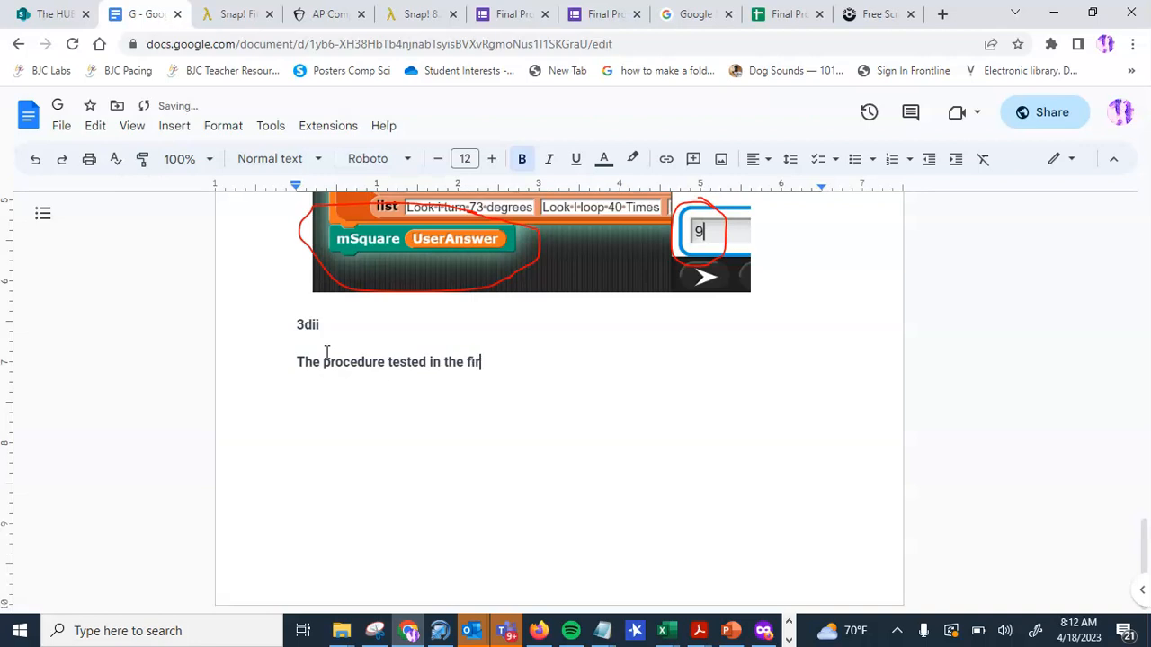
pyautogui.write('st call is the')
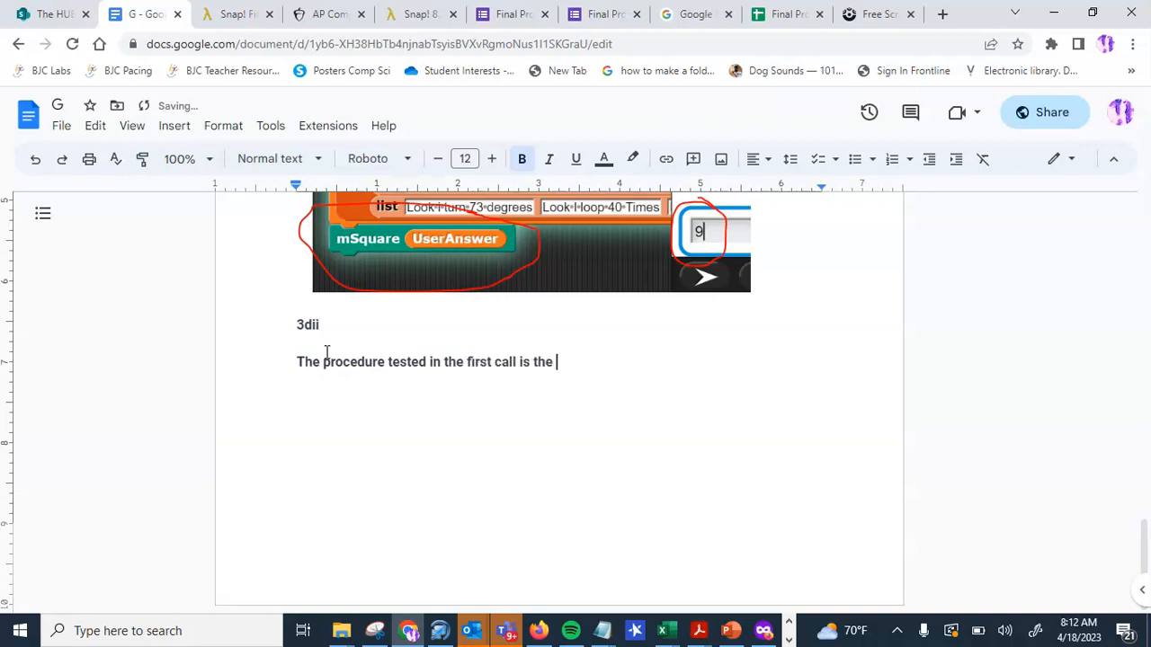
pyautogui.write('user onput of a number in this c')
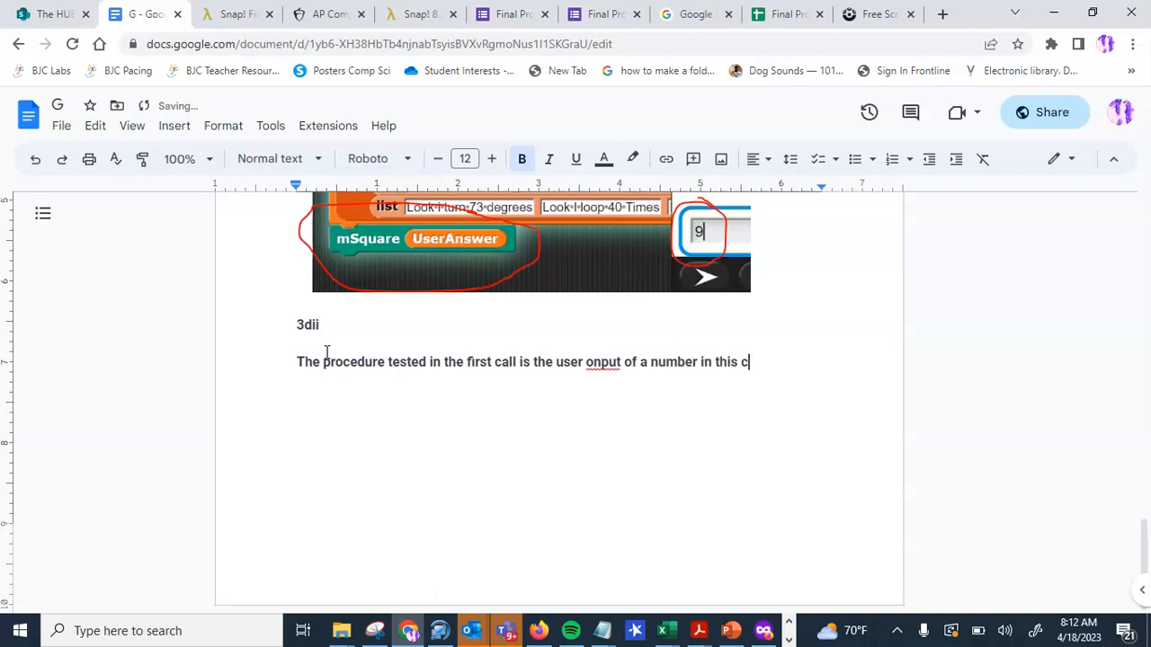
pyautogui.write('ase a')
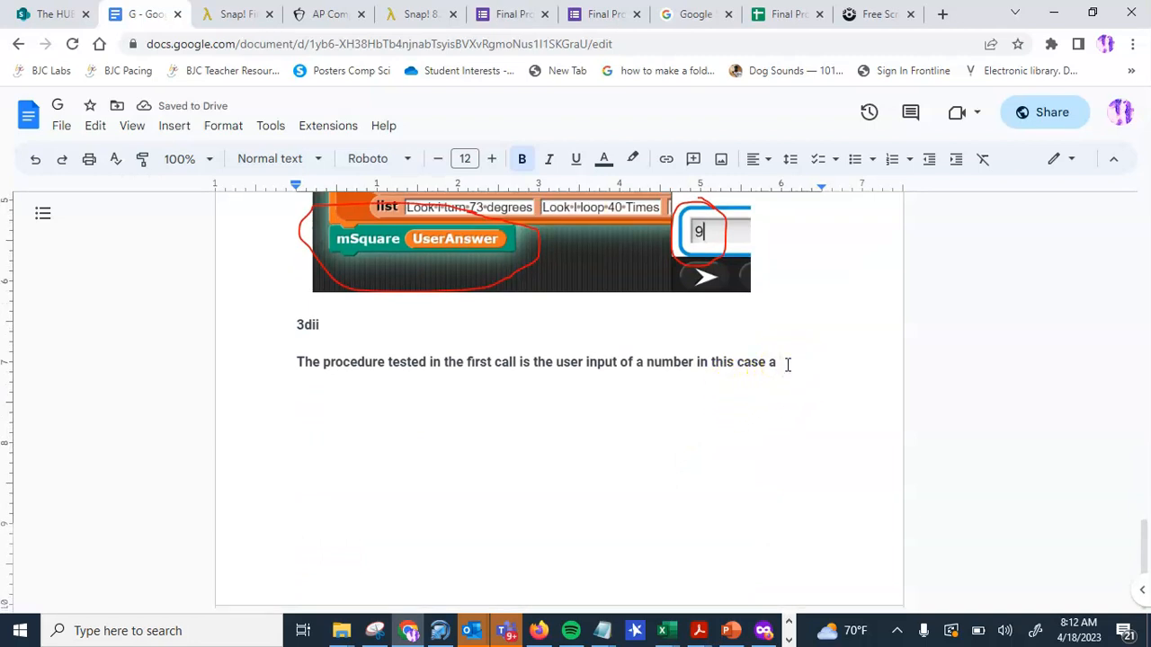
pyautogui.write('6.')
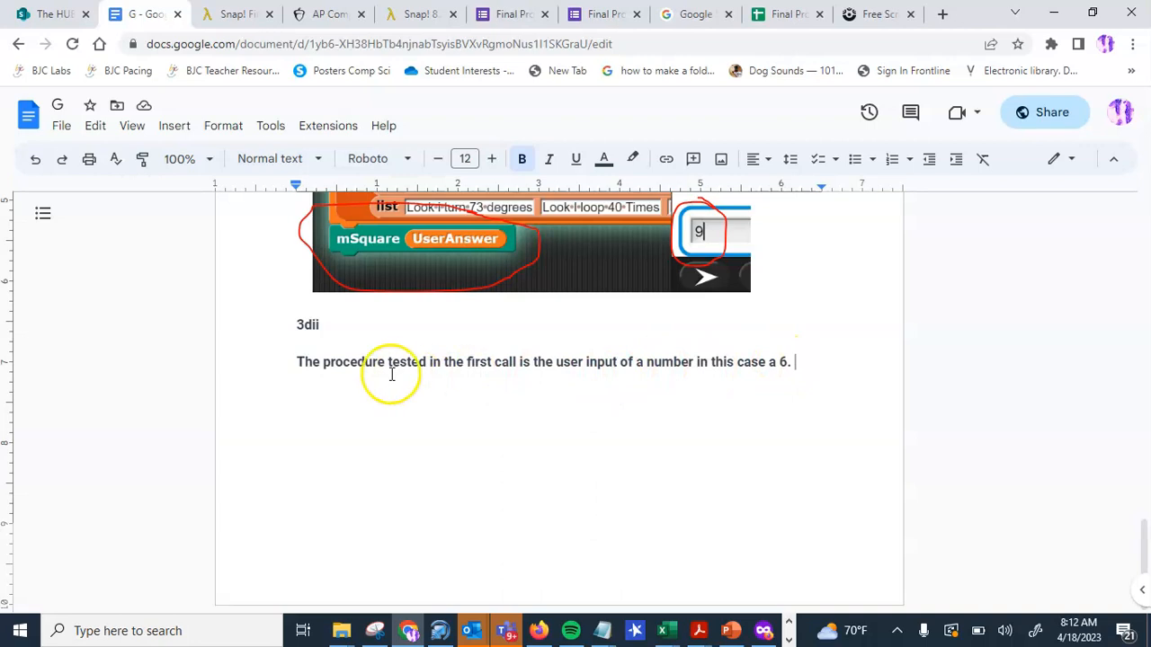
pyautogui.moveTo(584, 361)
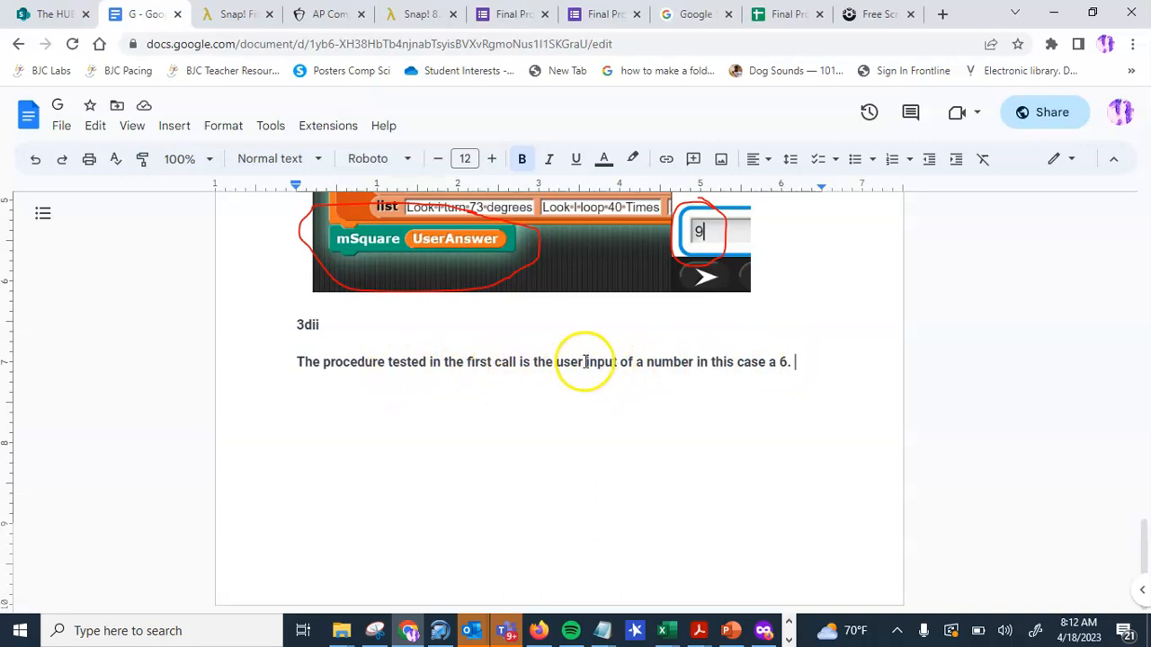
# Reword the sentence ending to 'involves the user input which in this case is a six, the condition is'.
pyautogui.moveTo(584, 361); pyautogui.dragTo(794, 362)
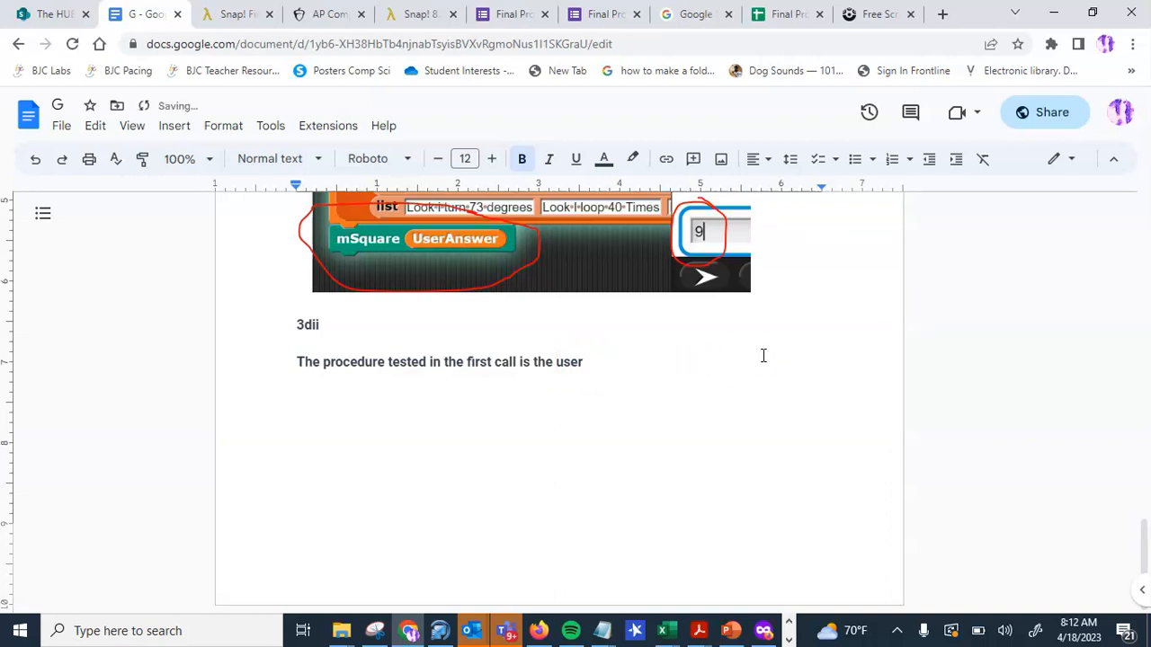
pyautogui.press('backspace')
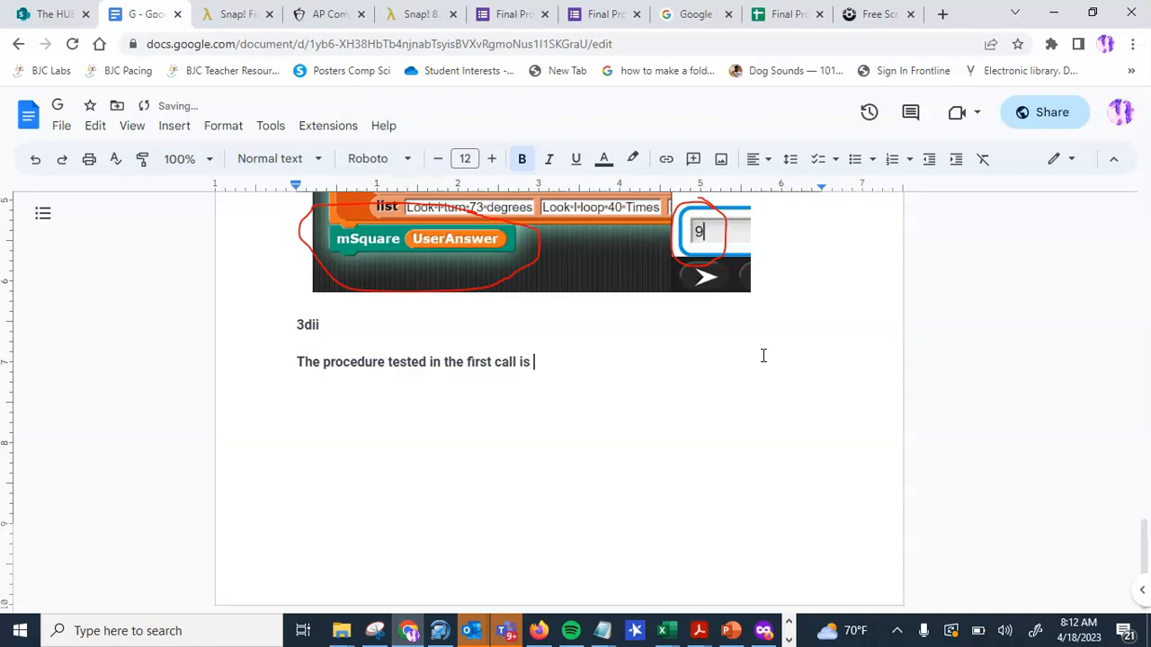
pyautogui.write('involev')
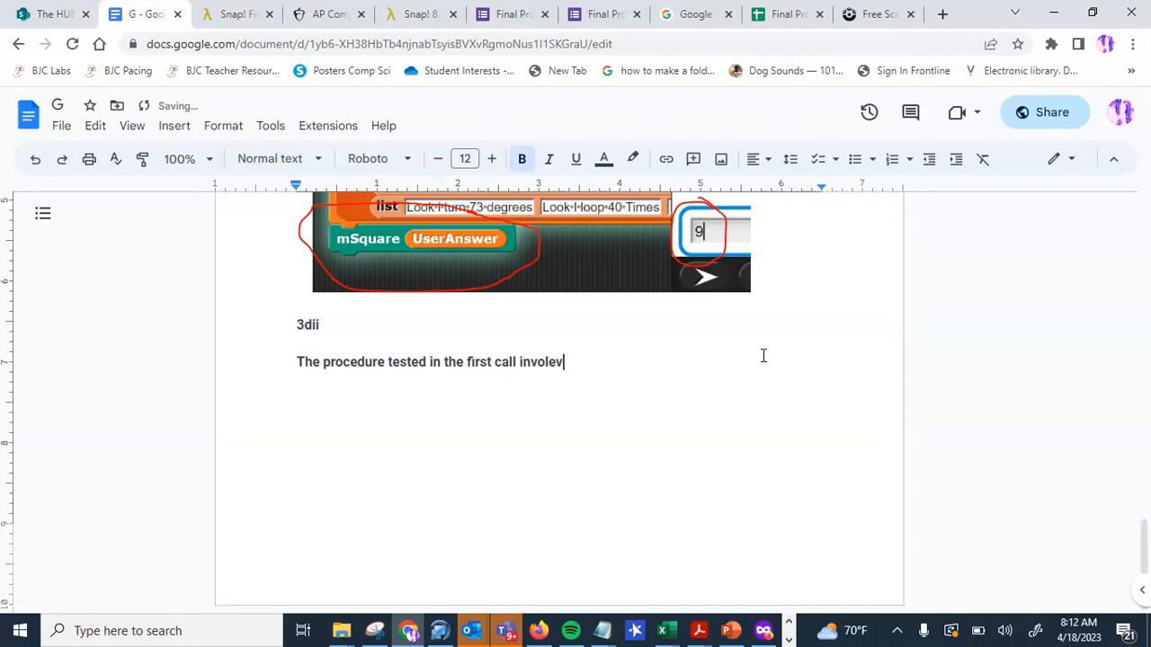
pyautogui.write('es the us')
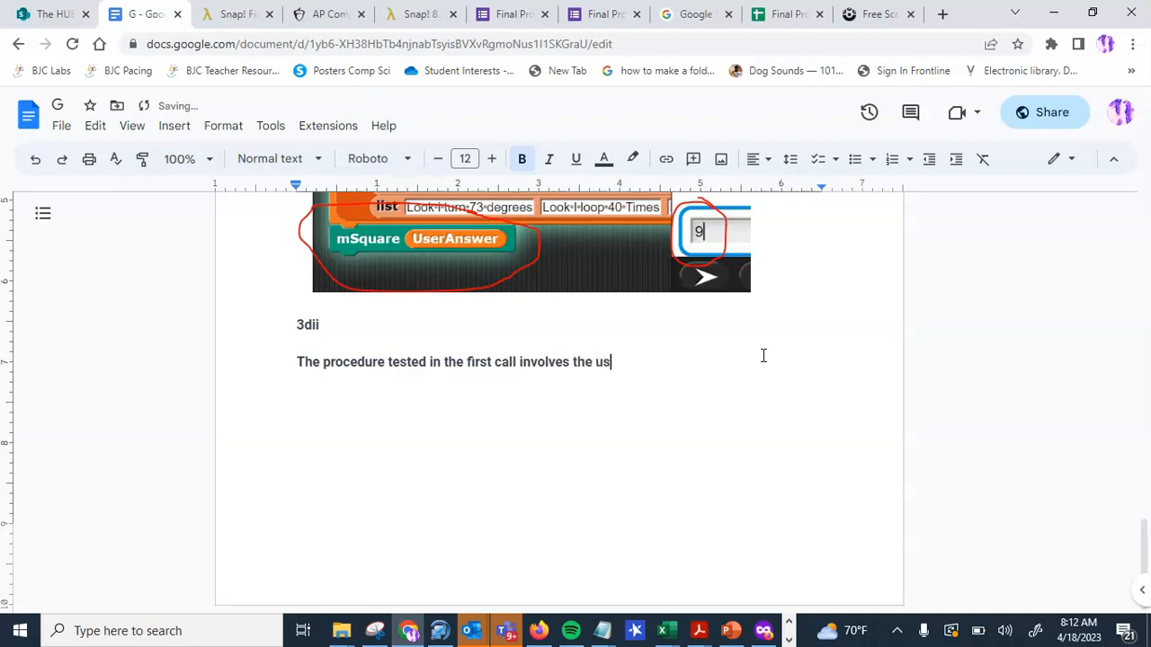
pyautogui.write('er input')
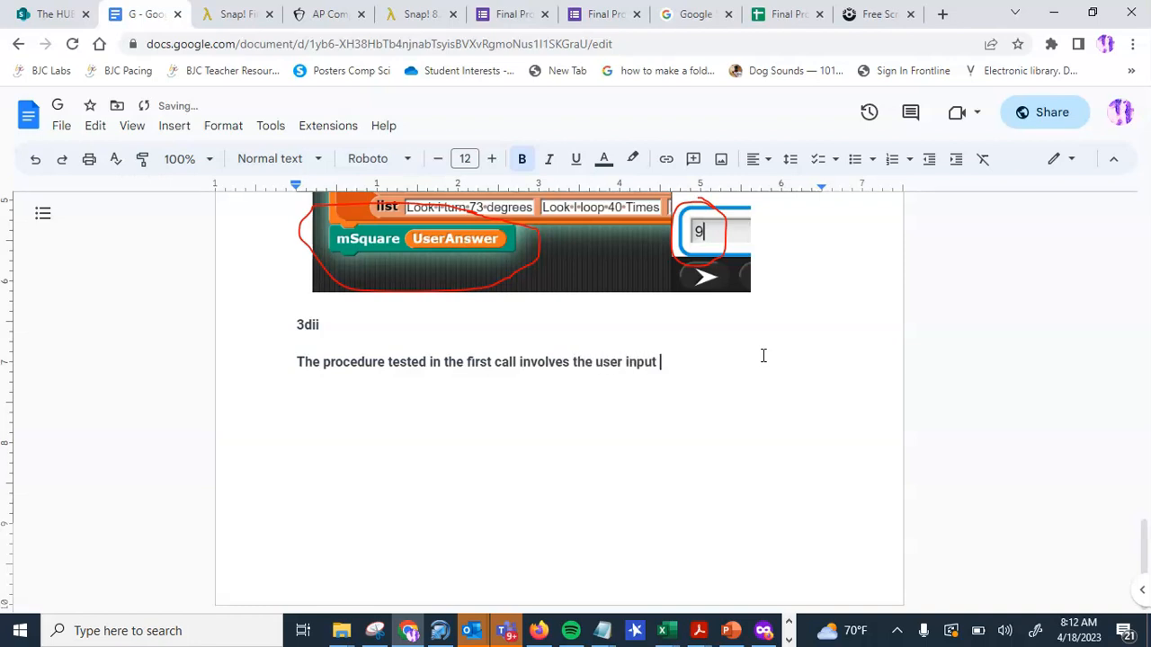
pyautogui.write('which in thi')
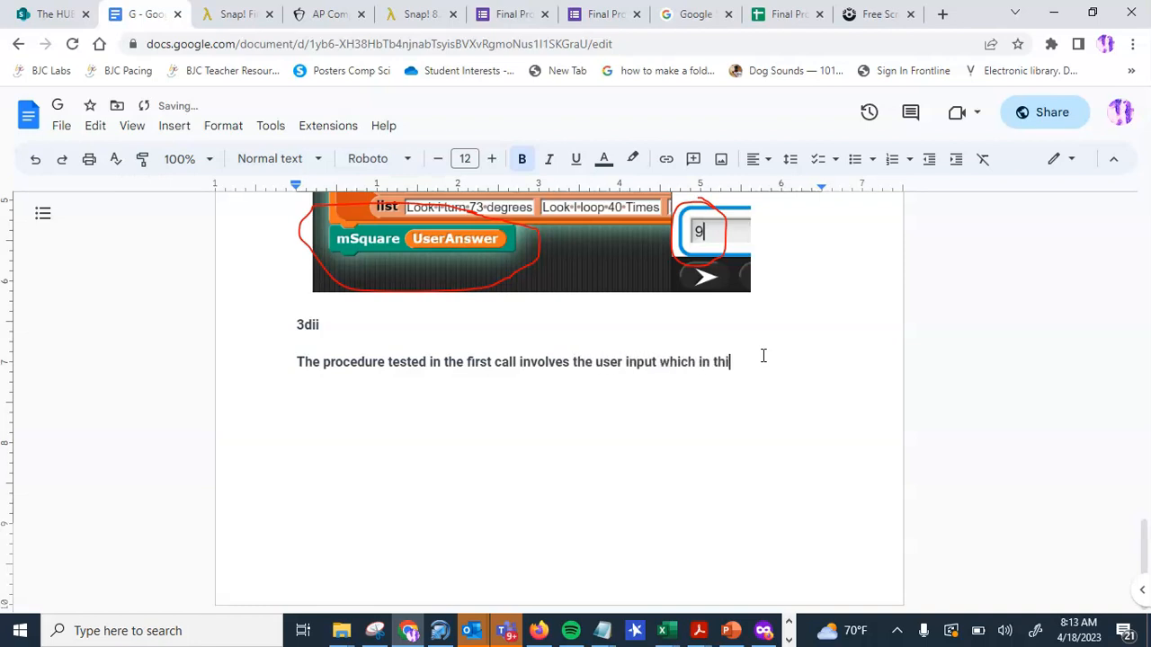
pyautogui.write('s case is a six')
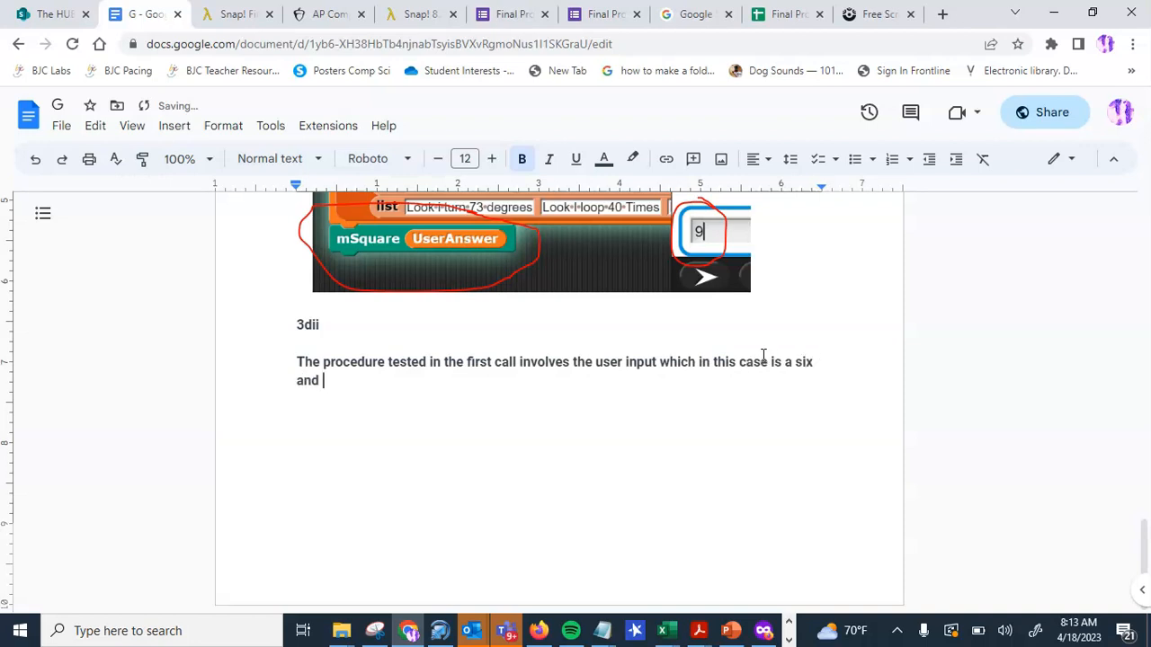
pyautogui.write('the')
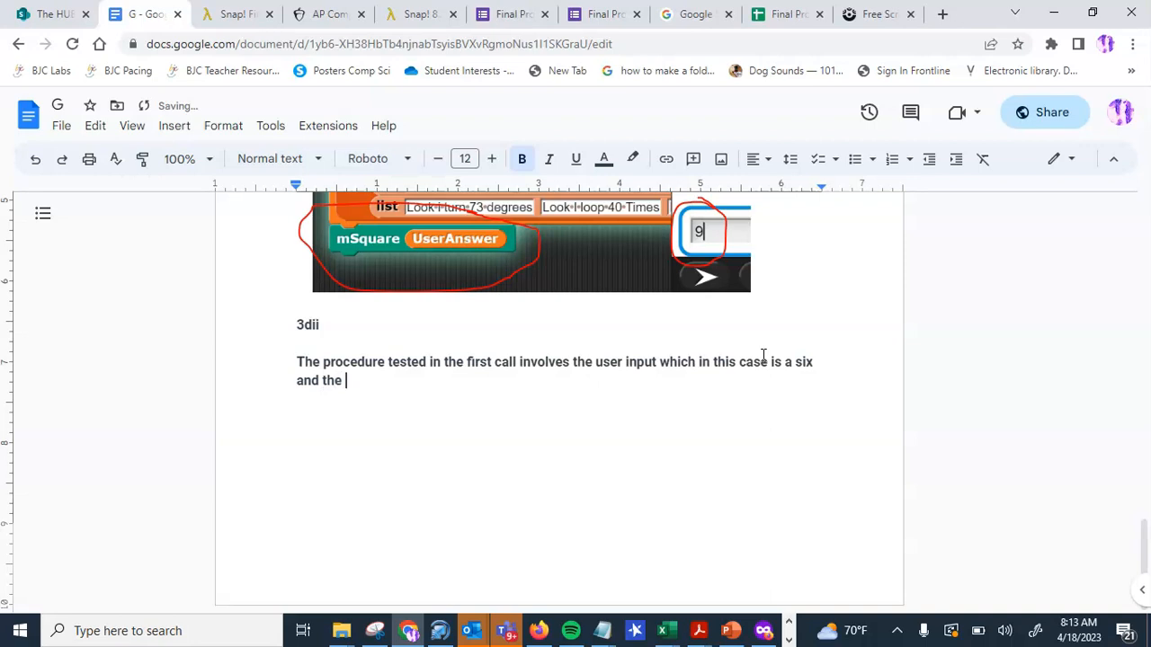
pyautogui.write('condition')
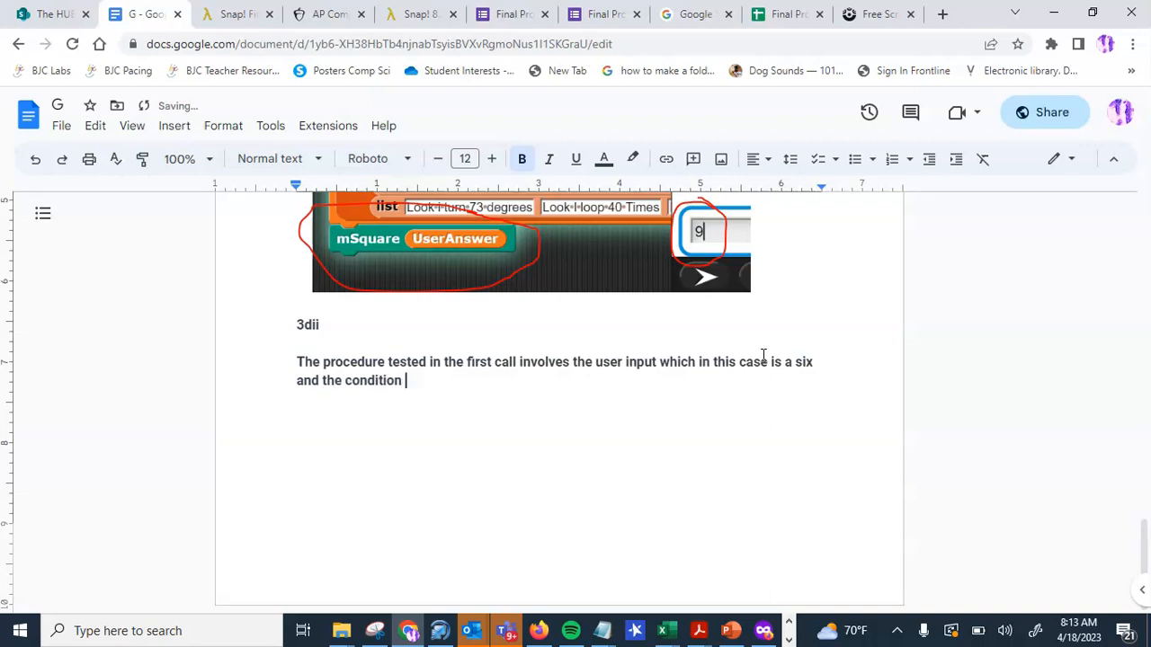
pyautogui.write('is')
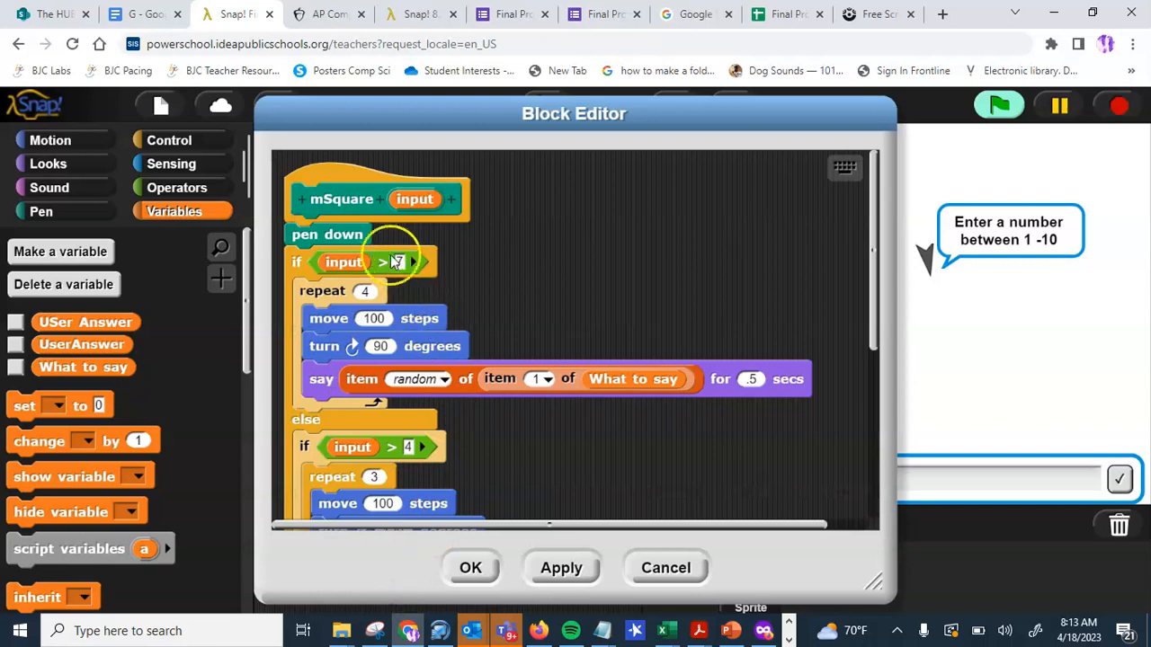
# Glance over the mSquare definition and return to the response document.
pyautogui.scroll(-3)
pyautogui.write('9')
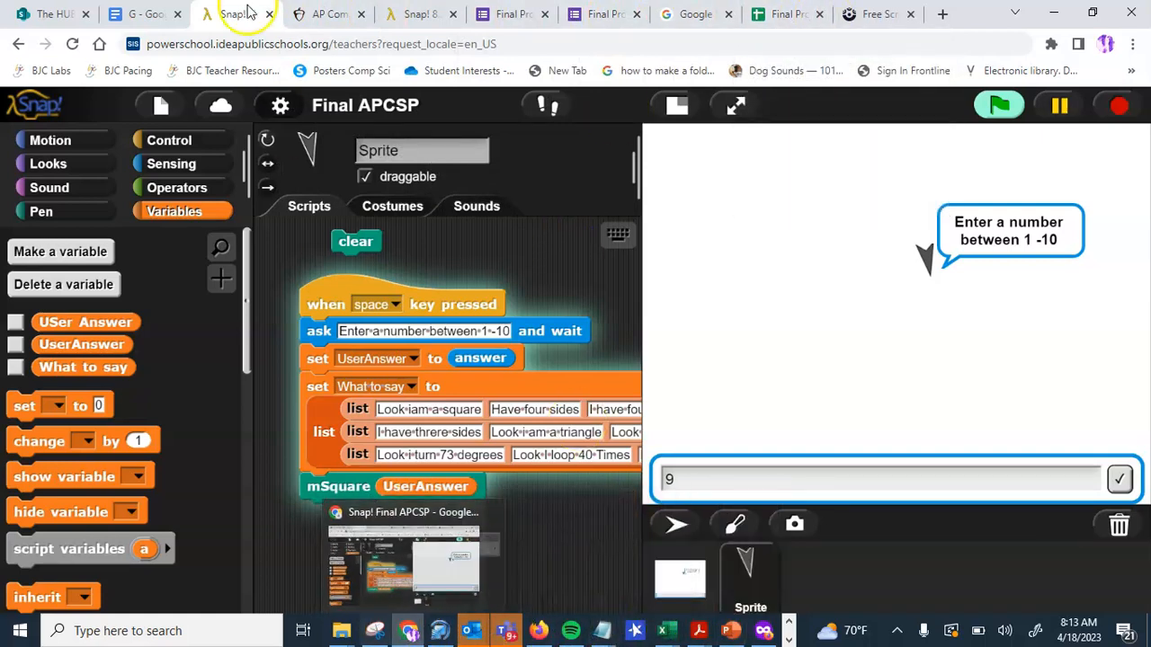
pyautogui.click(141, 14)
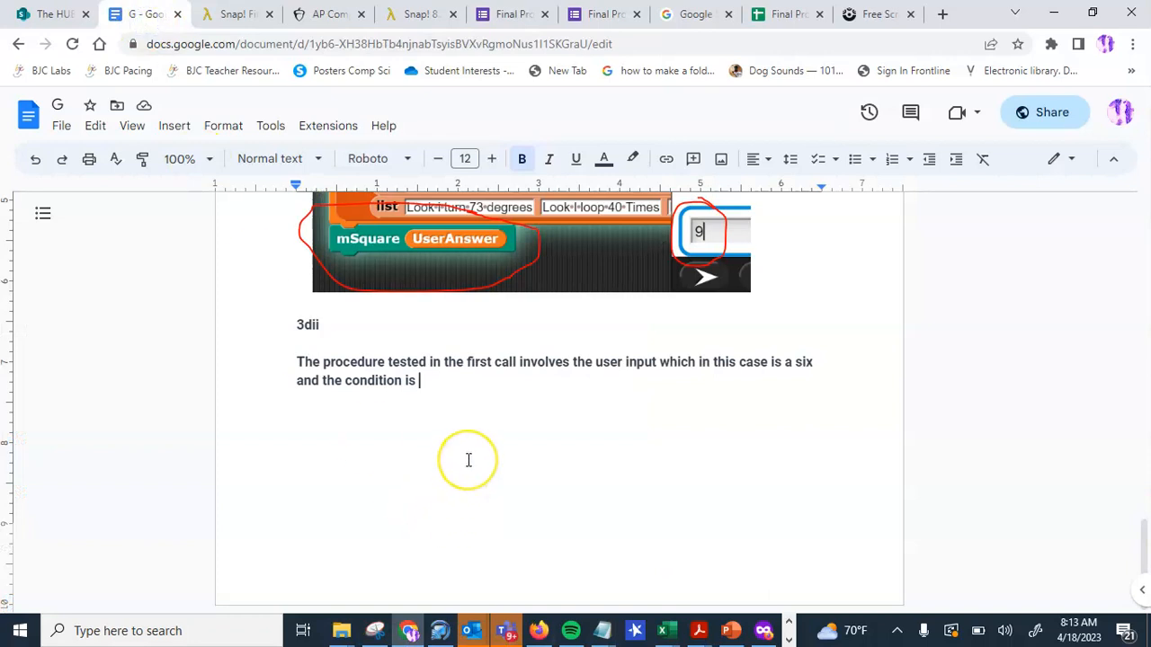
# Finish the sentence: the condition being tested returns true if "input > 4", trimming stray words.
pyautogui.write('being')
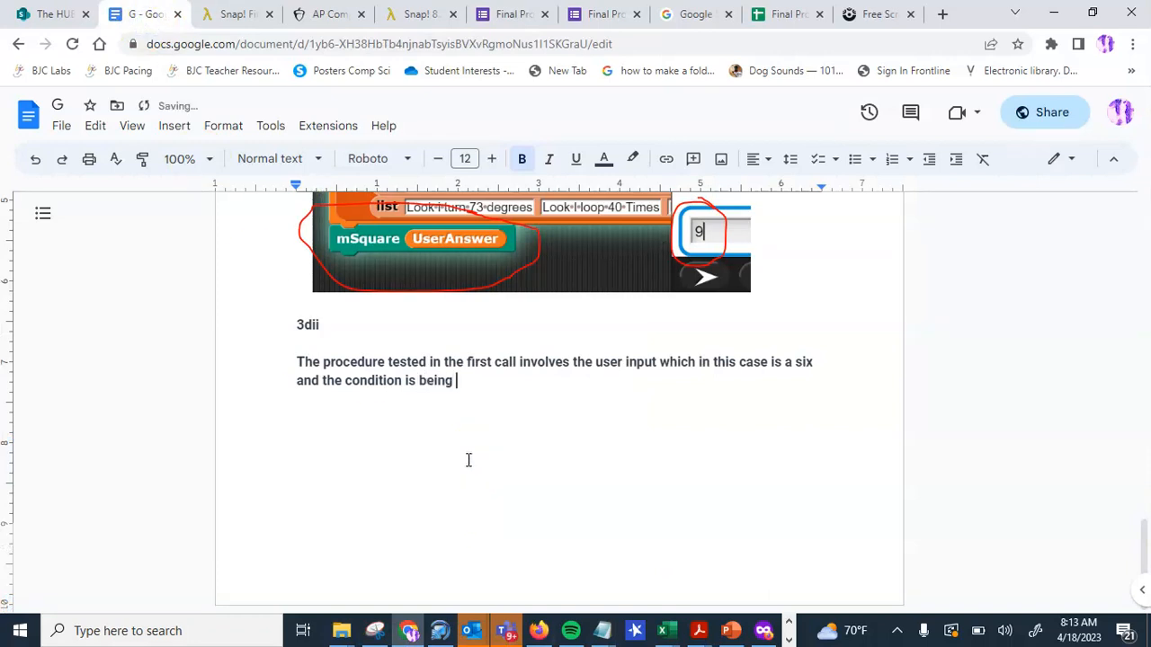
pyautogui.write('tested and will result i')
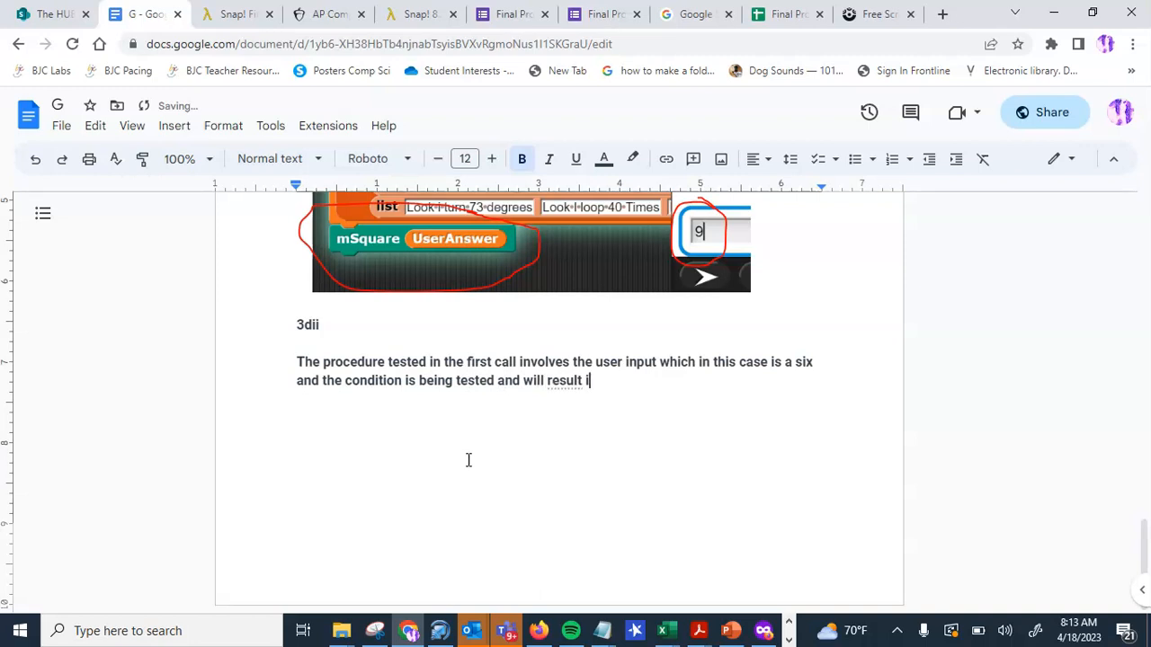
pyautogui.write('n true is i')
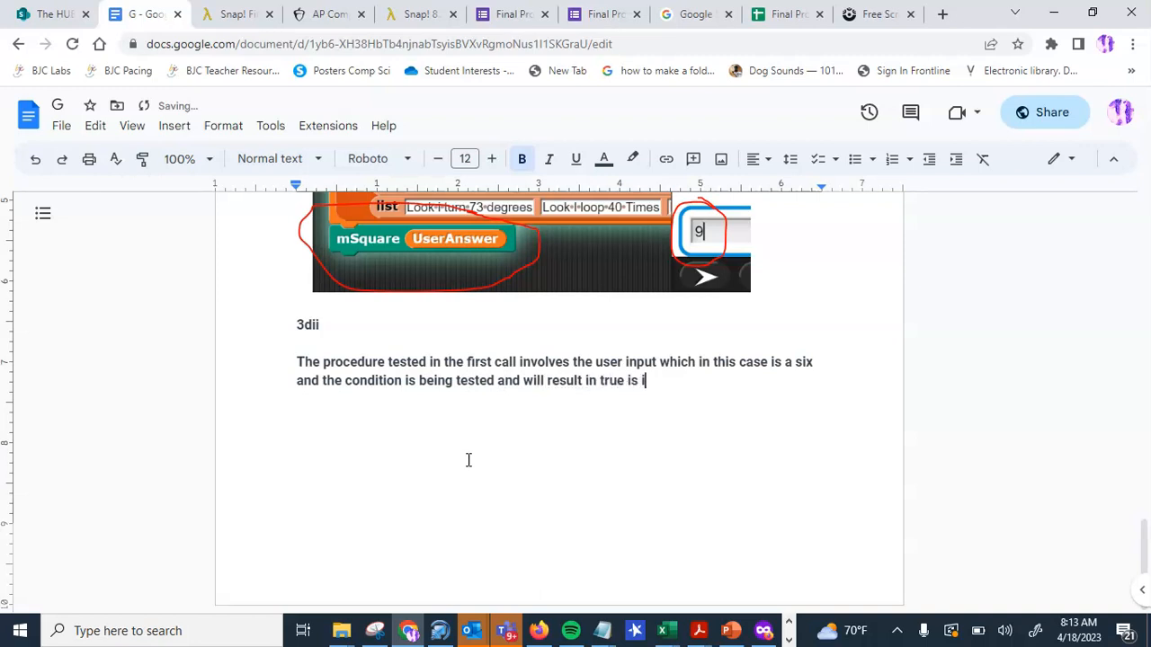
pyautogui.write('f " input is')
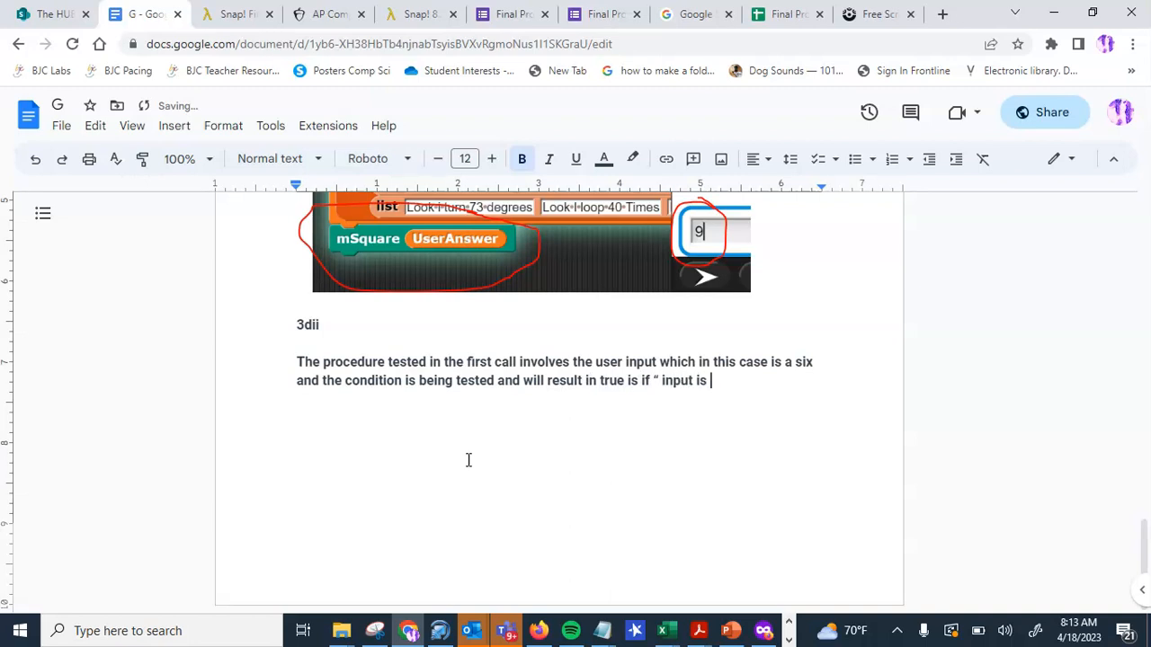
pyautogui.press('BackSpace')
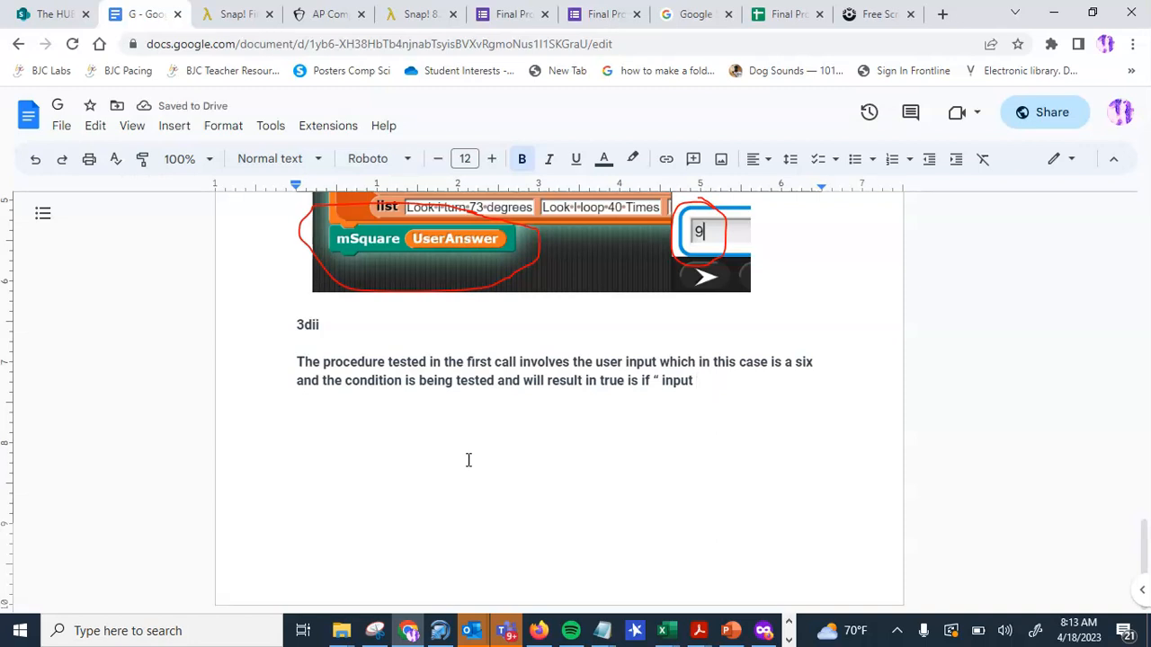
pyautogui.write('>')
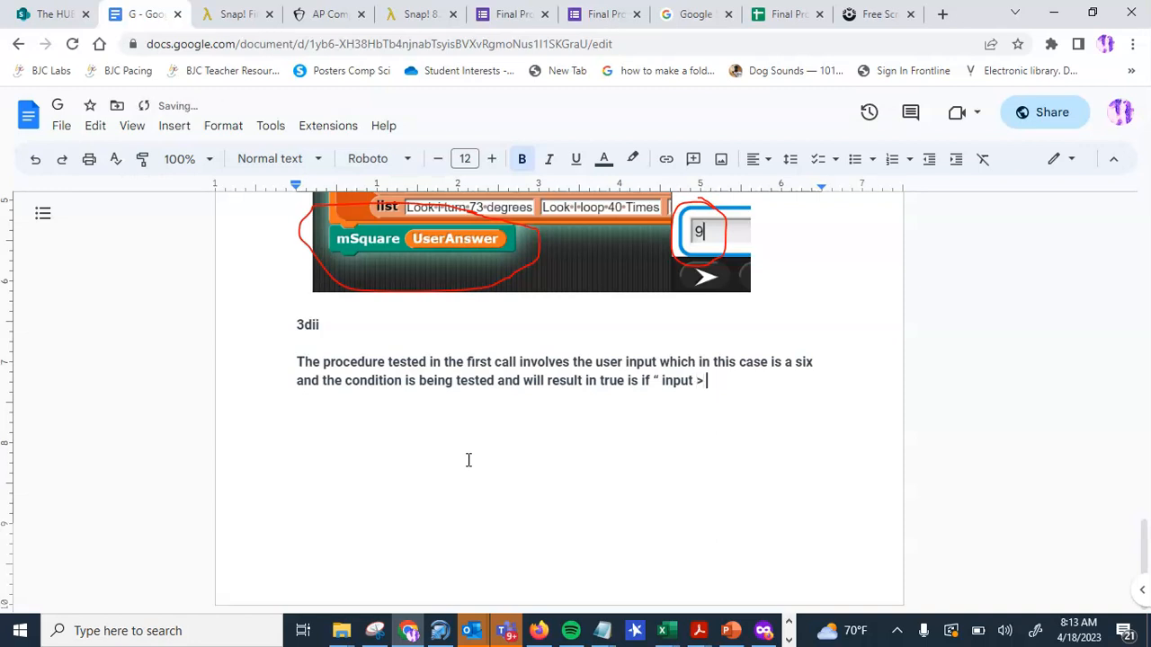
pyautogui.write('4"')
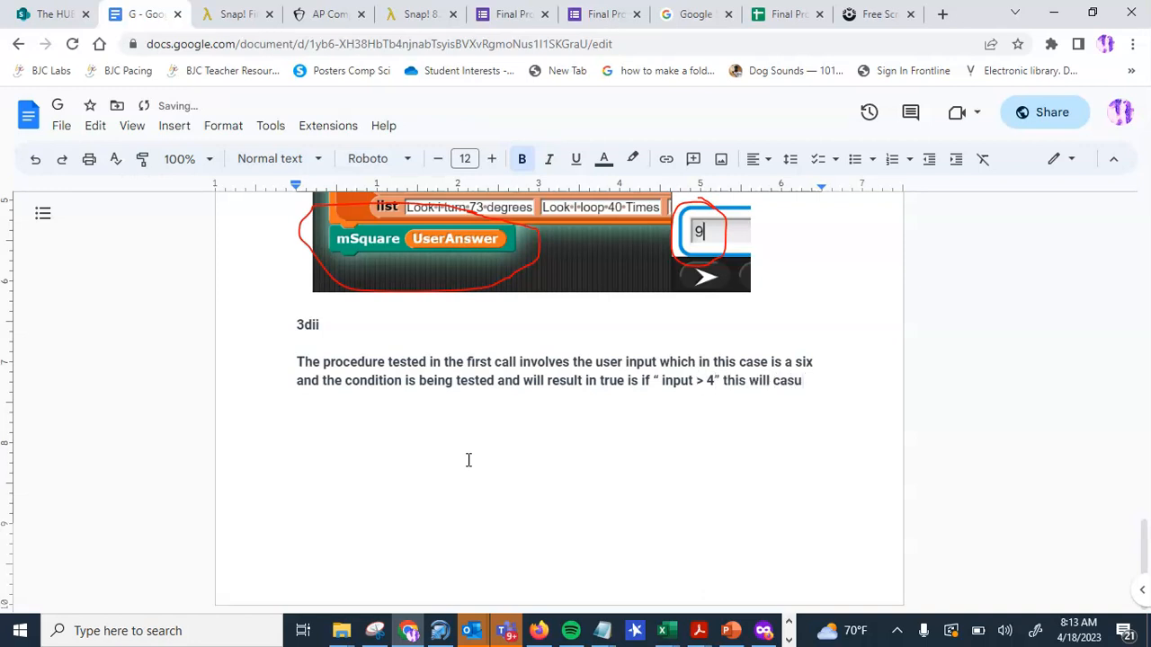
pyautogui.press('Backspace')
pyautogui.write('.')
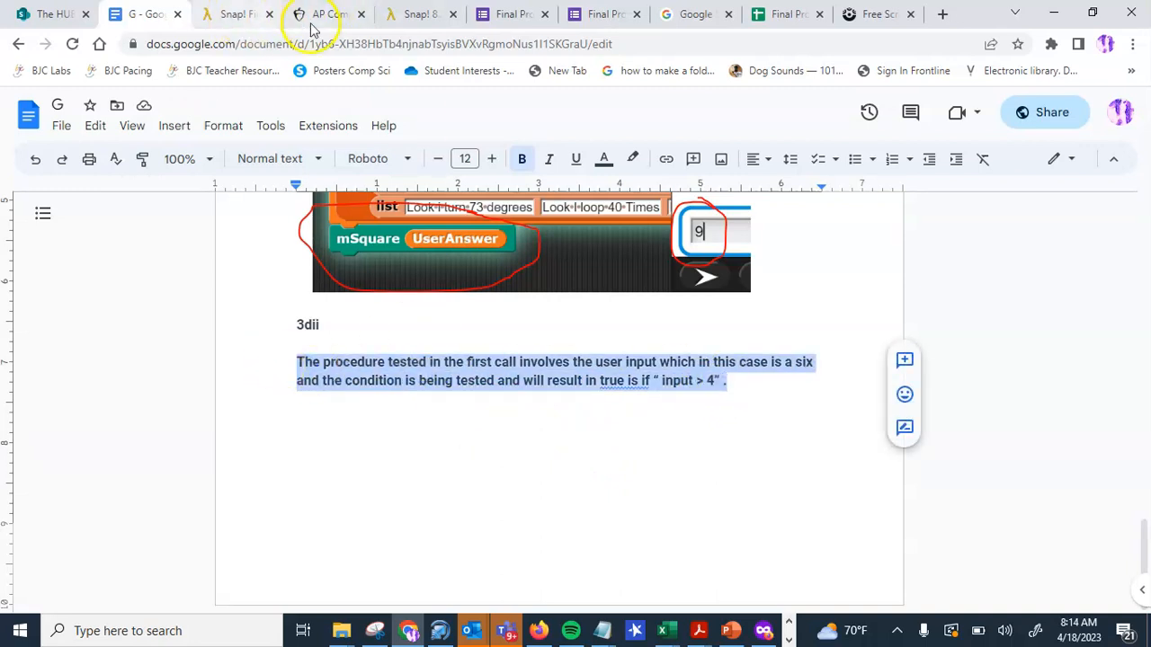
pyautogui.click(327, 14)
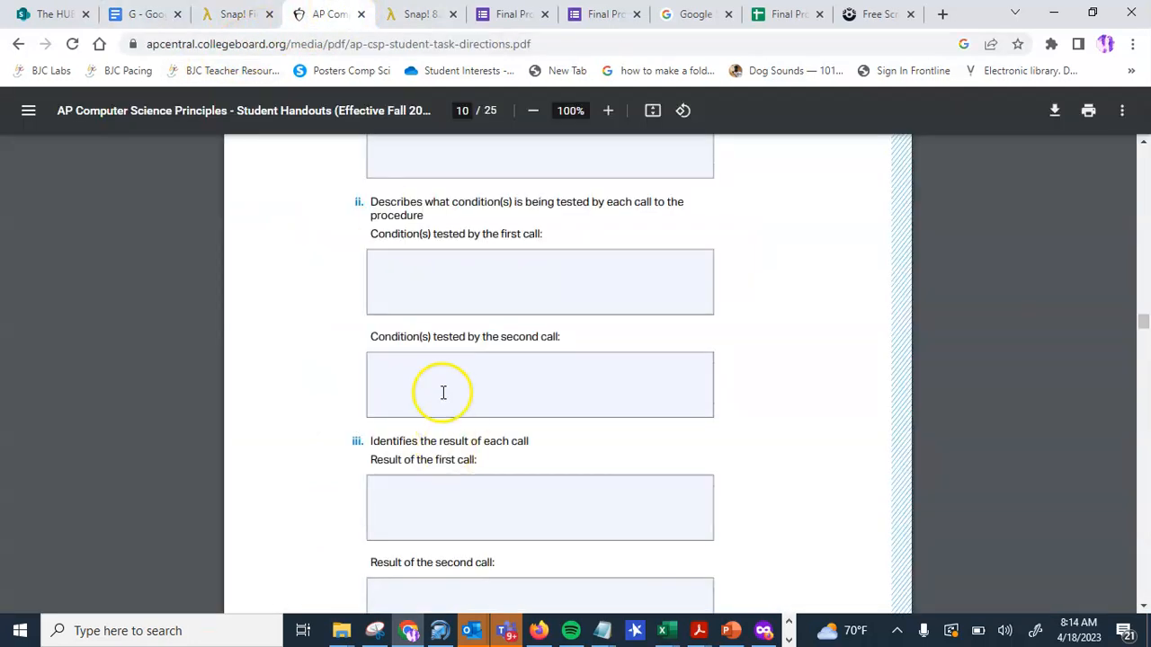
pyautogui.moveTo(417, 385)
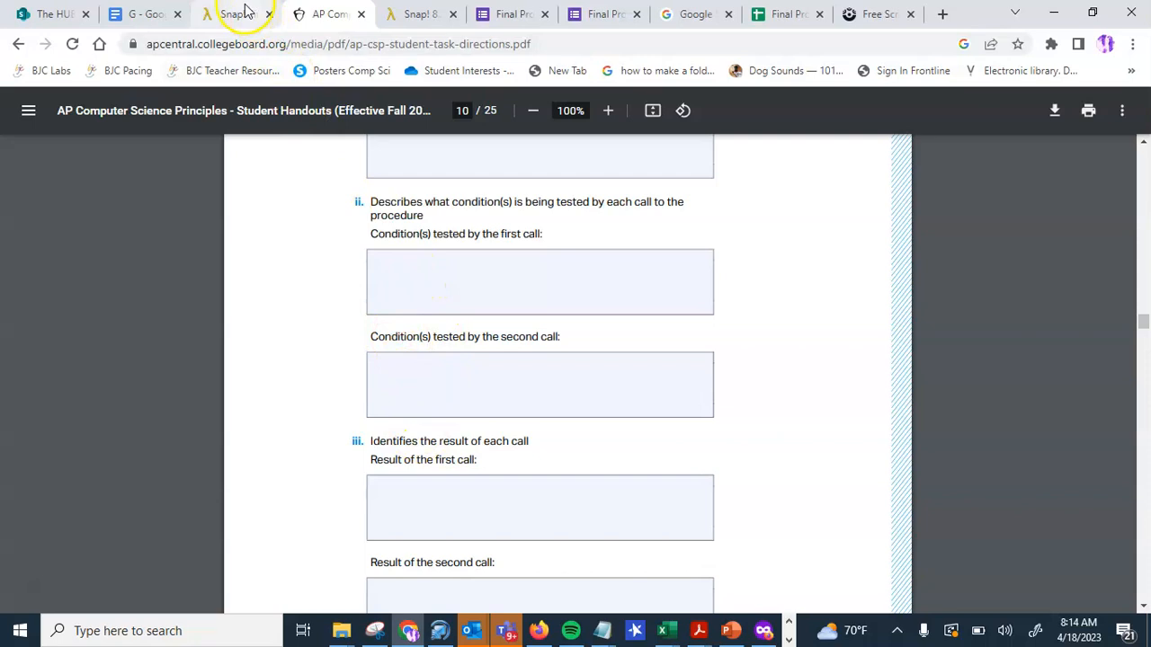
# Return to the Snap! project after reading the conditions-tested and result prompts.
pyautogui.click(144, 15)
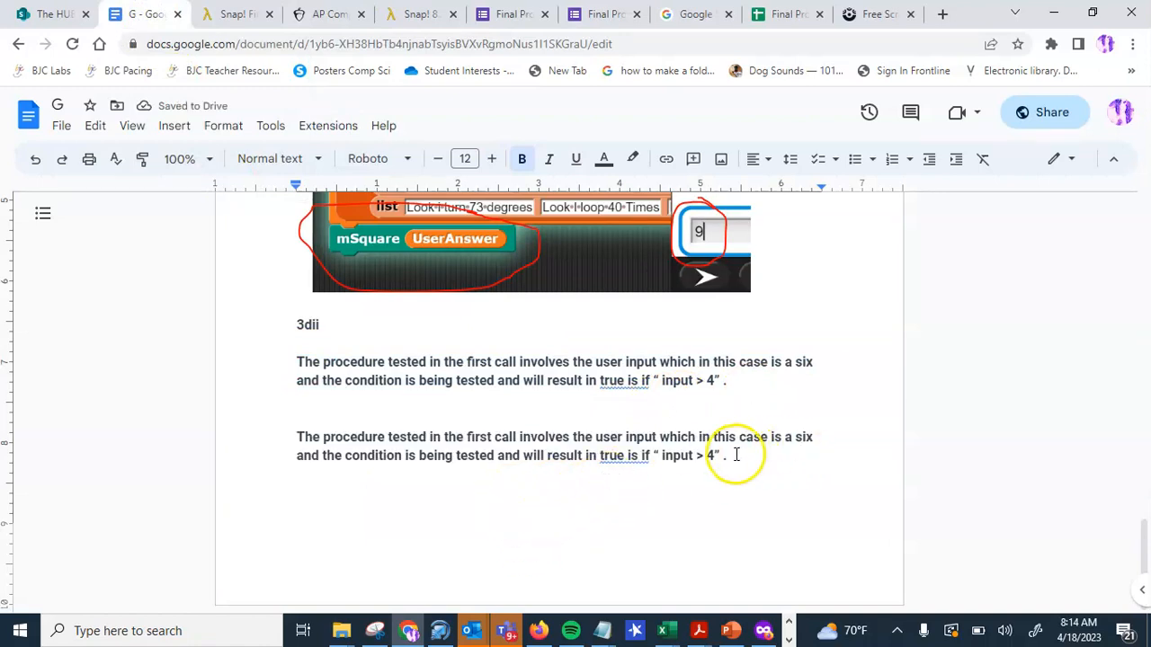
# Review the mSquare block definition's tested conditions, then bring back the AP handout.
pyautogui.click(232, 14)
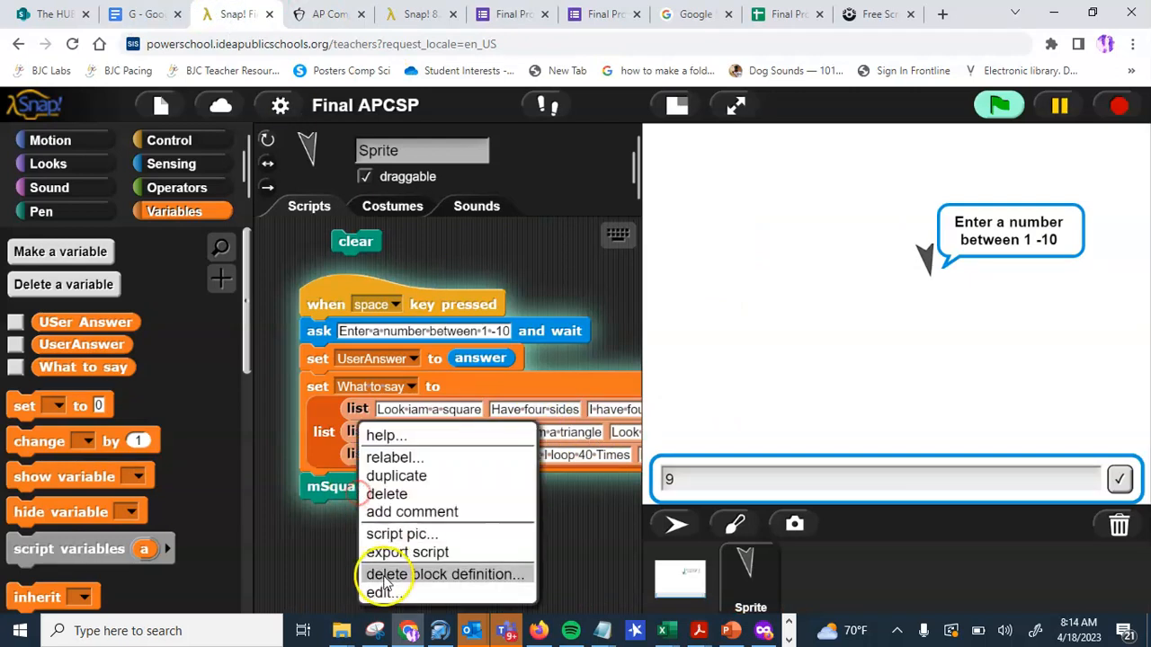
pyautogui.click(385, 594)
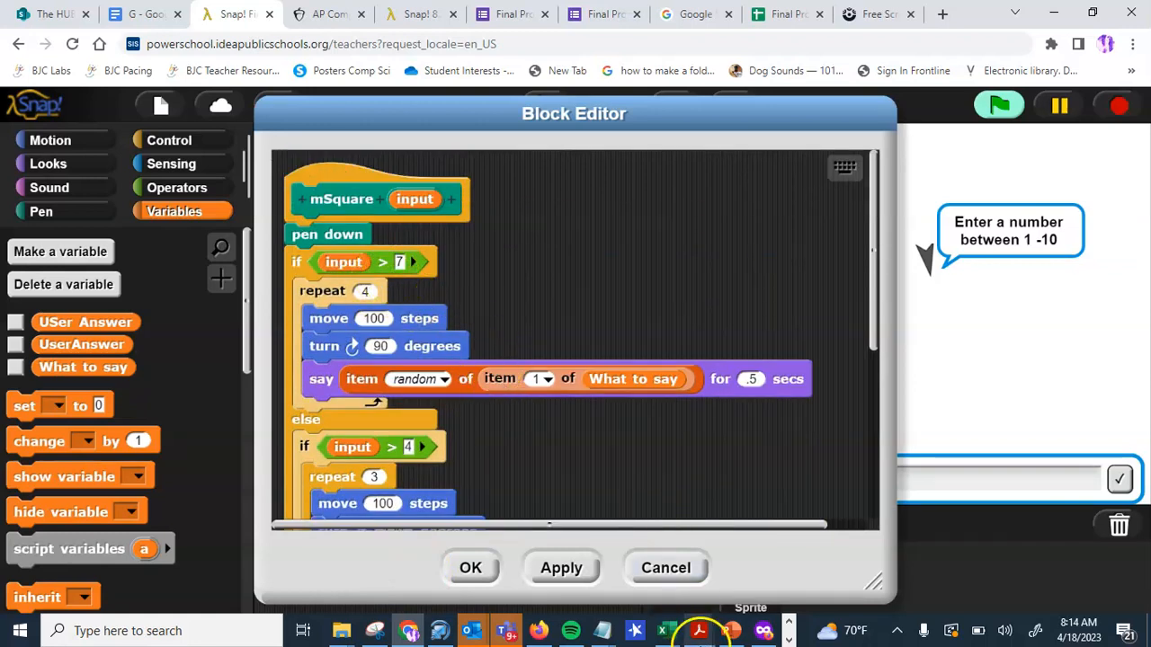
pyautogui.click(327, 14)
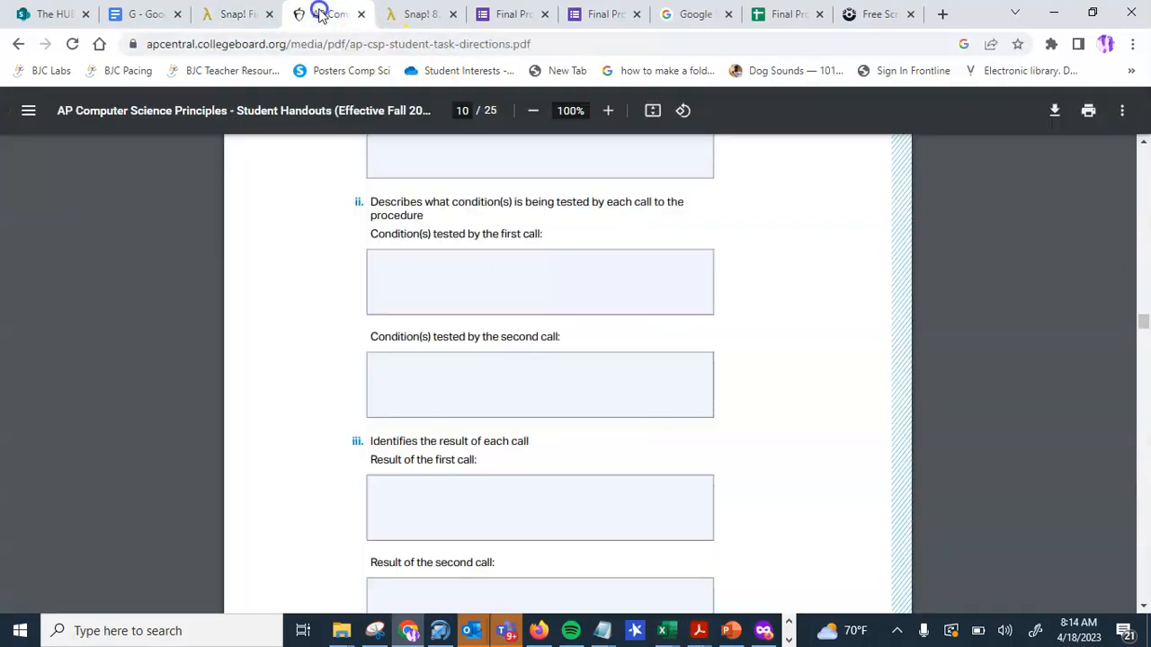
# Bring 'Identifies the result of each call' into view, then return to the response document.
pyautogui.scroll(-3)
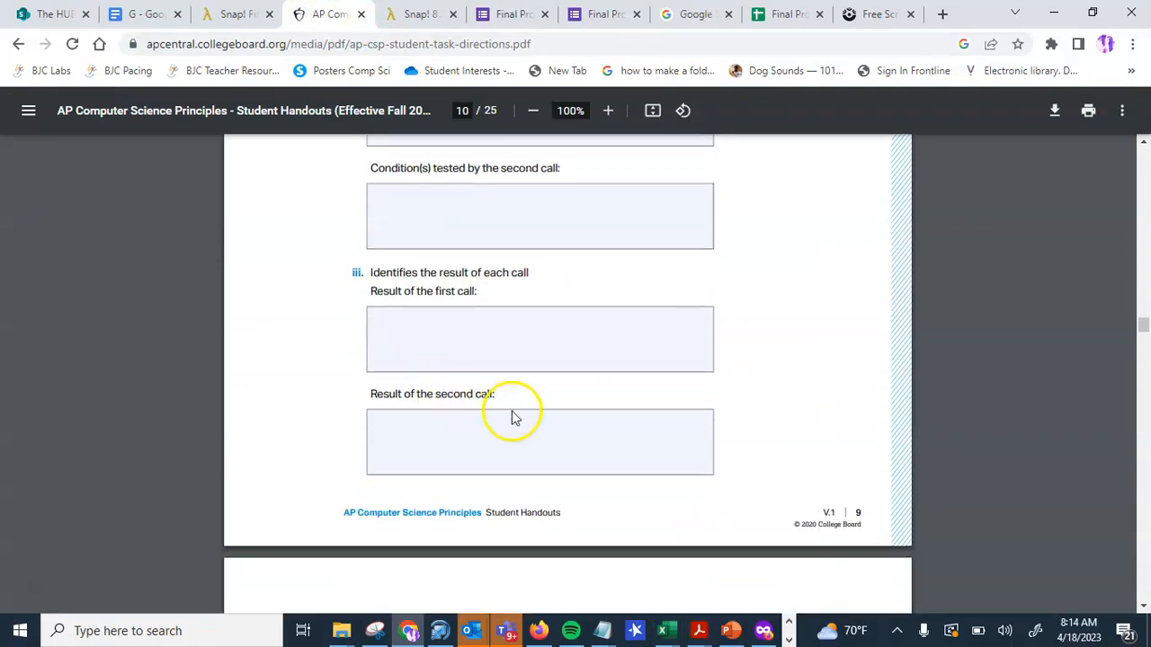
pyautogui.click(144, 15)
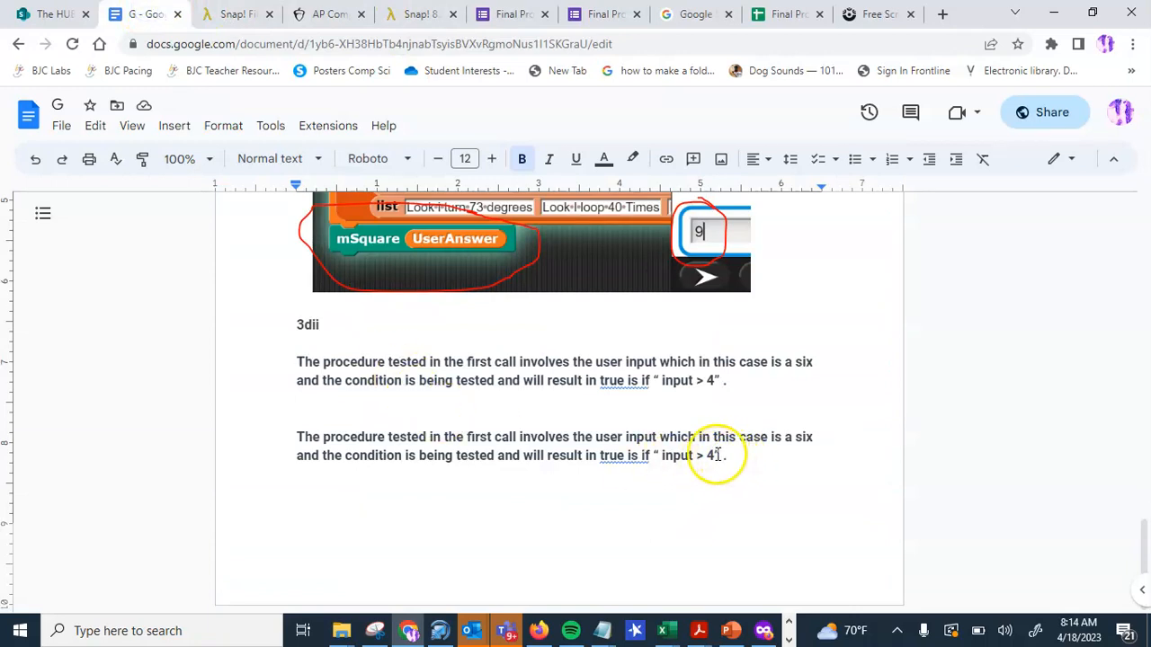
# Change the second call's condition from input > 4 to input > 7.
pyautogui.press('backspace')
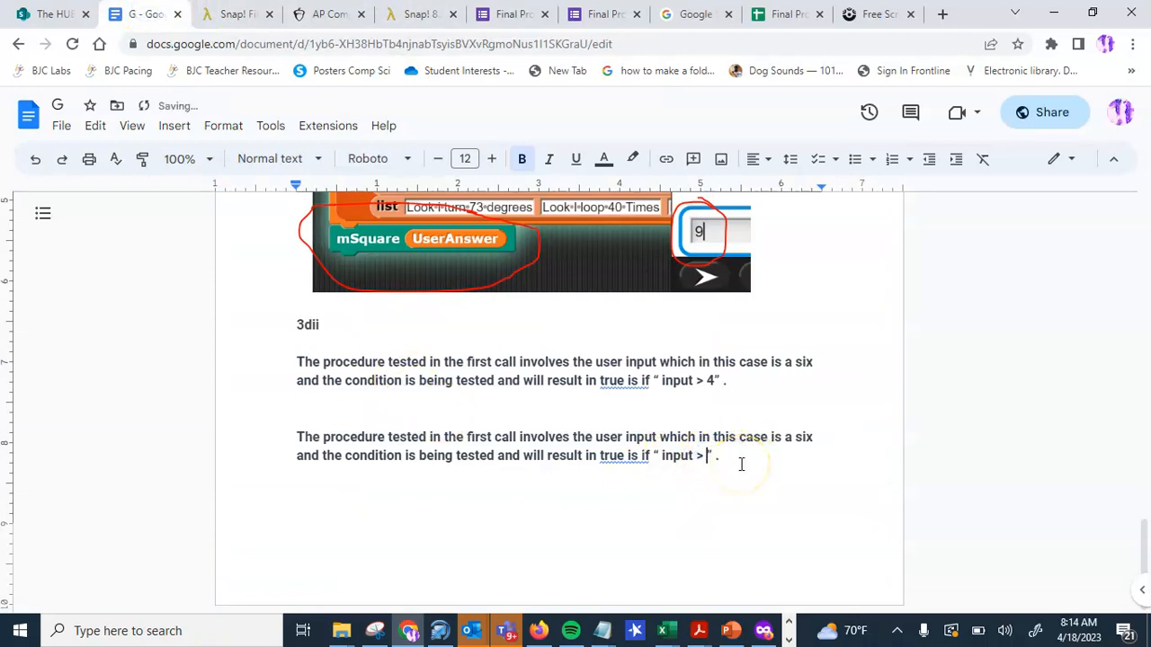
pyautogui.write('7')
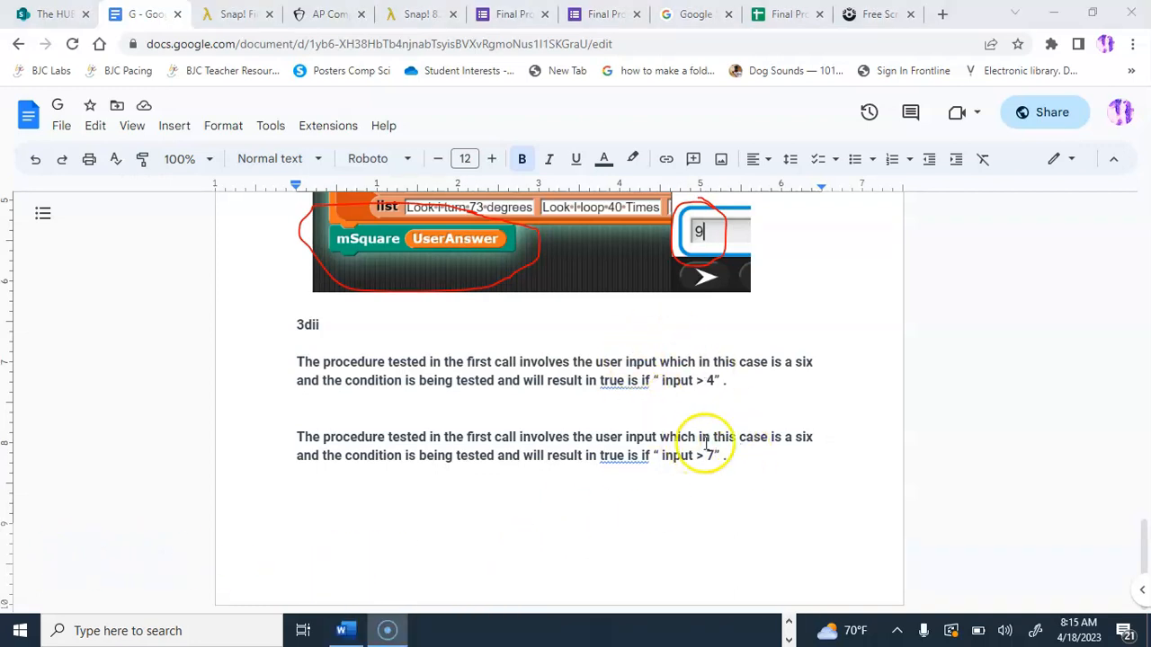
pyautogui.moveTo(582, 350)
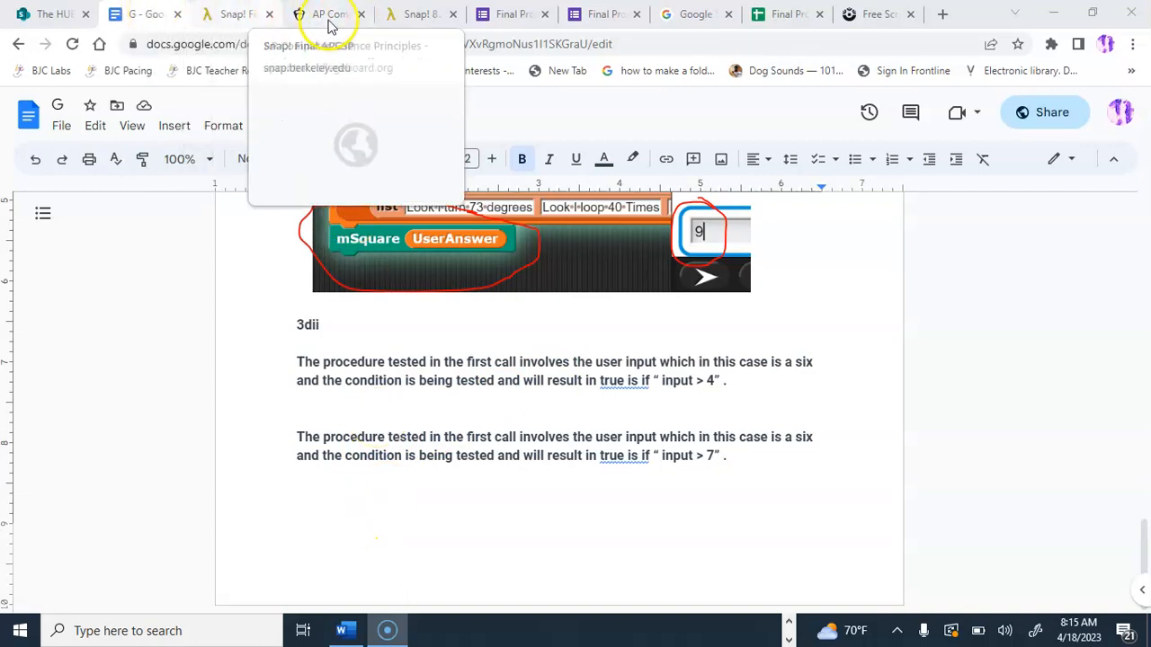
# Reread the result-of-each-call prompts in the handout, then switch to Snap!
pyautogui.click(327, 14)
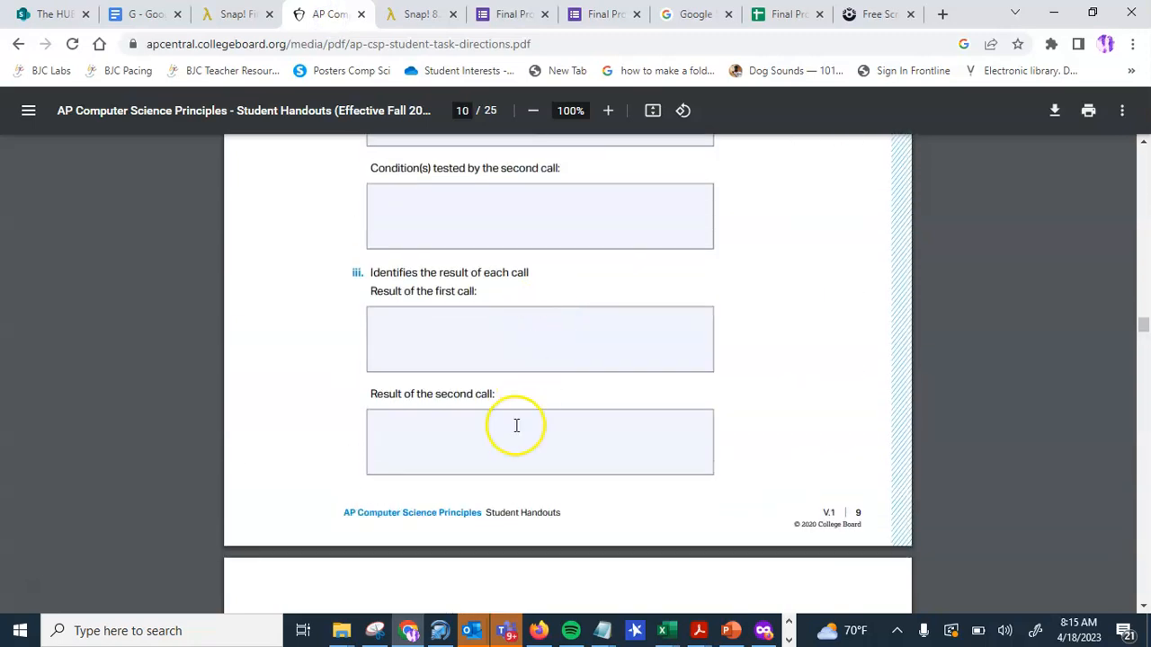
pyautogui.moveTo(234, 14)
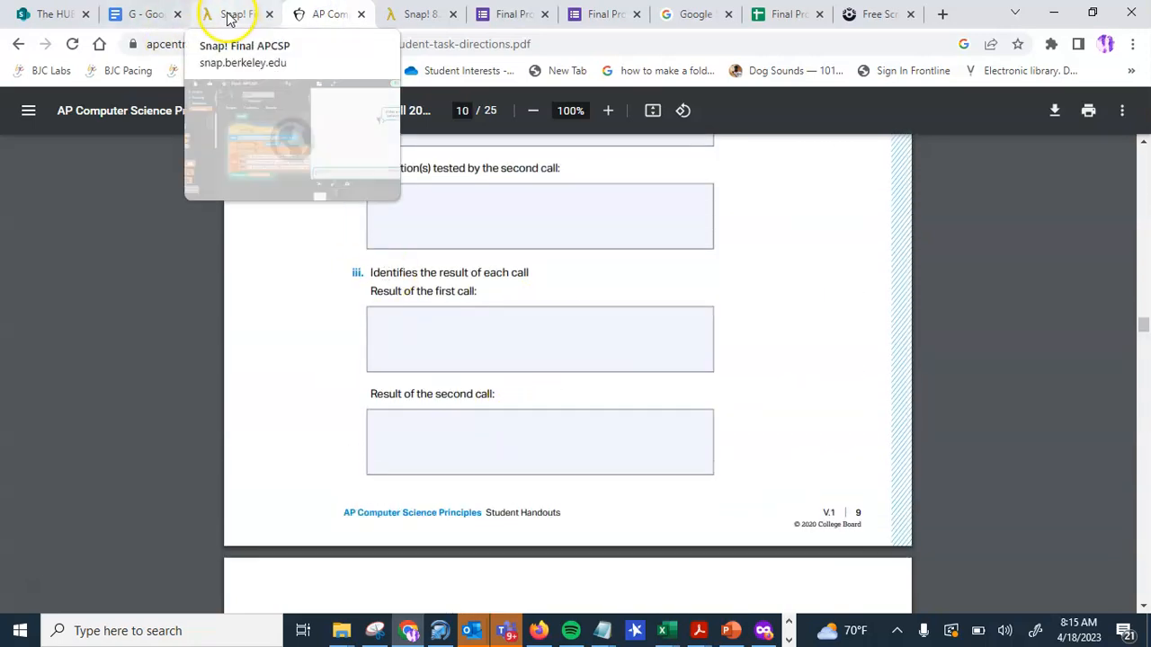
pyautogui.click(227, 14)
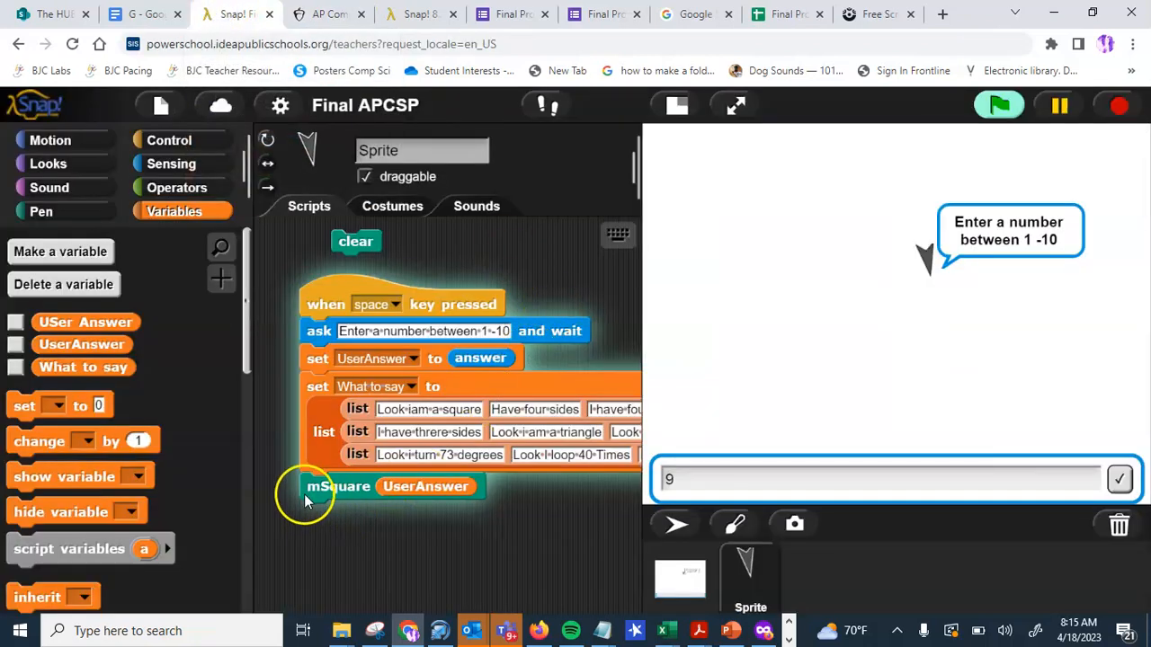
pyautogui.moveTo(687, 477)
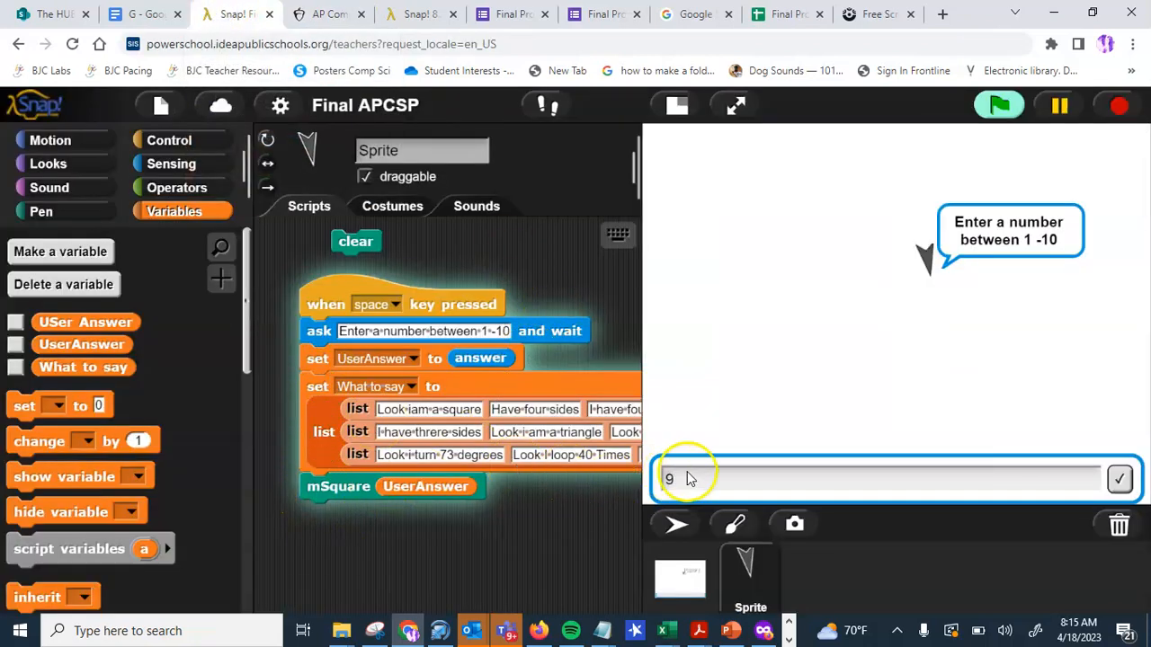
# Submit answer 9 so the sprite draws a triangle on the enlarged stage, then return to the handout.
pyautogui.click(1118, 478)
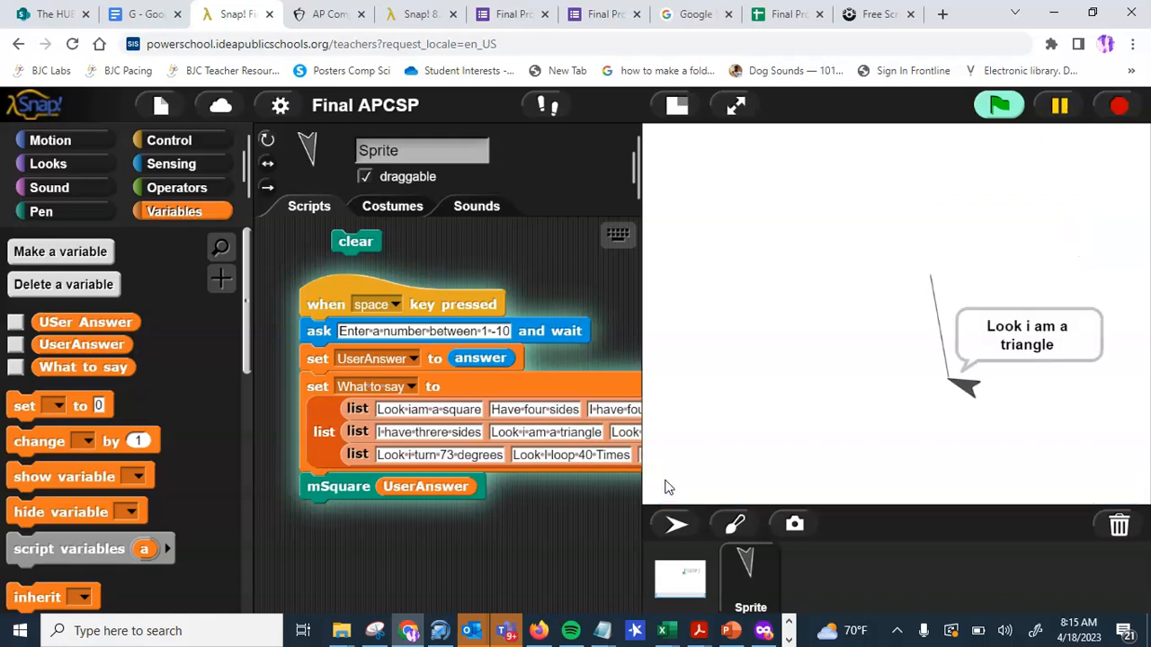
pyautogui.click(998, 105)
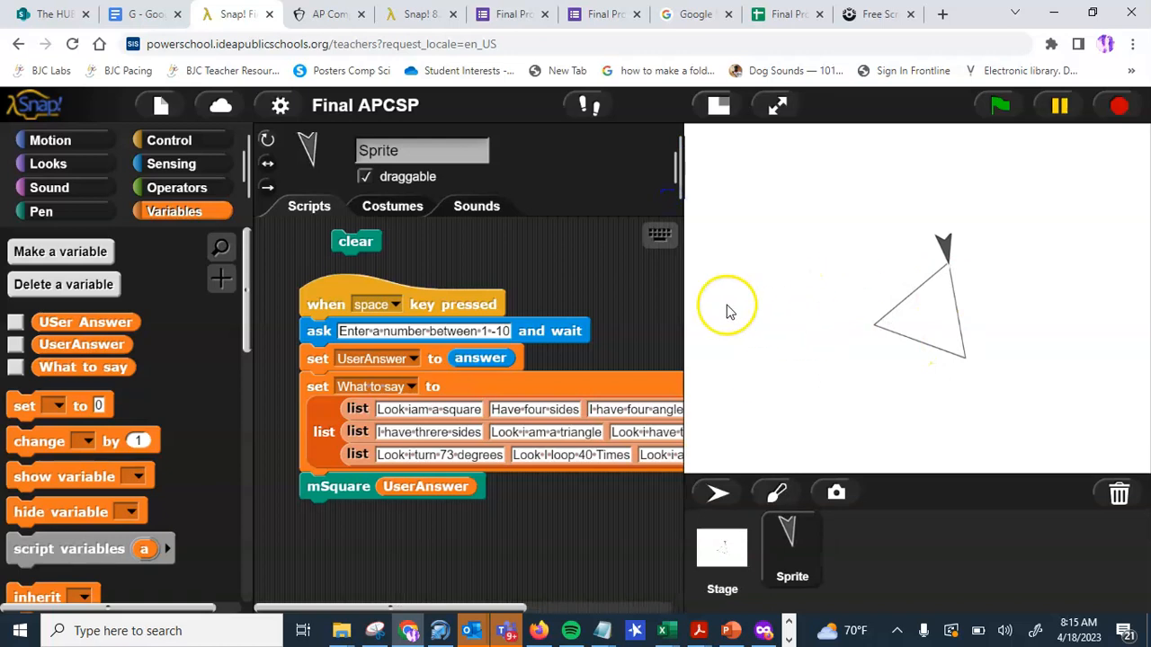
pyautogui.click(327, 14)
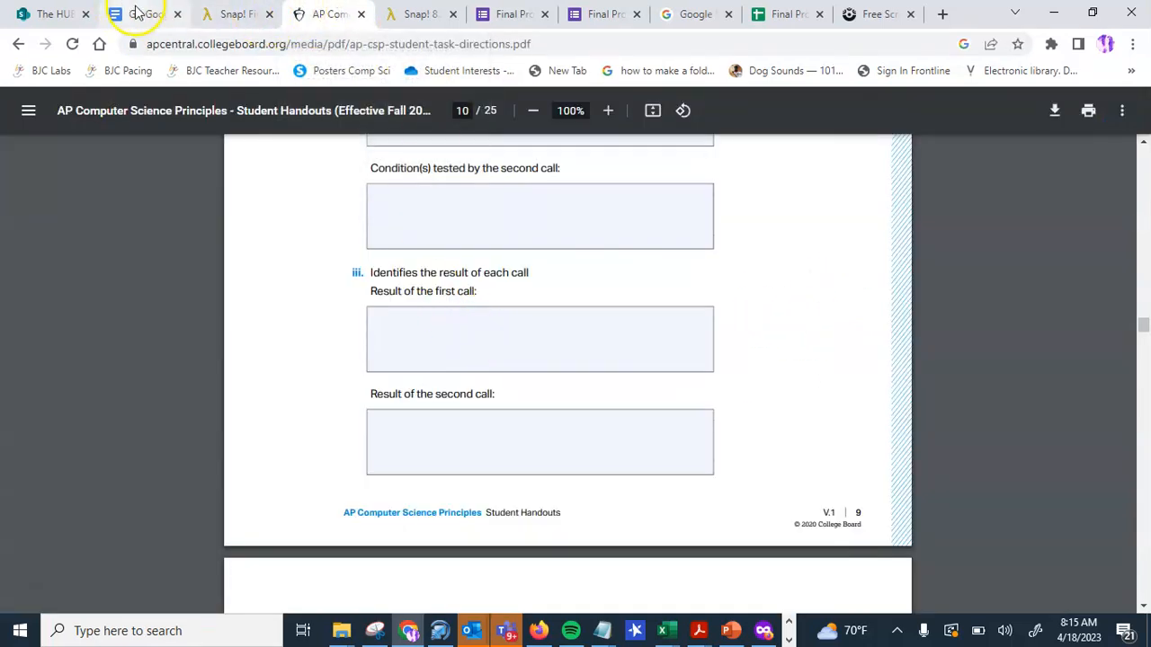
# Write the 3diii answer: the first call's result is that the sprite creates a triangle and says information about it.
pyautogui.click(144, 14)
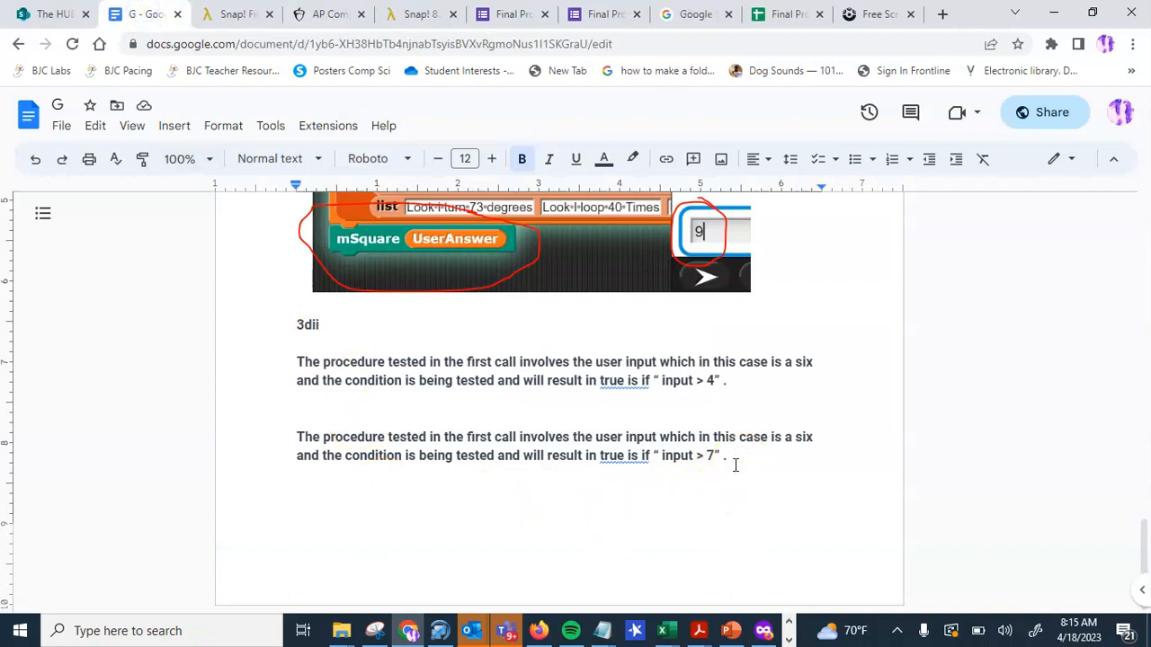
pyautogui.write('3diii')
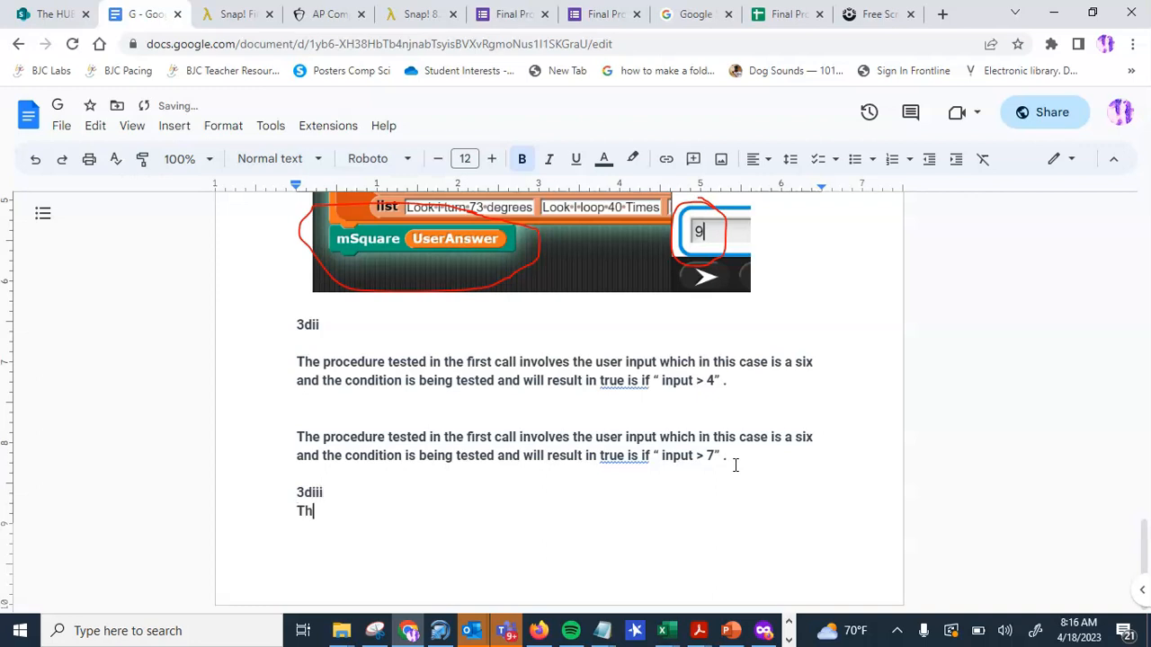
pyautogui.write('e result of the s')
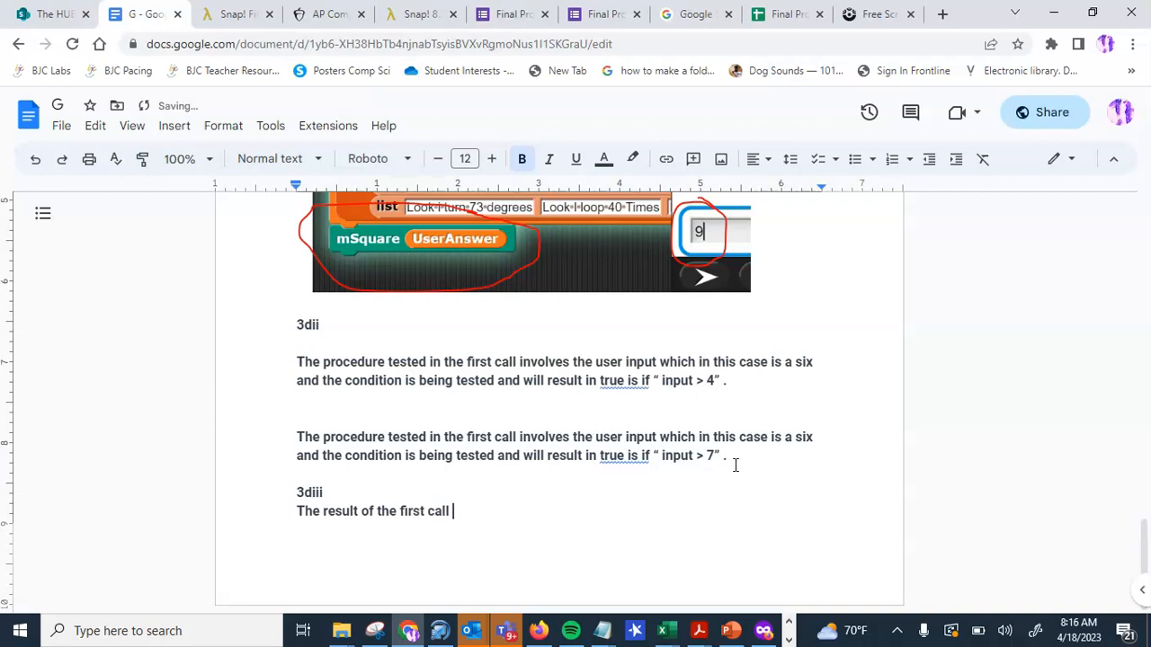
pyautogui.write('is to')
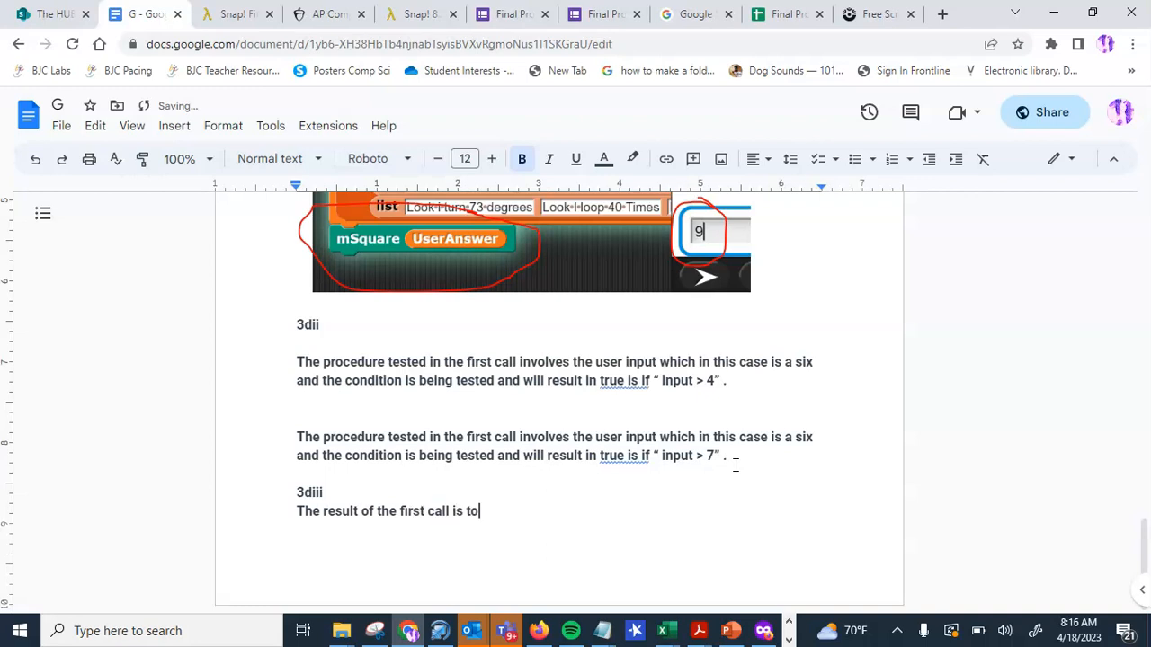
pyautogui.press('Backspace')
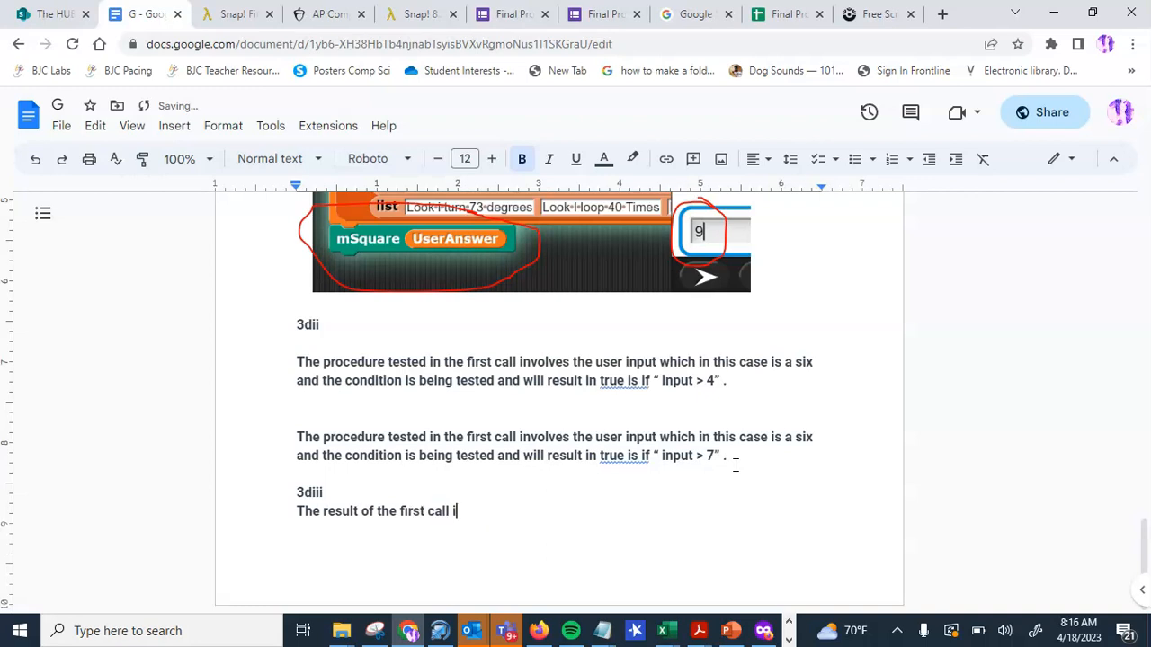
pyautogui.write('s that the spri')
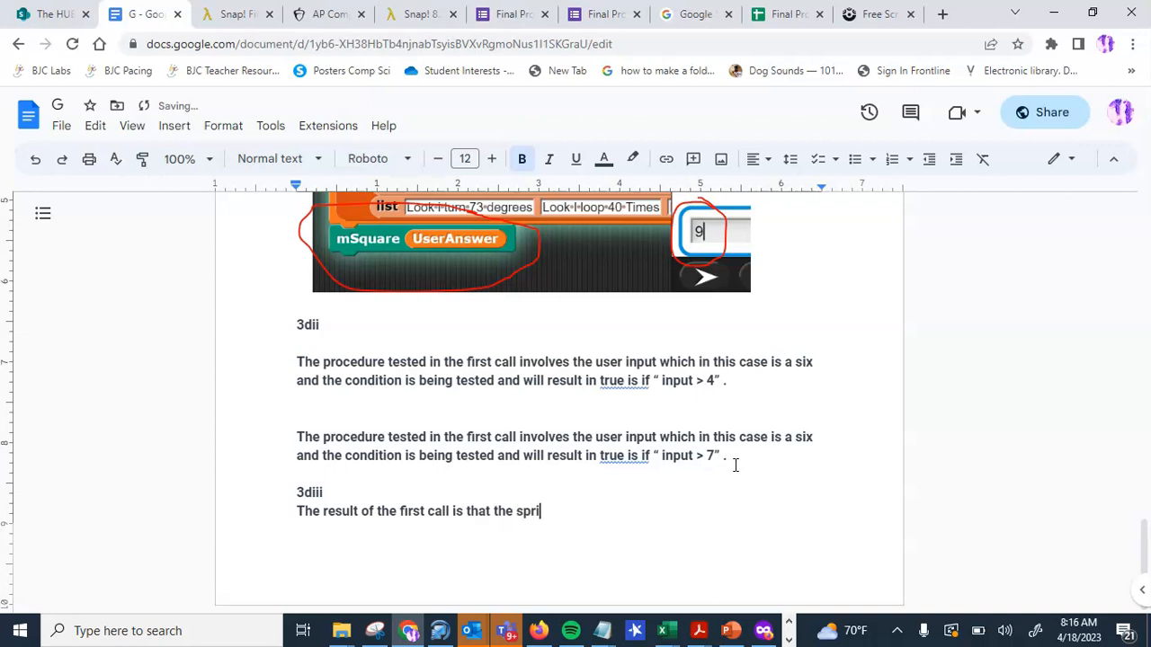
pyautogui.write('te create a')
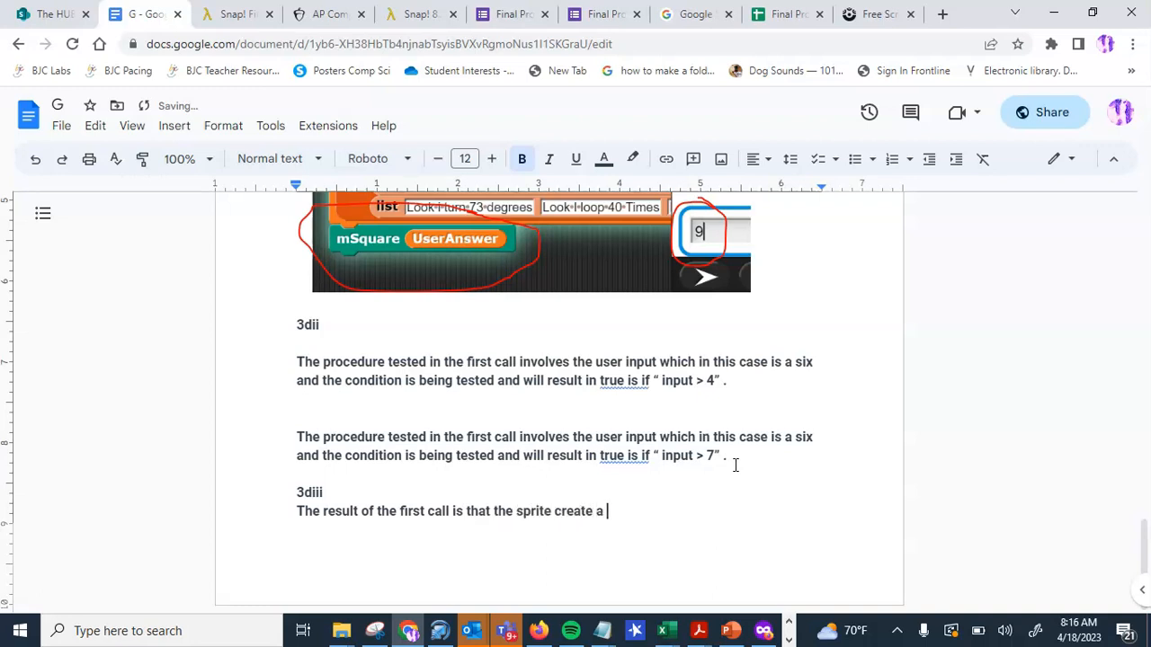
pyautogui.write('triangle and')
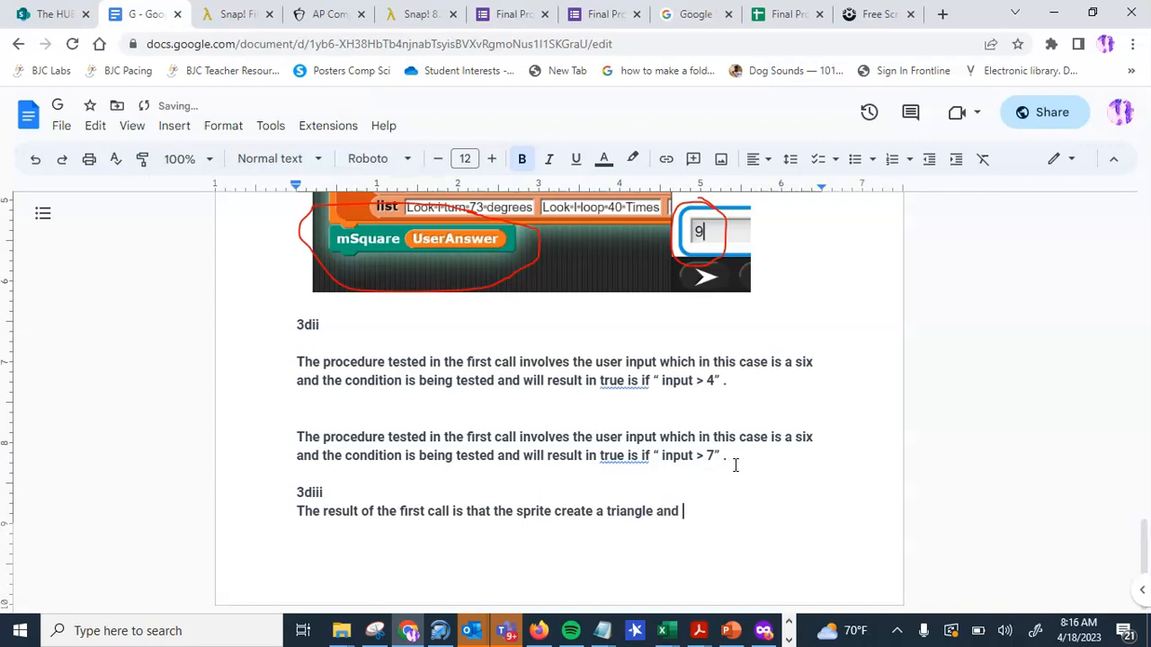
pyautogui.write('sa')
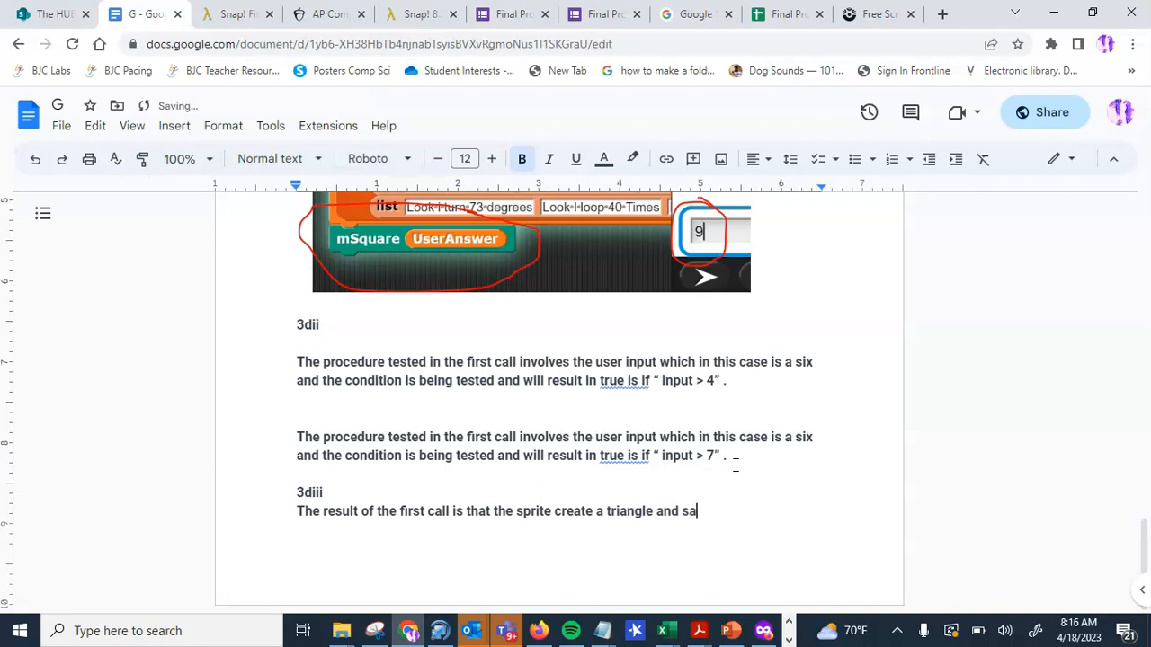
pyautogui.write('ys')
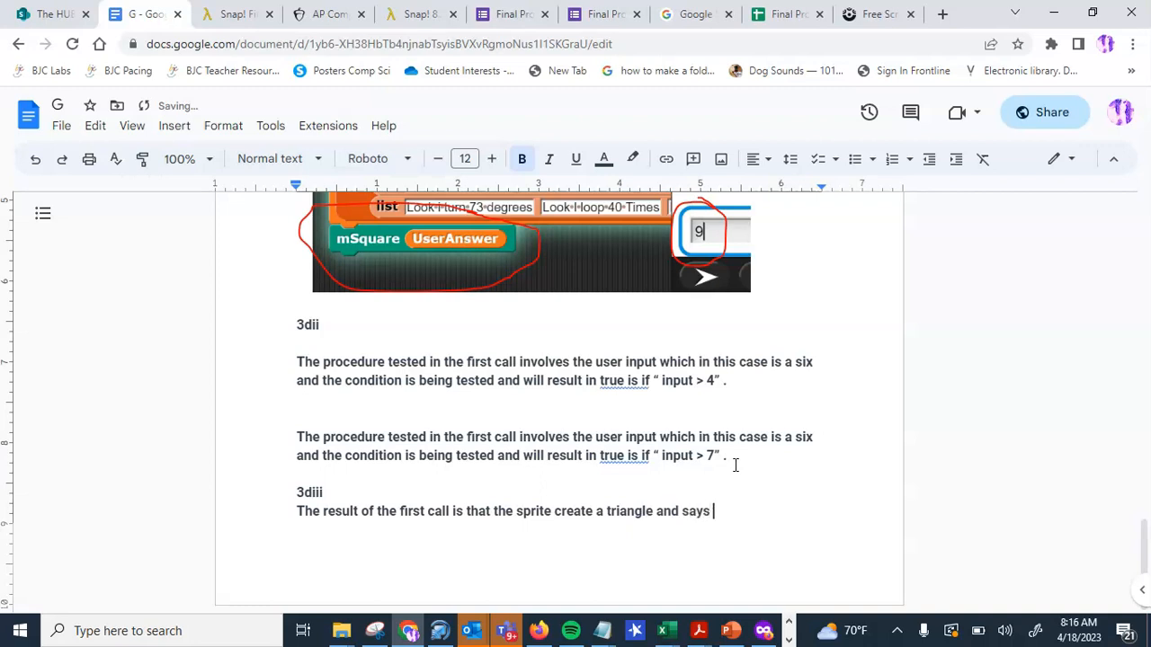
pyautogui.write('information')
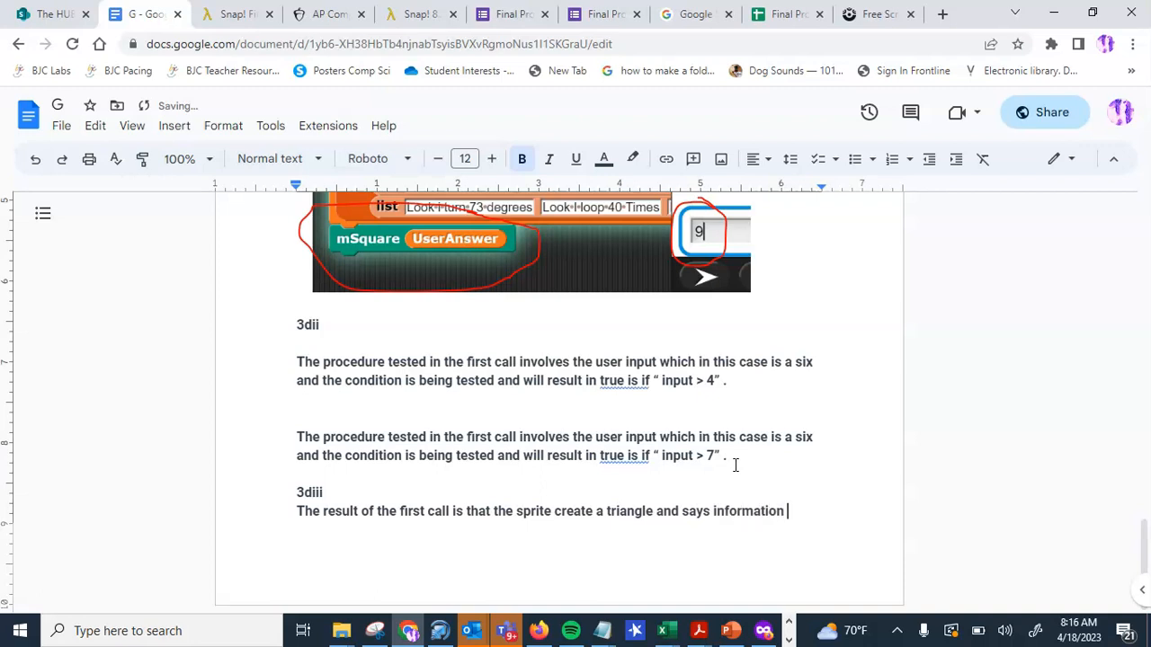
pyautogui.write('about said triangle')
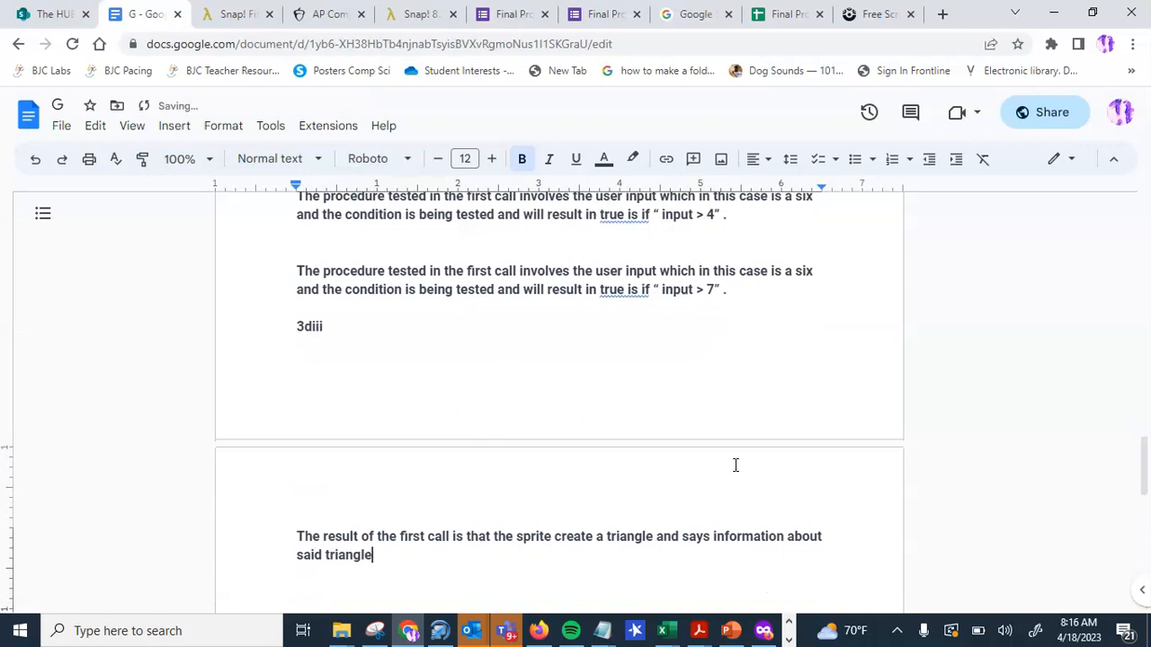
# Begin a new line reading 'The result of the second call'.
pyautogui.press('enter')
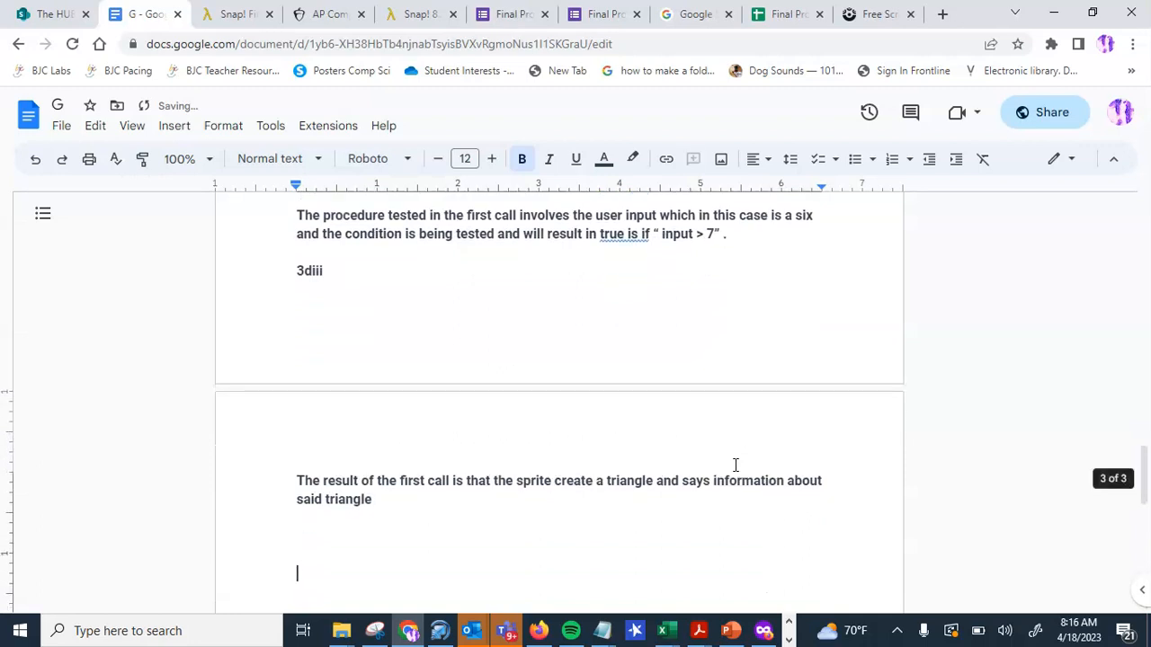
pyautogui.write('The result of the second')
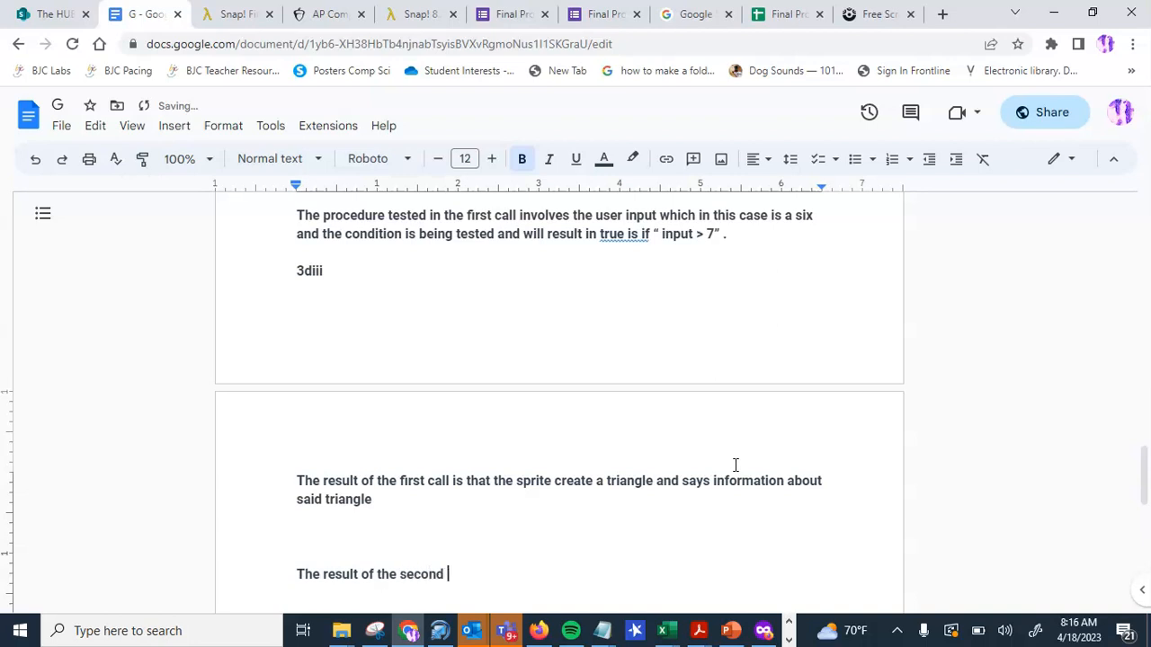
pyautogui.write('call')
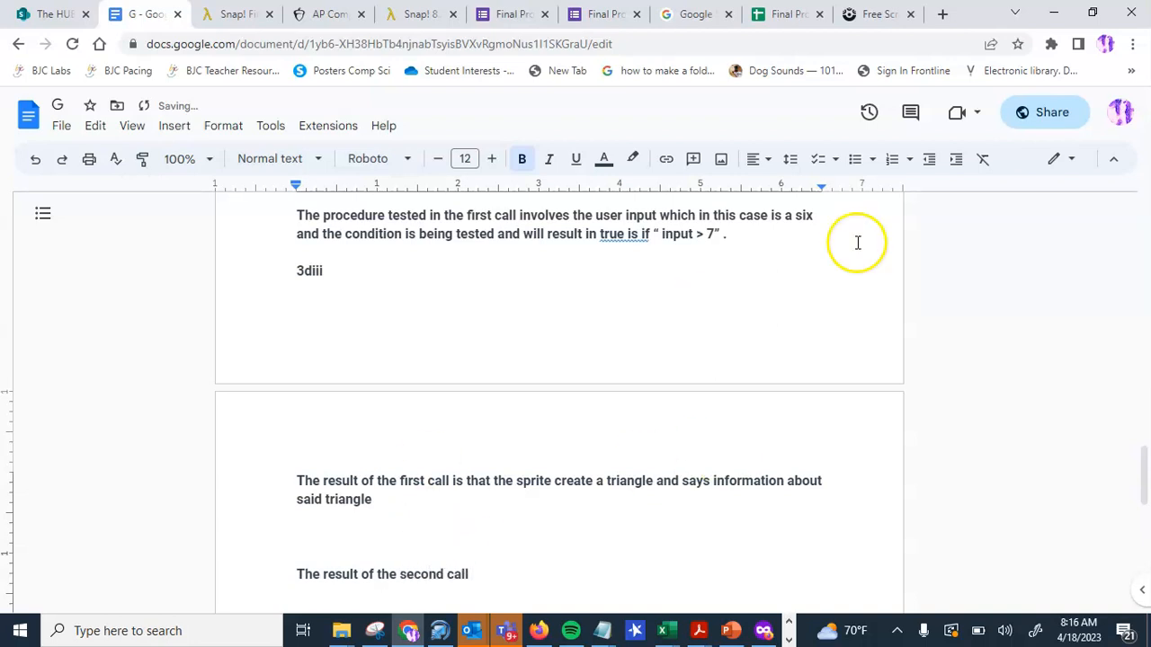
# Switch to Snap! and view the stage showing the drawn triangle.
pyautogui.click(233, 14)
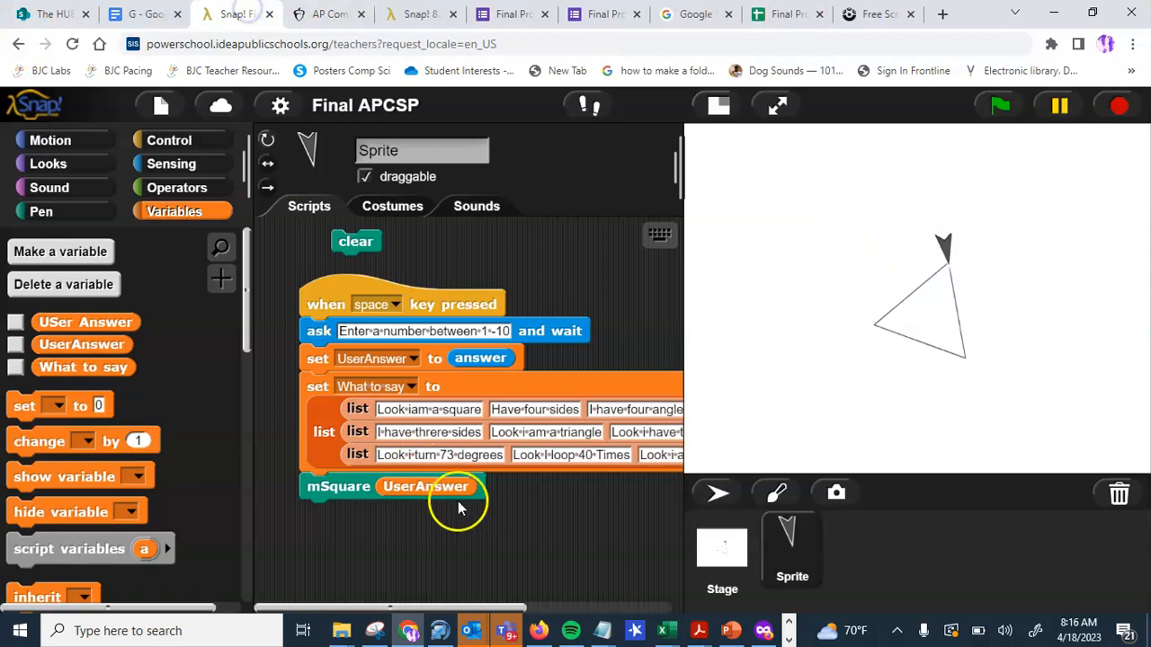
pyautogui.click(1000, 104)
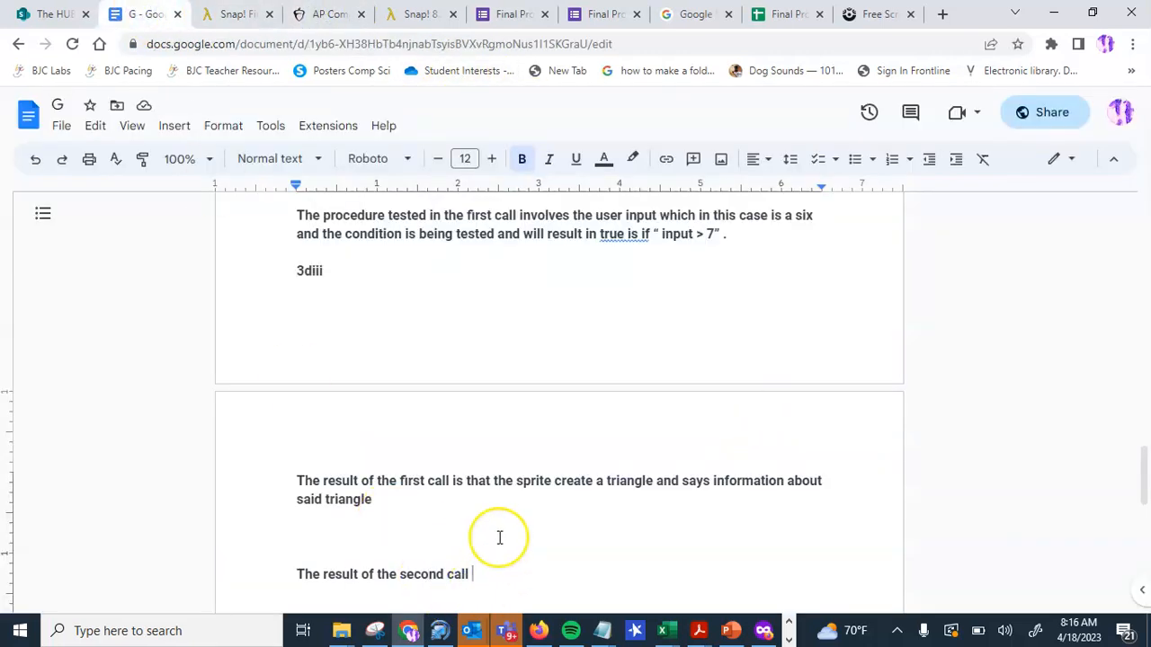
# Finish the second-call sentence: the sprite creates a square and says information about said square; reopen Snap!
pyautogui.write('create a triangle and says information about')
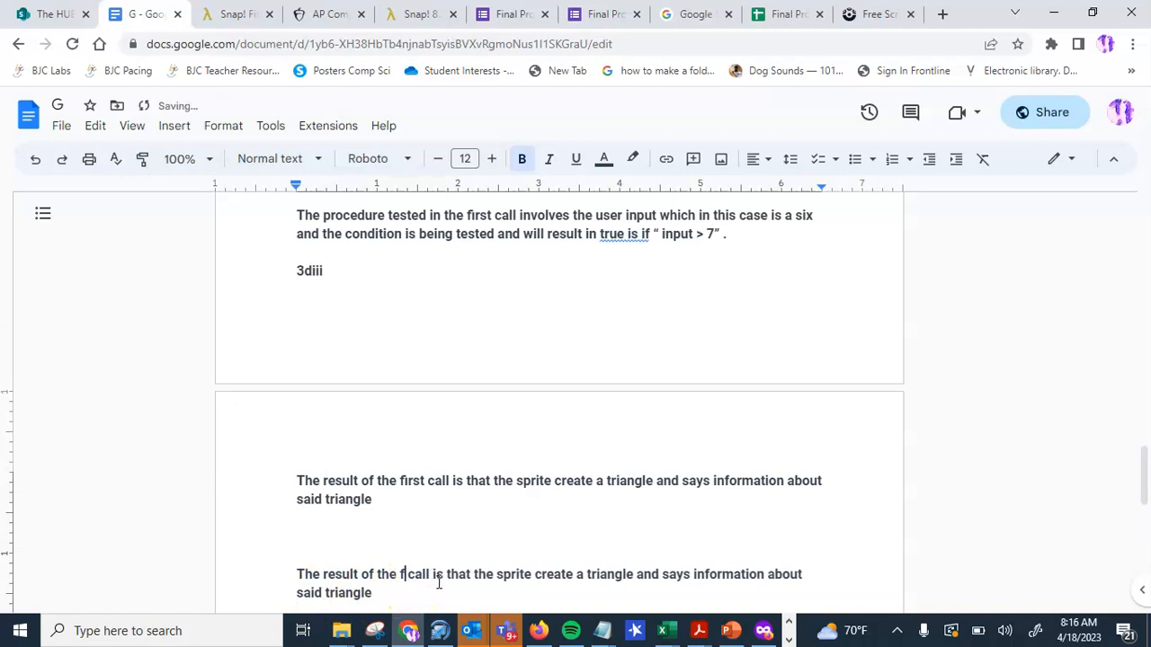
pyautogui.write('second')
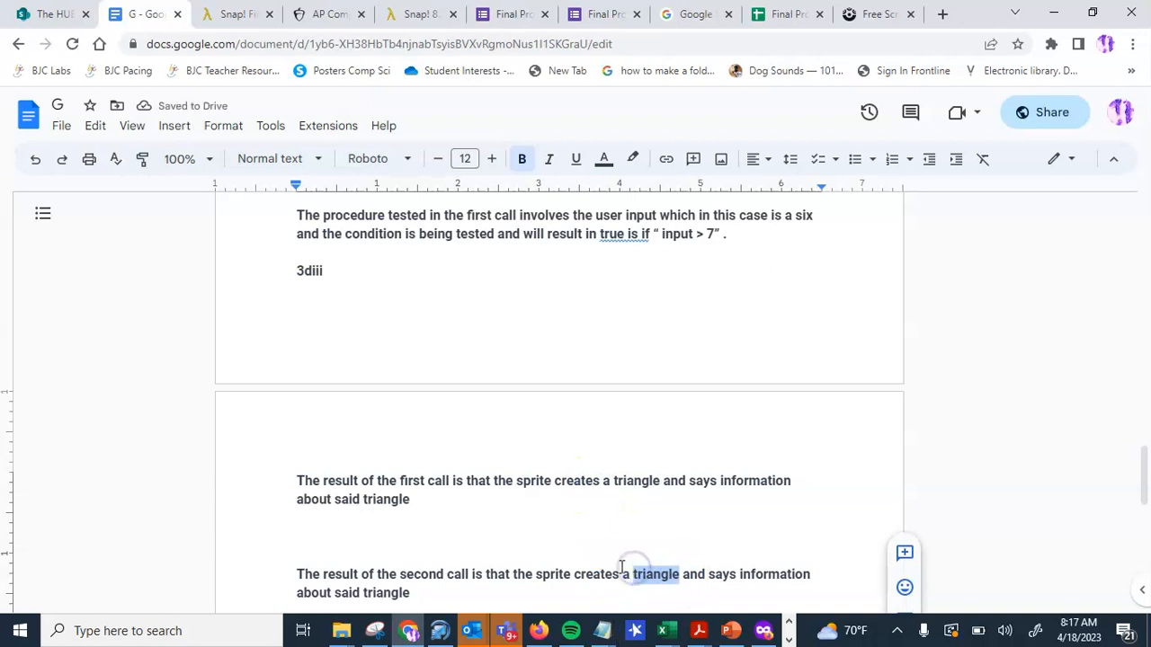
pyautogui.write('square')
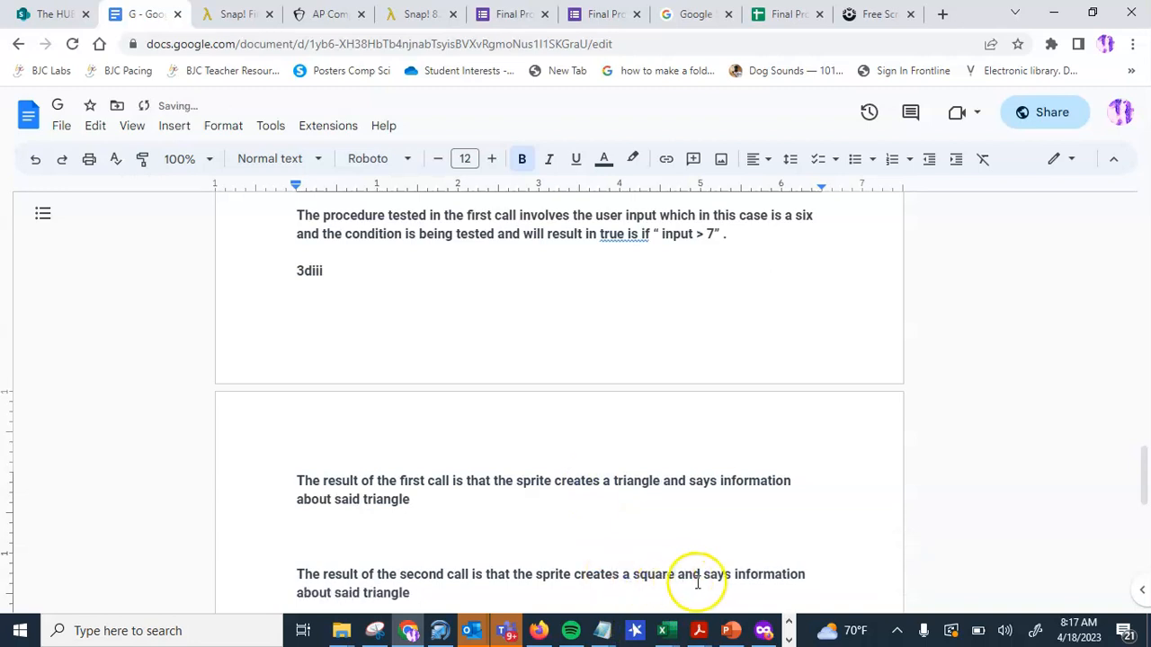
pyautogui.click(413, 593)
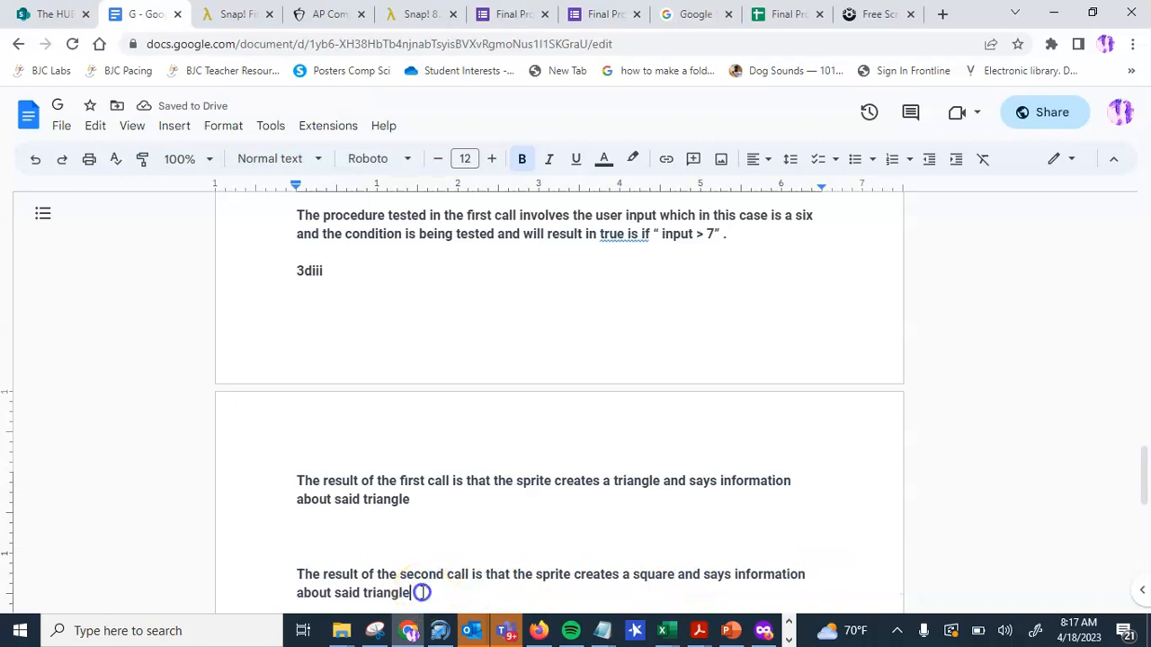
pyautogui.write('s')
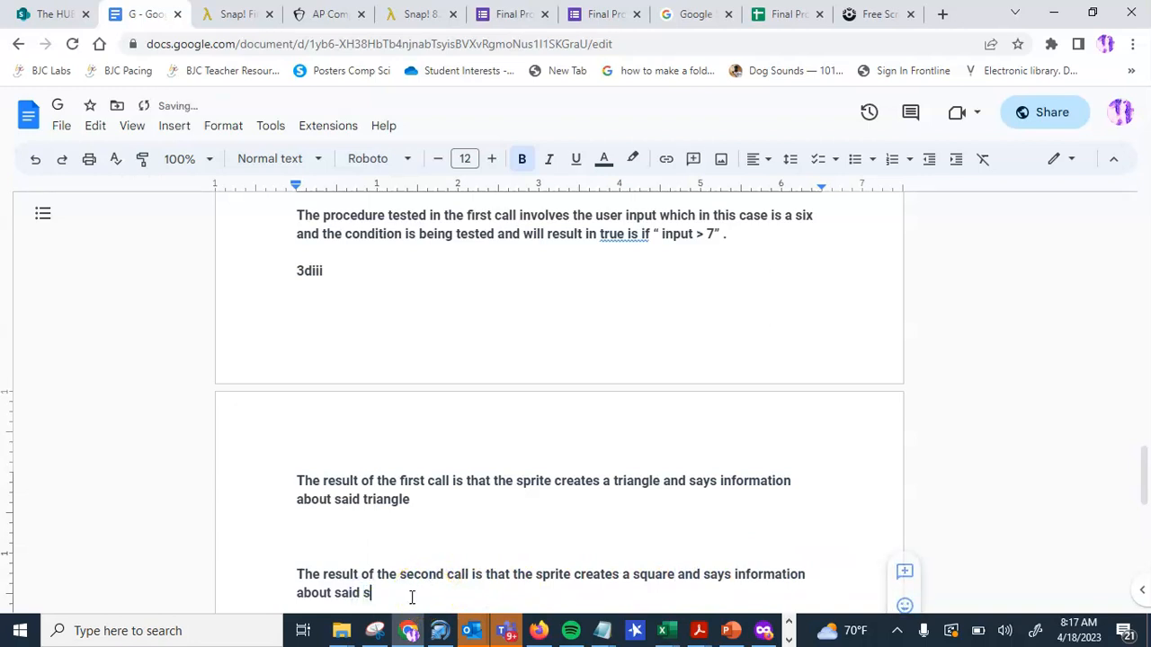
pyautogui.write('quare.')
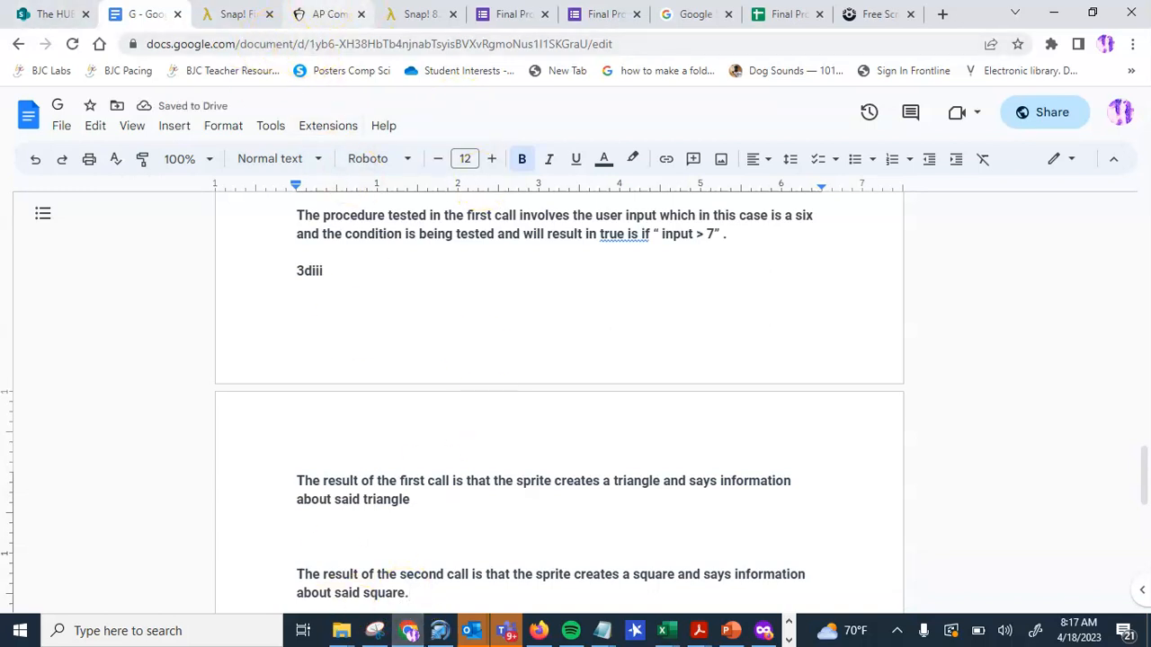
pyautogui.click(236, 14)
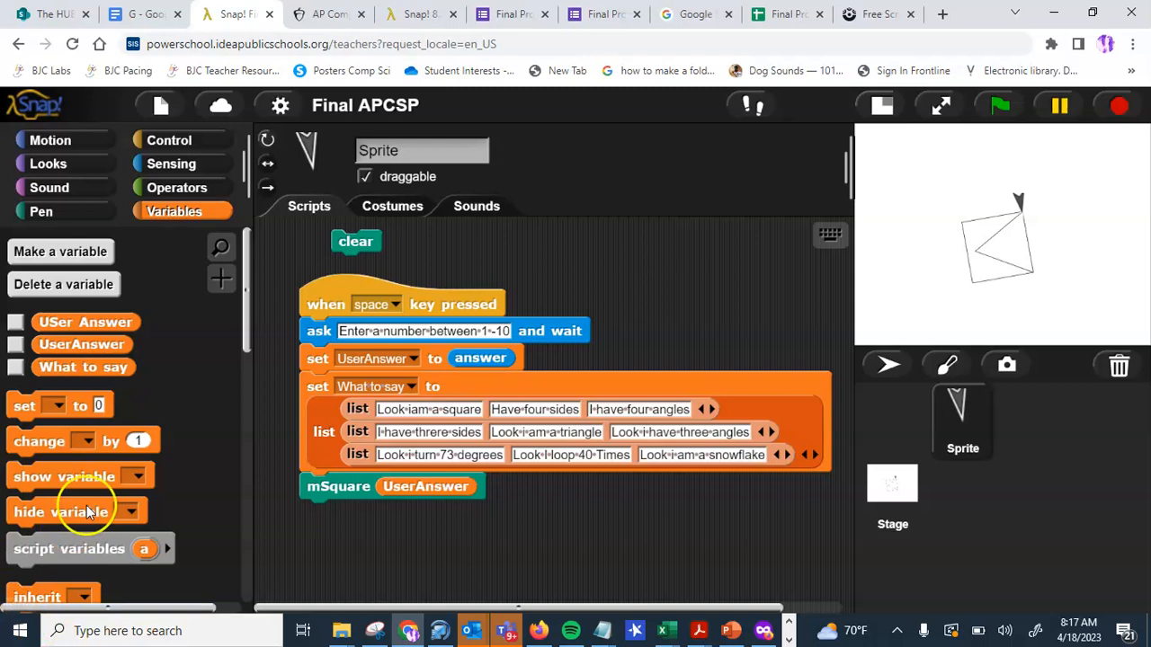
# Clear the square drawing from the Snap! stage and switch to the blank PowerPoint presentation.
pyautogui.click(356, 241)
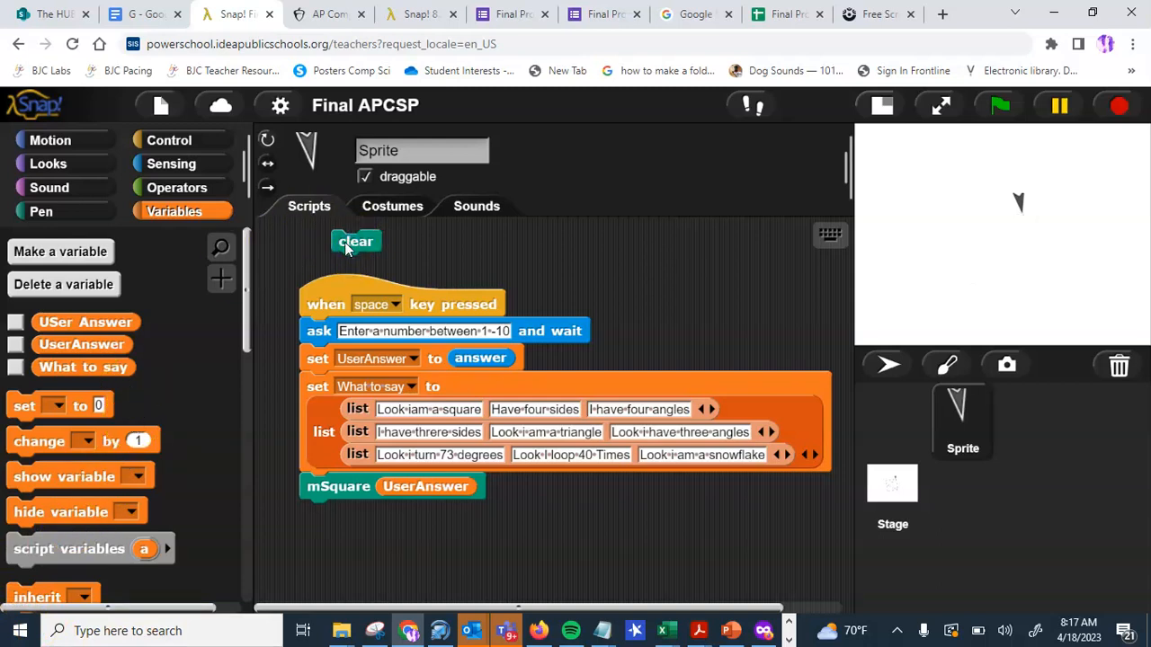
pyautogui.moveTo(322, 281)
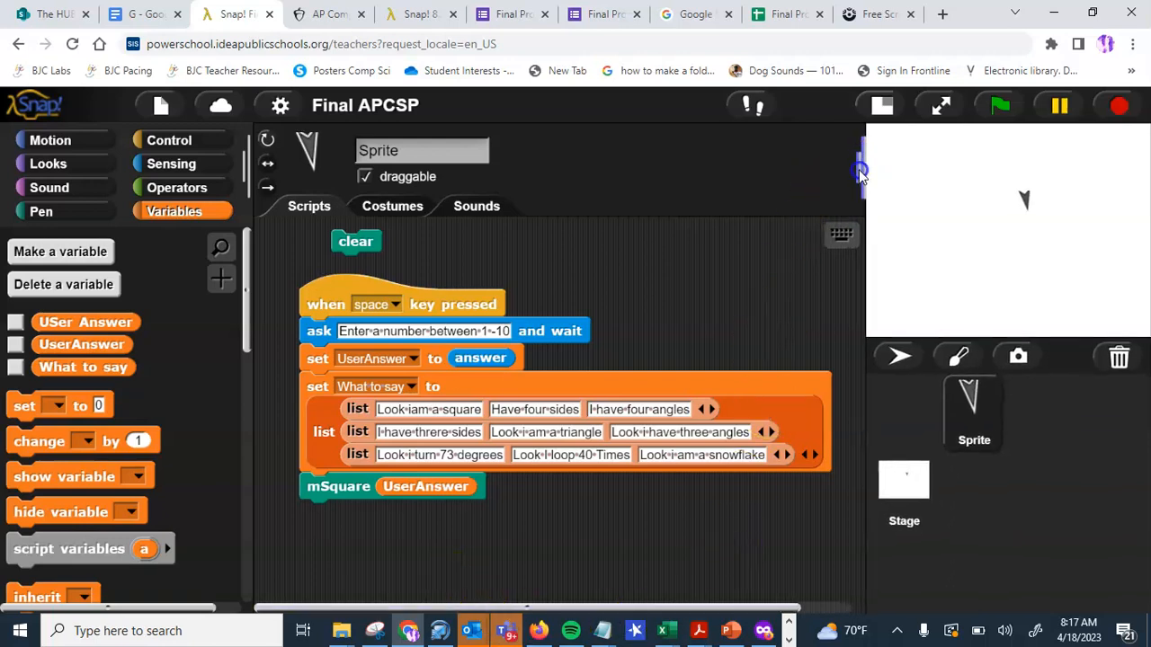
pyautogui.click(20, 629)
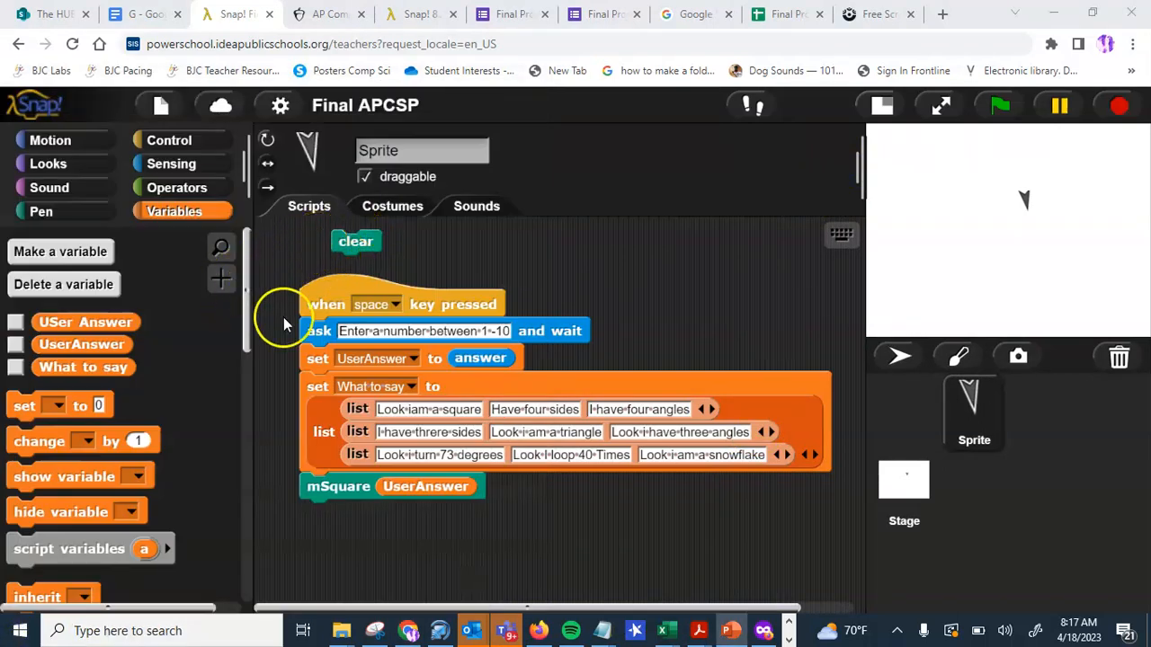
pyautogui.click(729, 629)
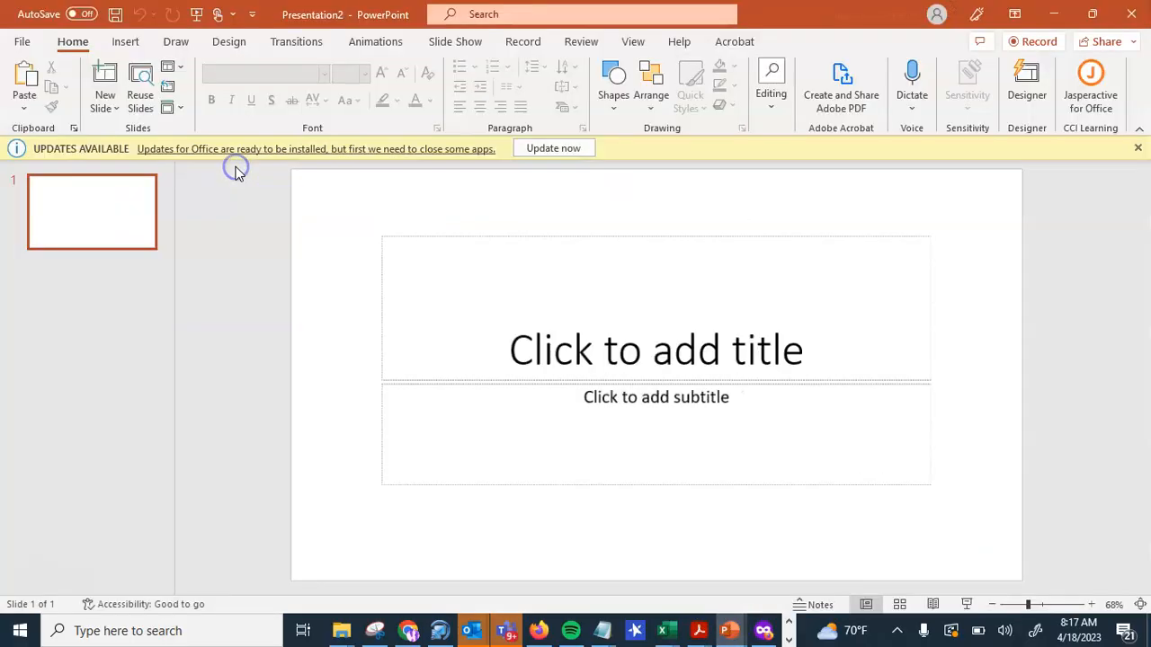
# Show PowerPoint's Record features and step through the introductory tour until it is dismissed.
pyautogui.click(1027, 86)
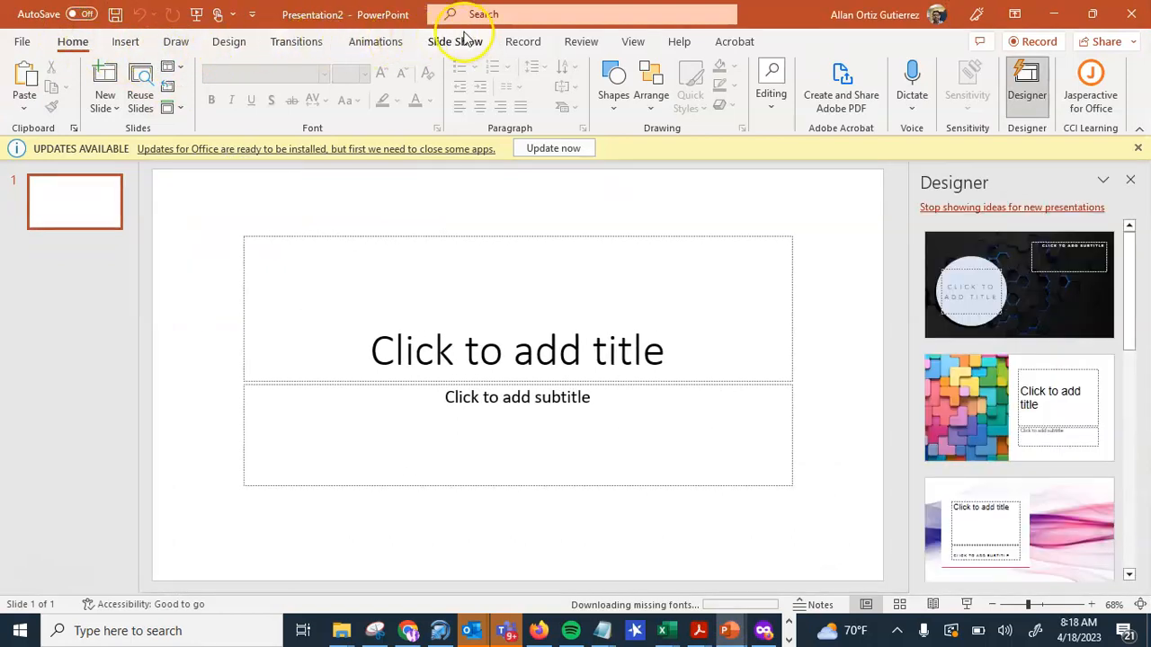
pyautogui.click(523, 42)
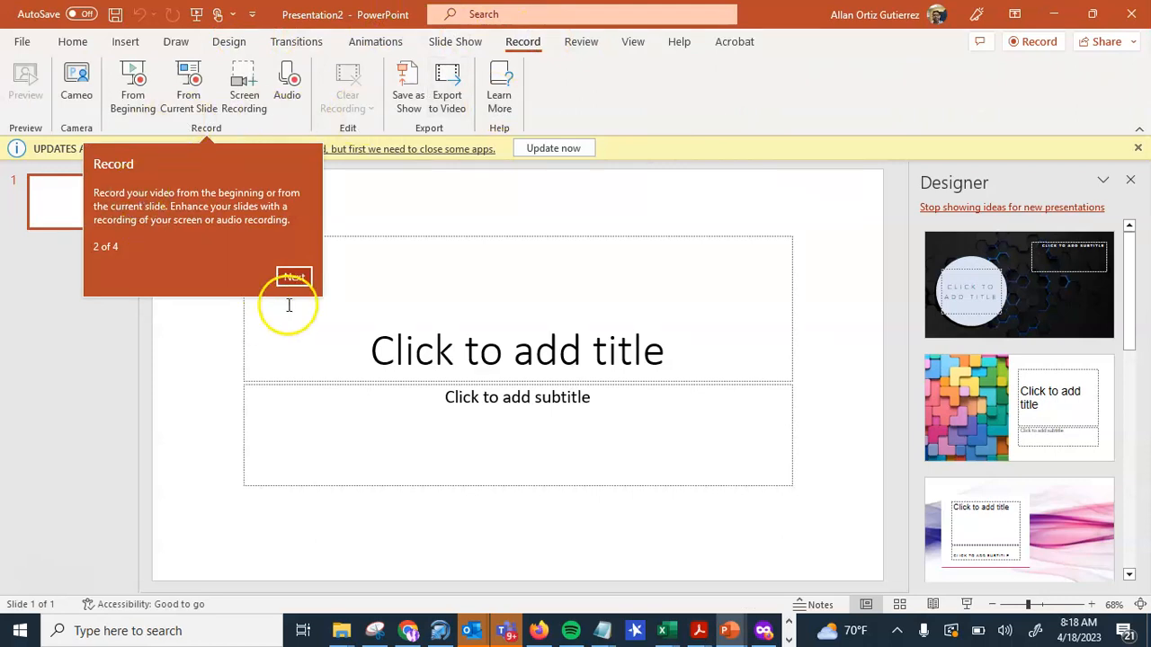
pyautogui.click(293, 277)
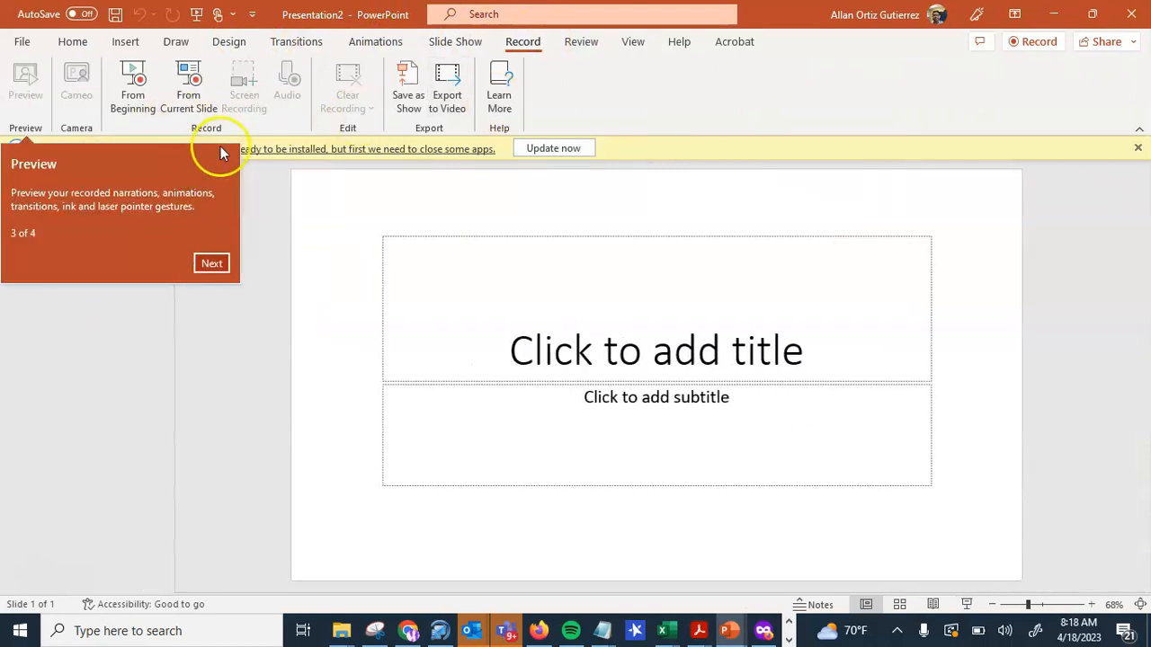
pyautogui.click(212, 263)
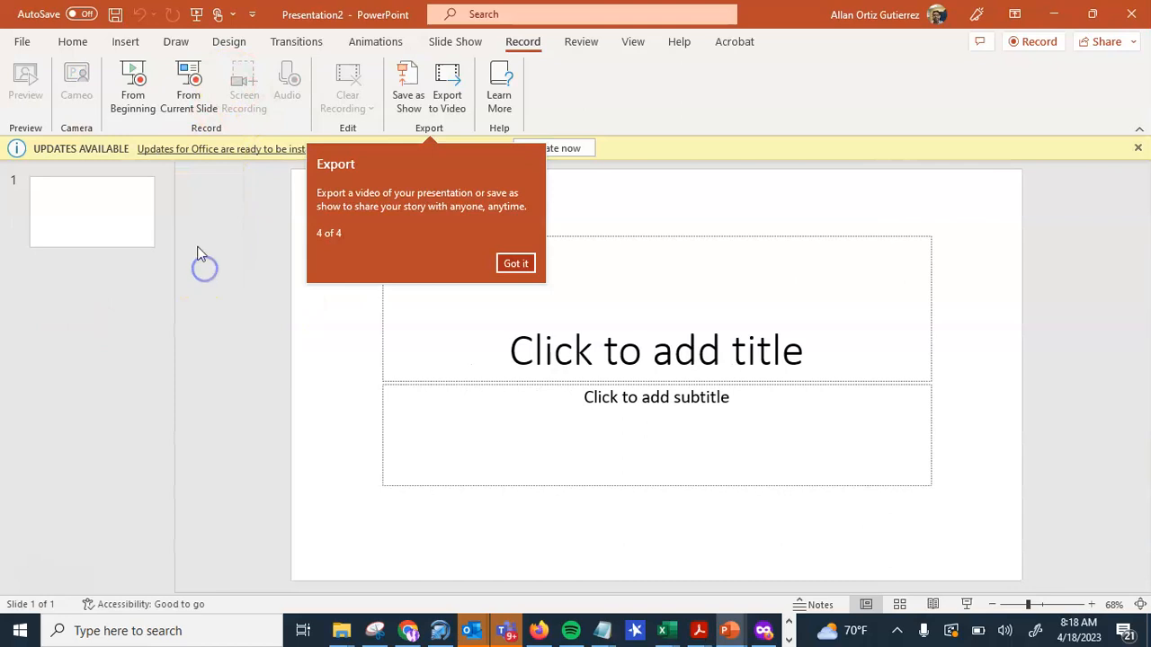
pyautogui.click(515, 263)
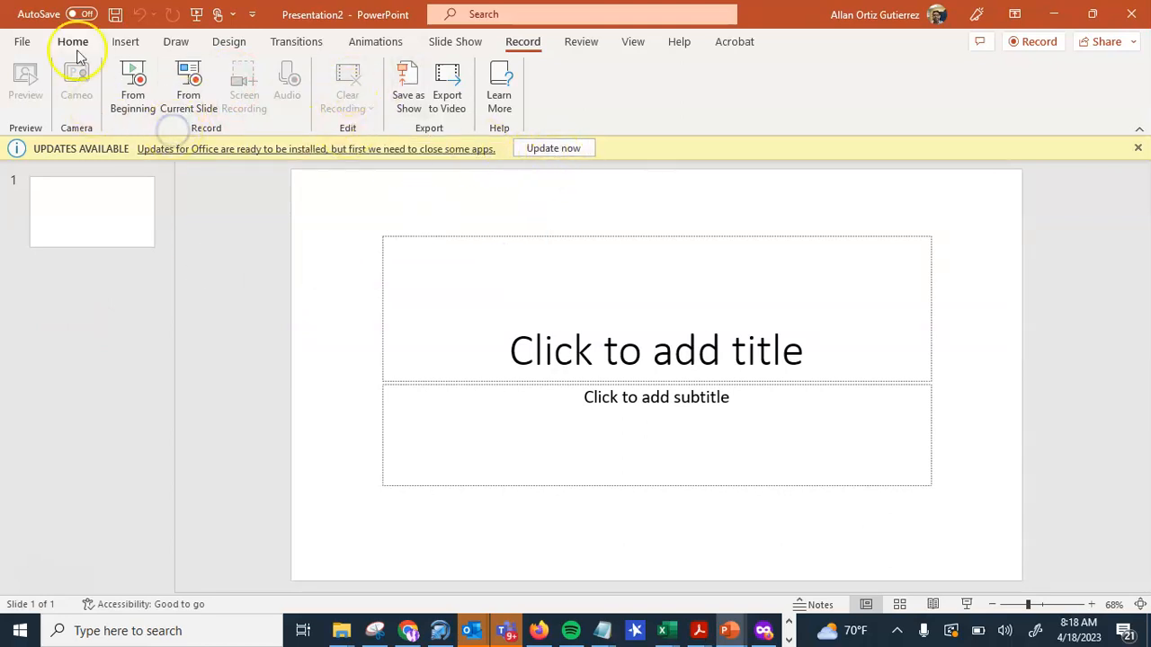
pyautogui.moveTo(147, 162)
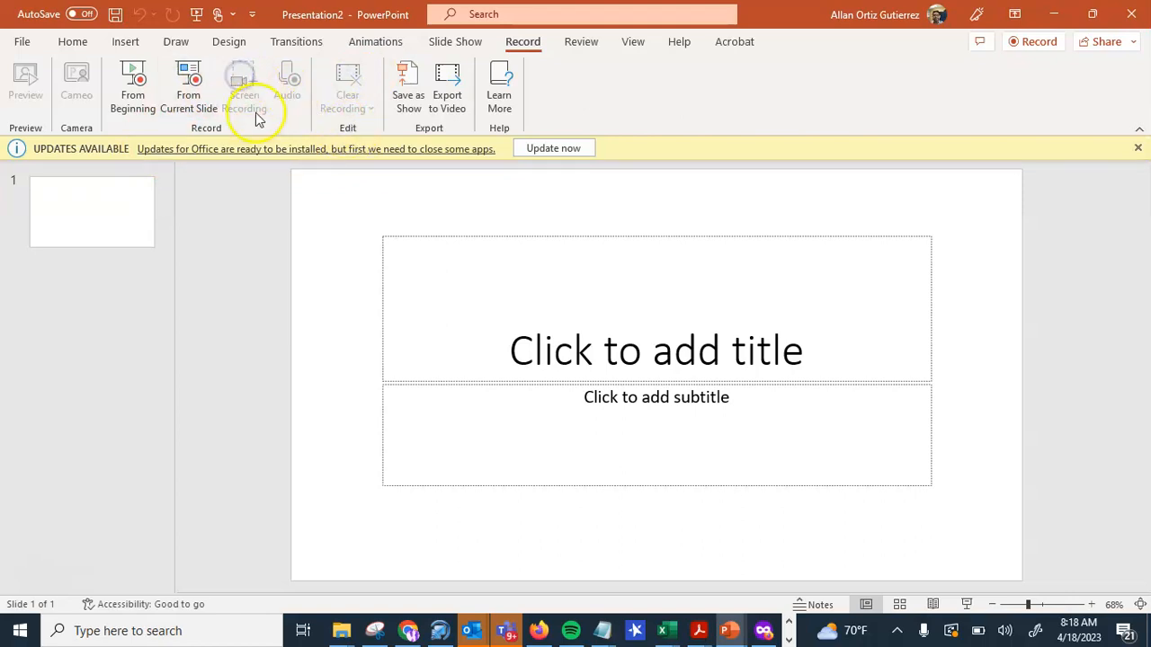
pyautogui.moveTo(245, 86)
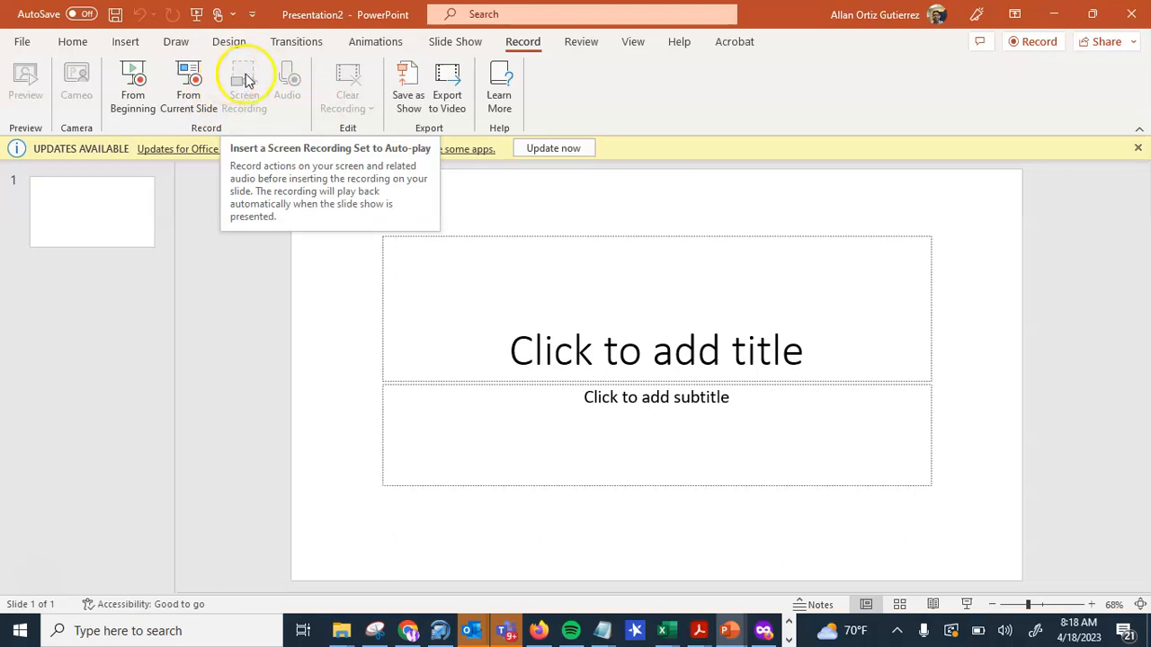
pyautogui.moveTo(235, 107)
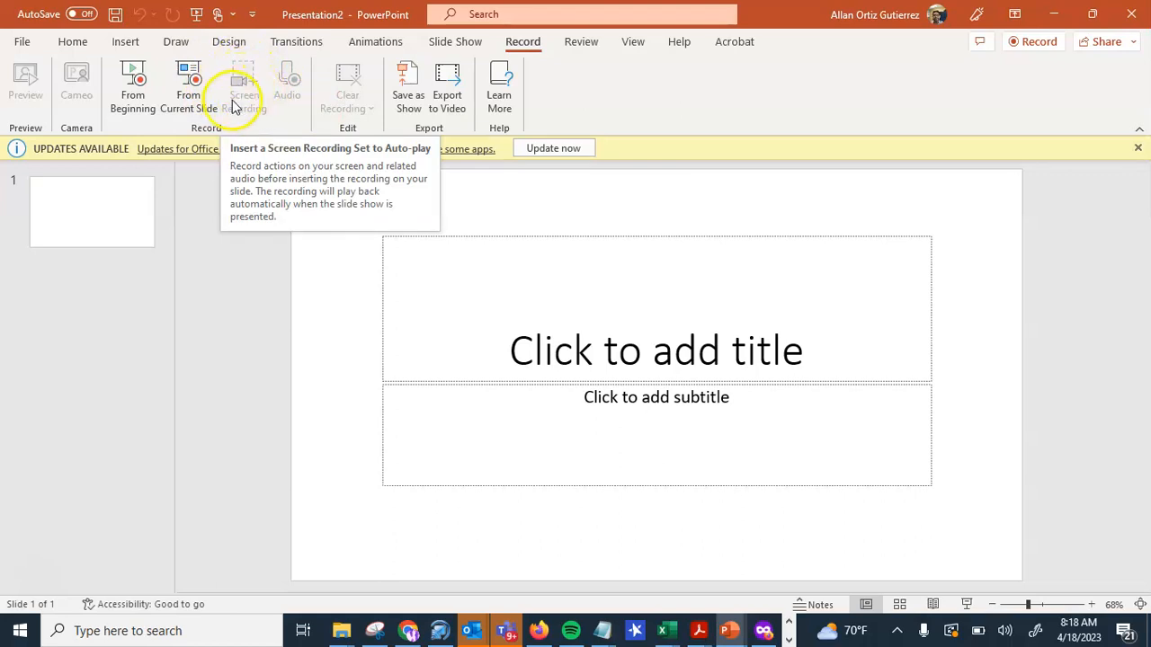
pyautogui.moveTo(187, 86)
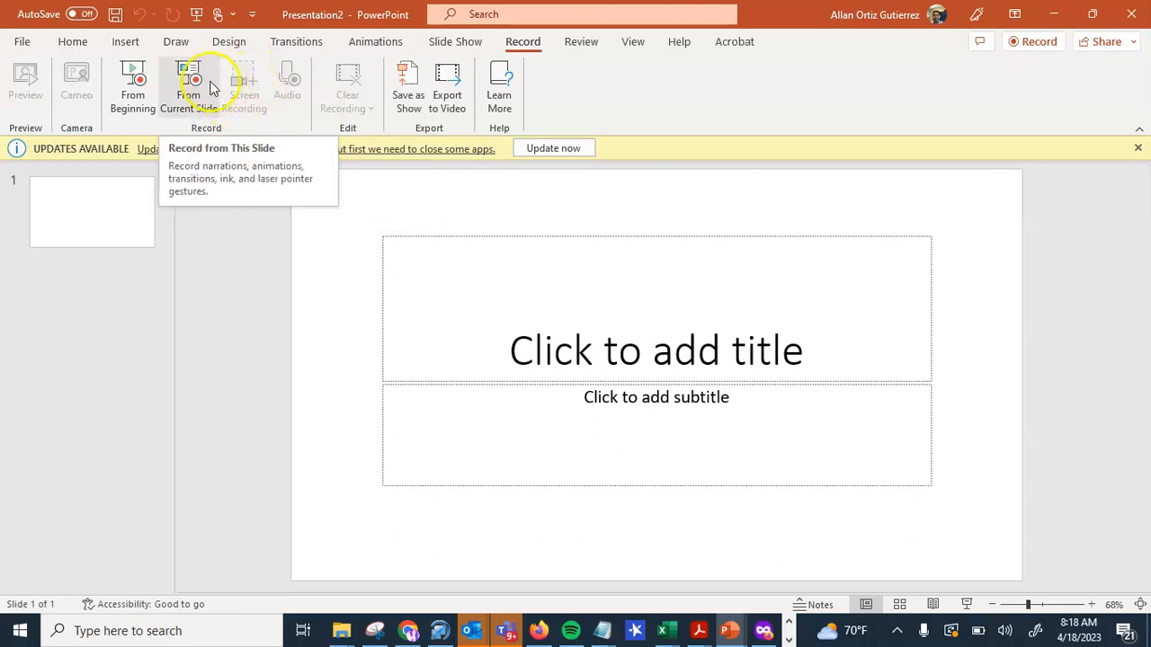
pyautogui.moveTo(503, 492)
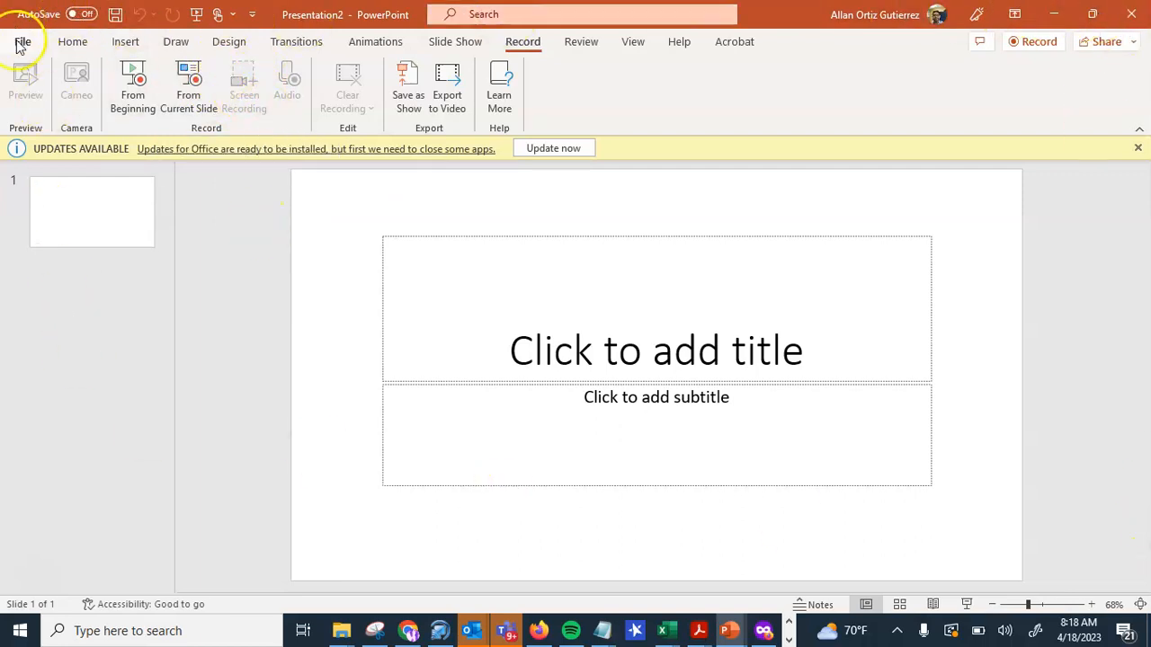
pyautogui.moveTo(1122, 81)
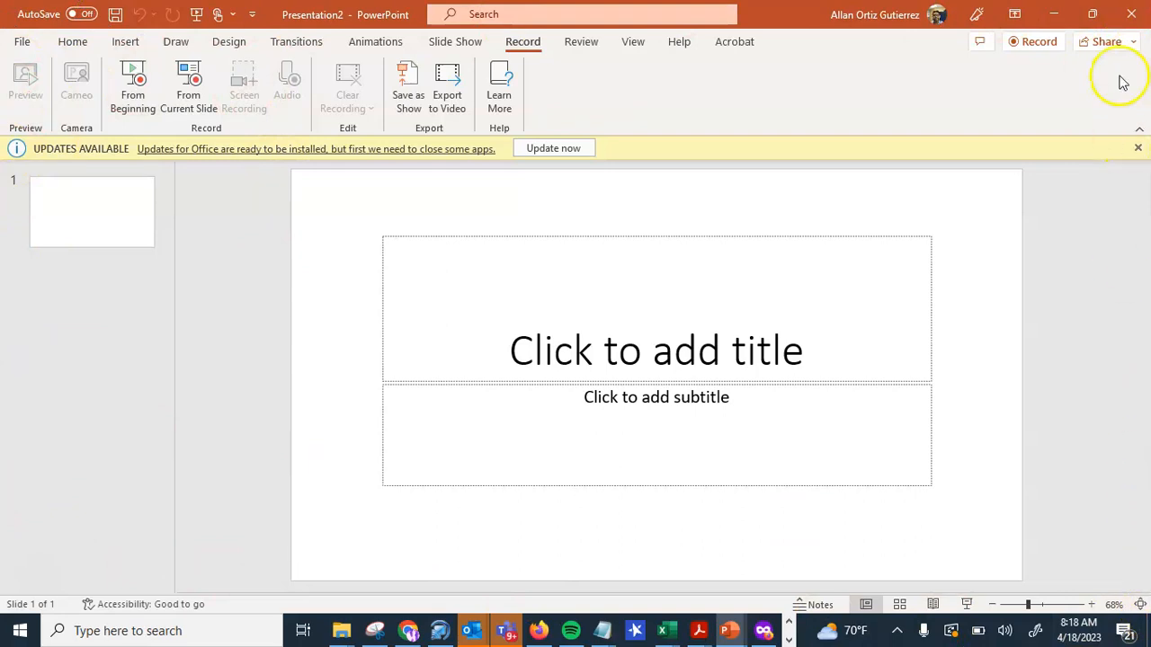
pyautogui.moveTo(691, 37)
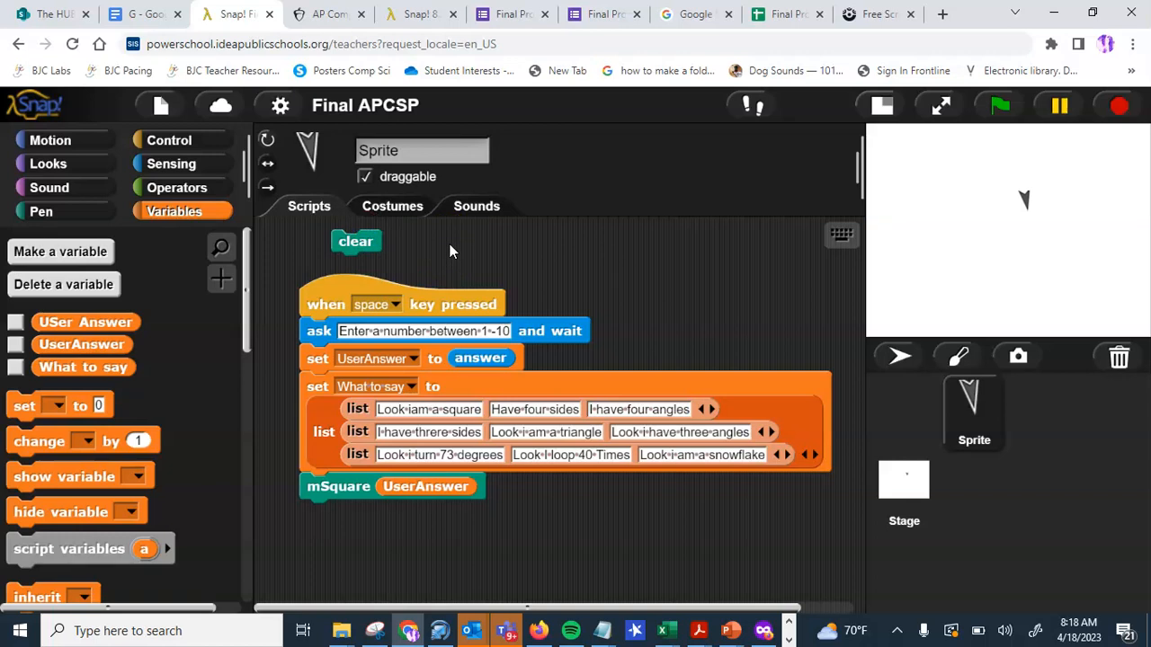
# Run the Snap! script and answer 6 so the sprite draws a triangle.
pyautogui.press('space')
pyautogui.write('6')
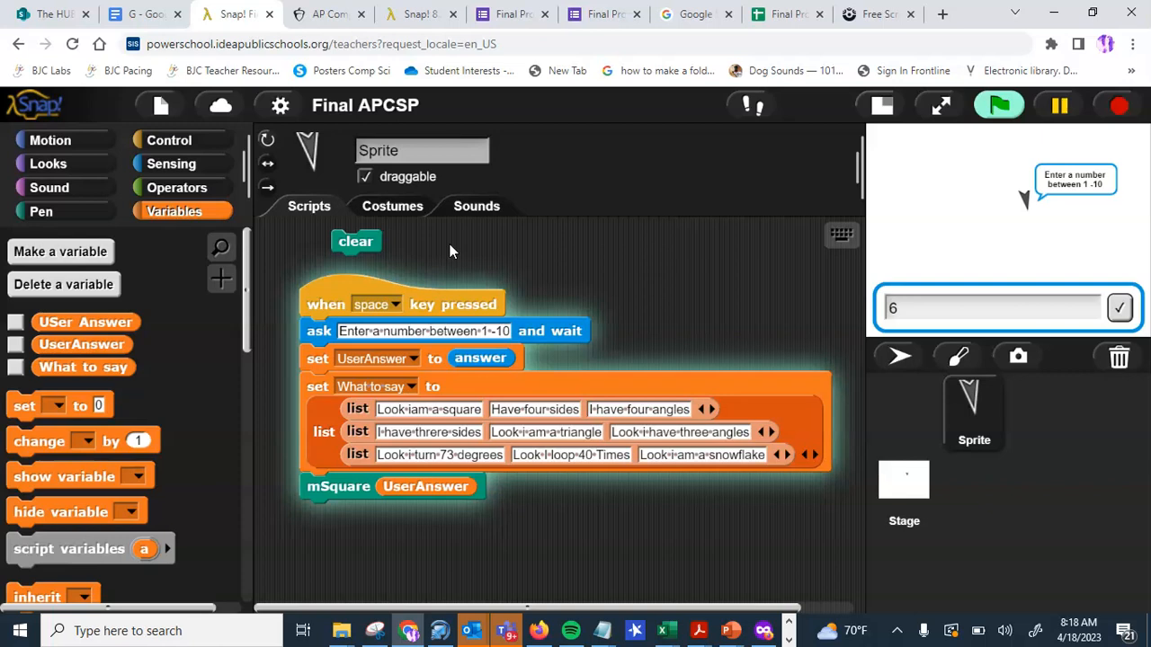
pyautogui.click(1118, 308)
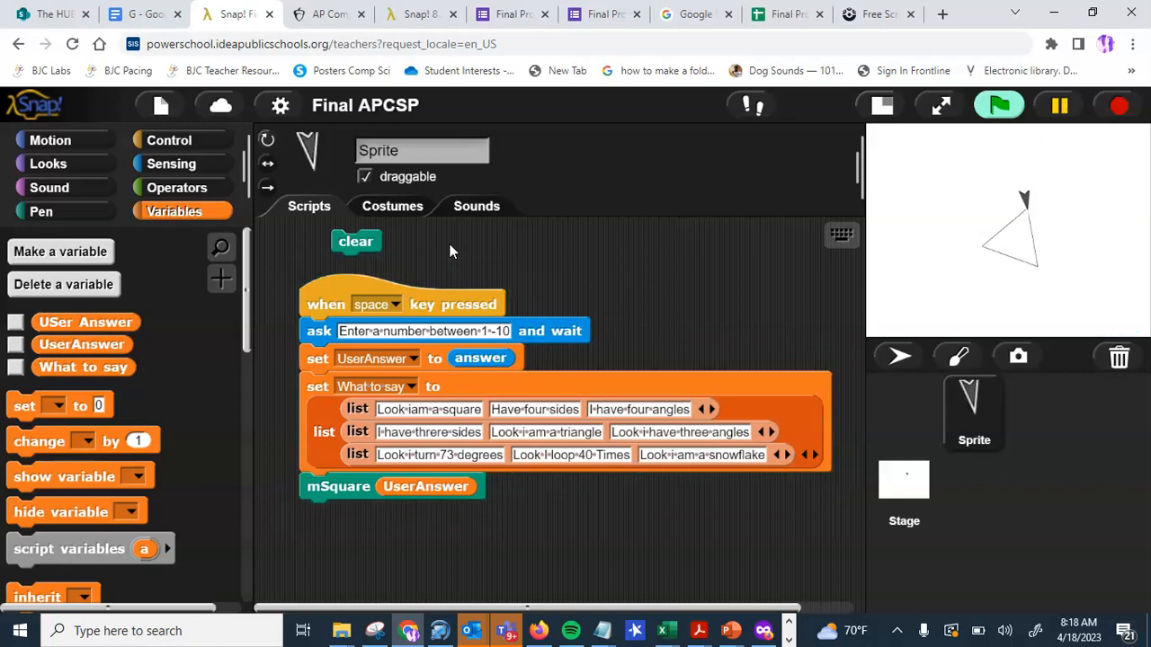
pyautogui.click(998, 104)
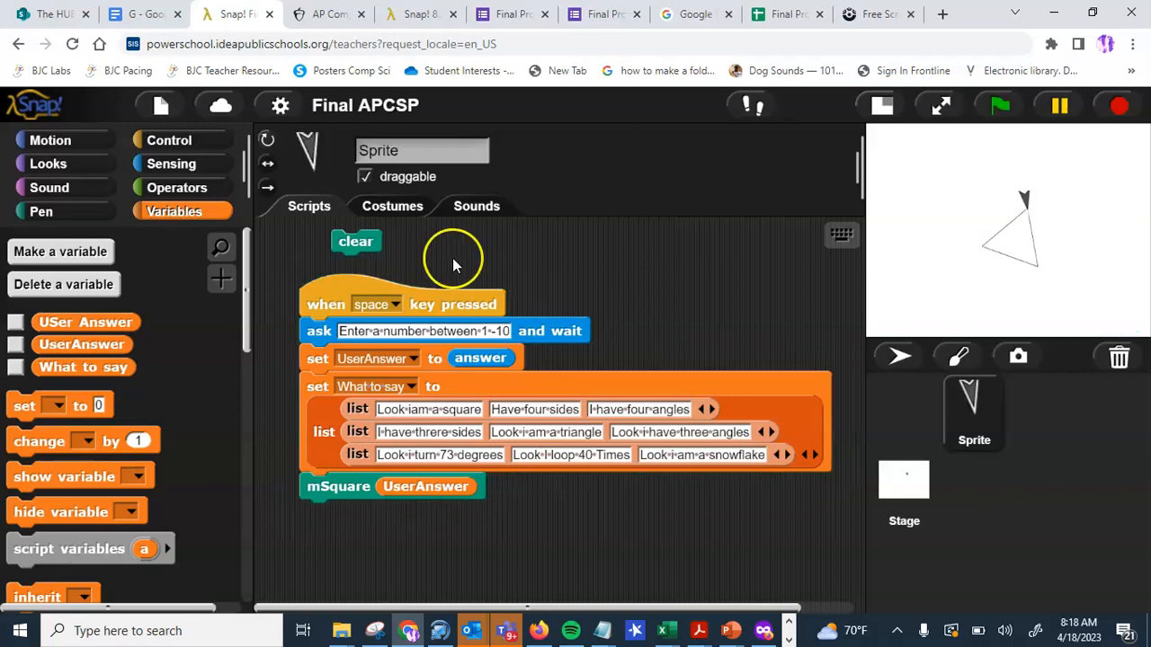
# Run it again answering 9 so a square is drawn saying "I have four angles.".
pyautogui.click(1000, 104)
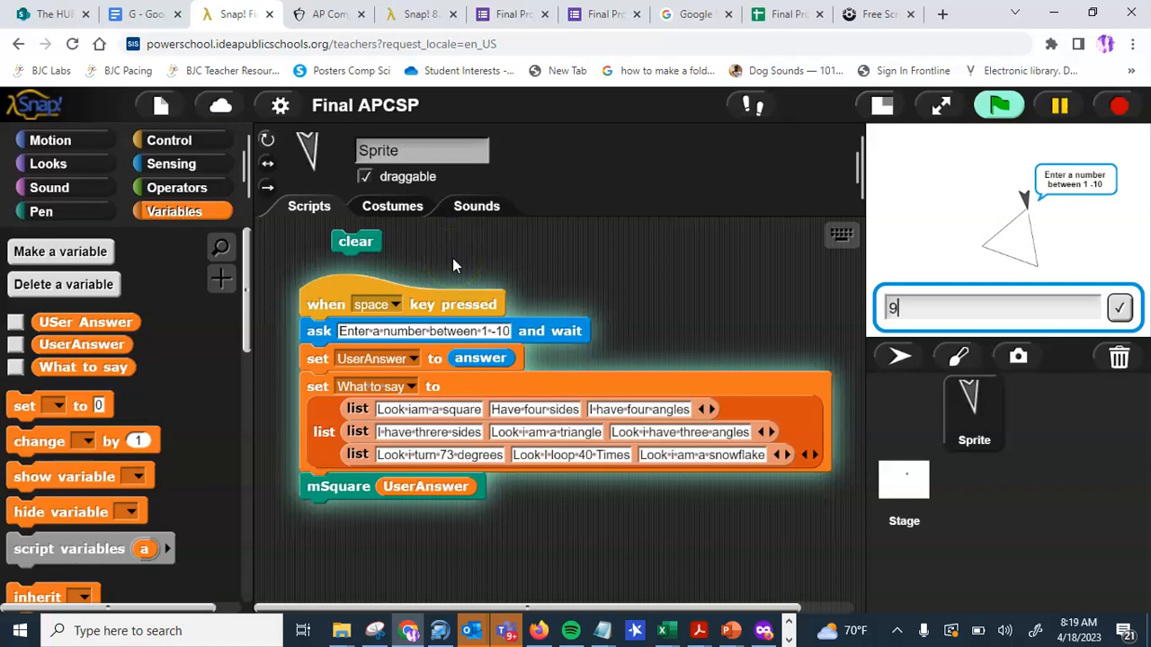
pyautogui.click(1119, 306)
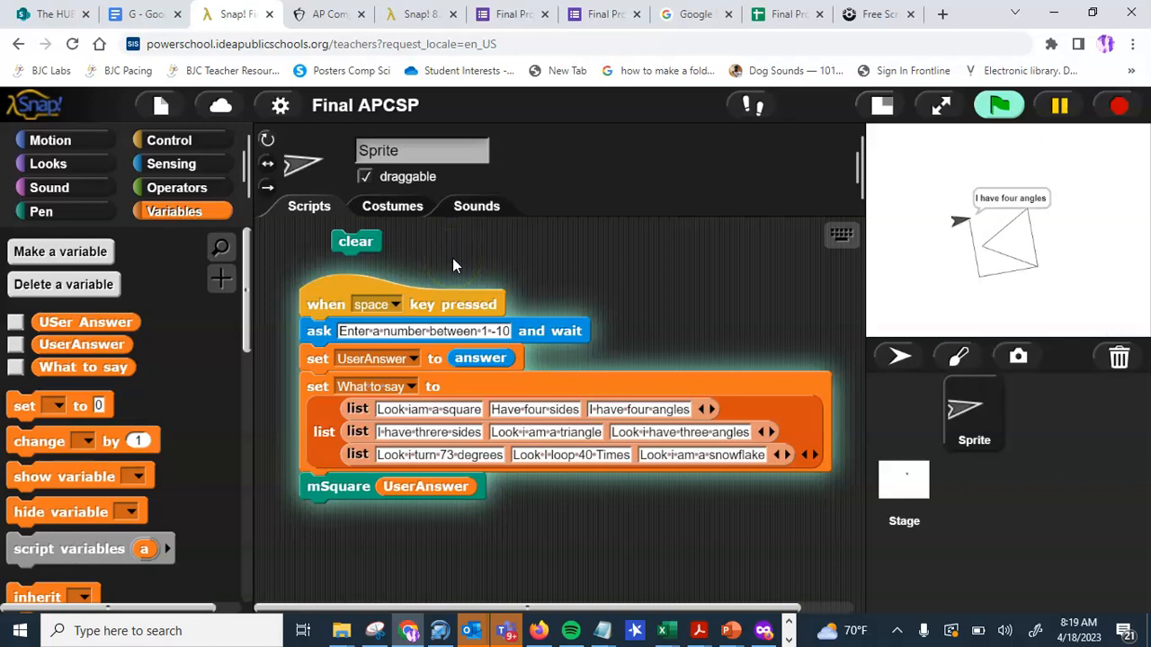
pyautogui.click(1000, 104)
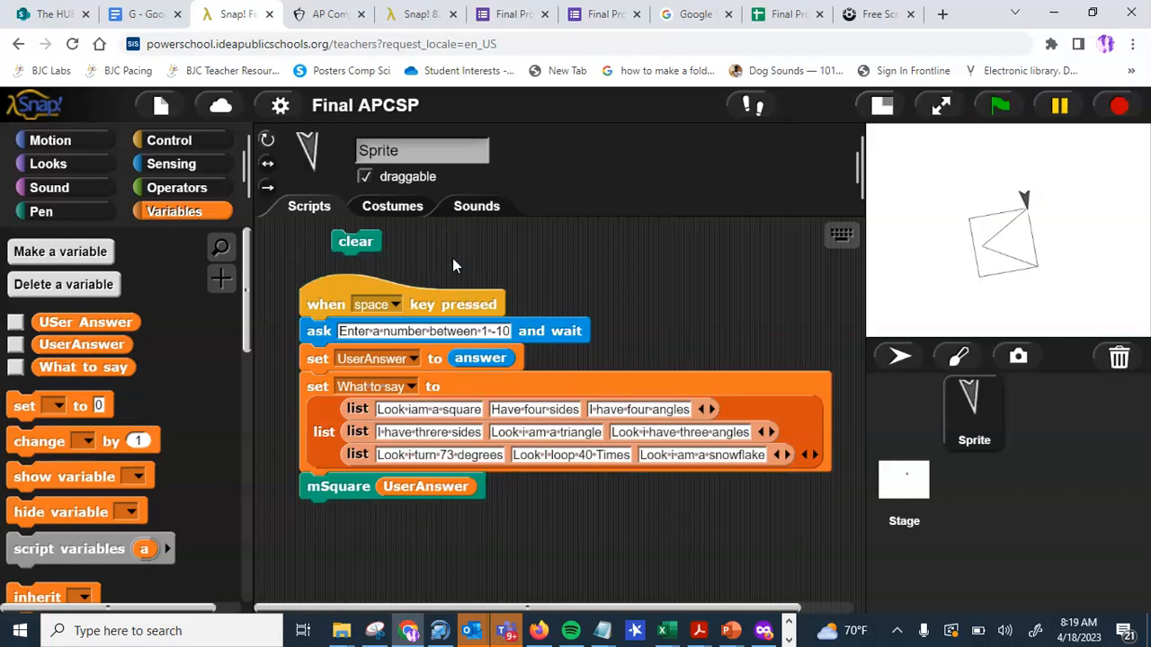